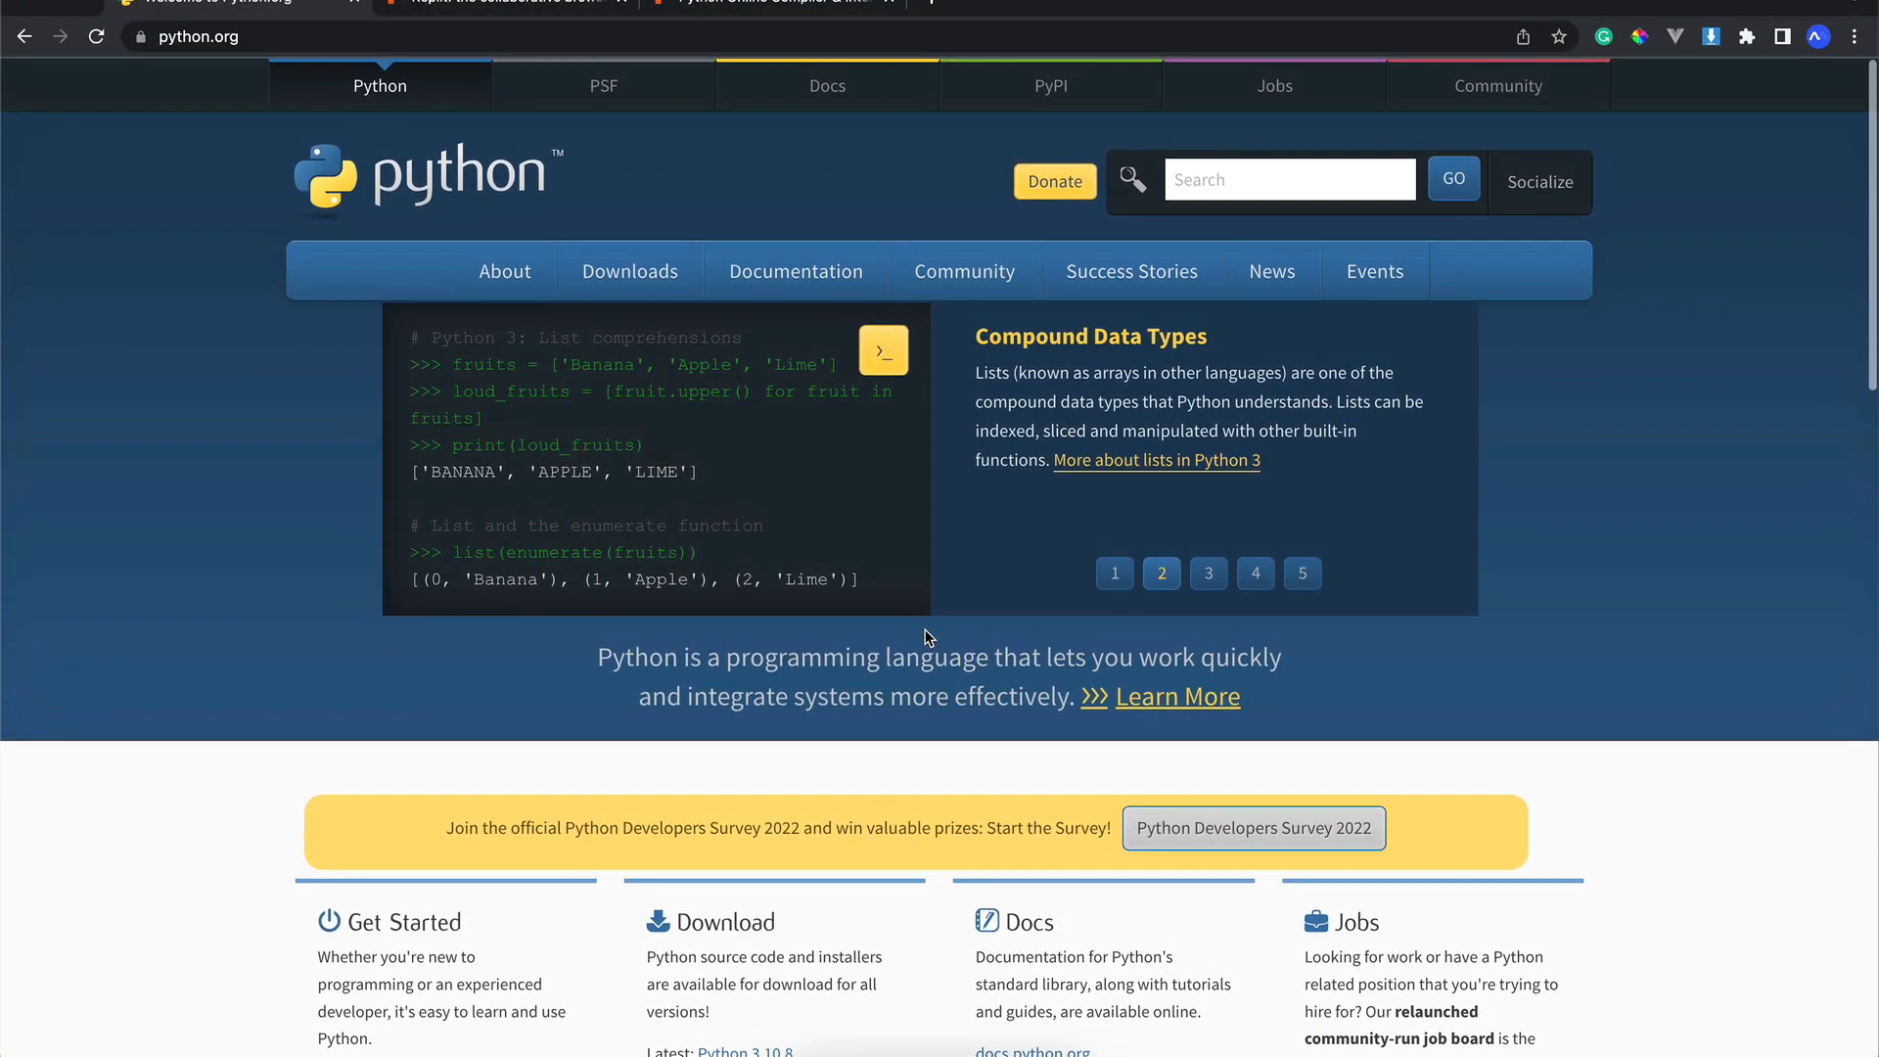
Step: Browse python.org and go to its Downloads page listing Python 3.10.8 for macOS
{"action": "scroll", "scroll_direction": "down", "scroll_amount": 3}
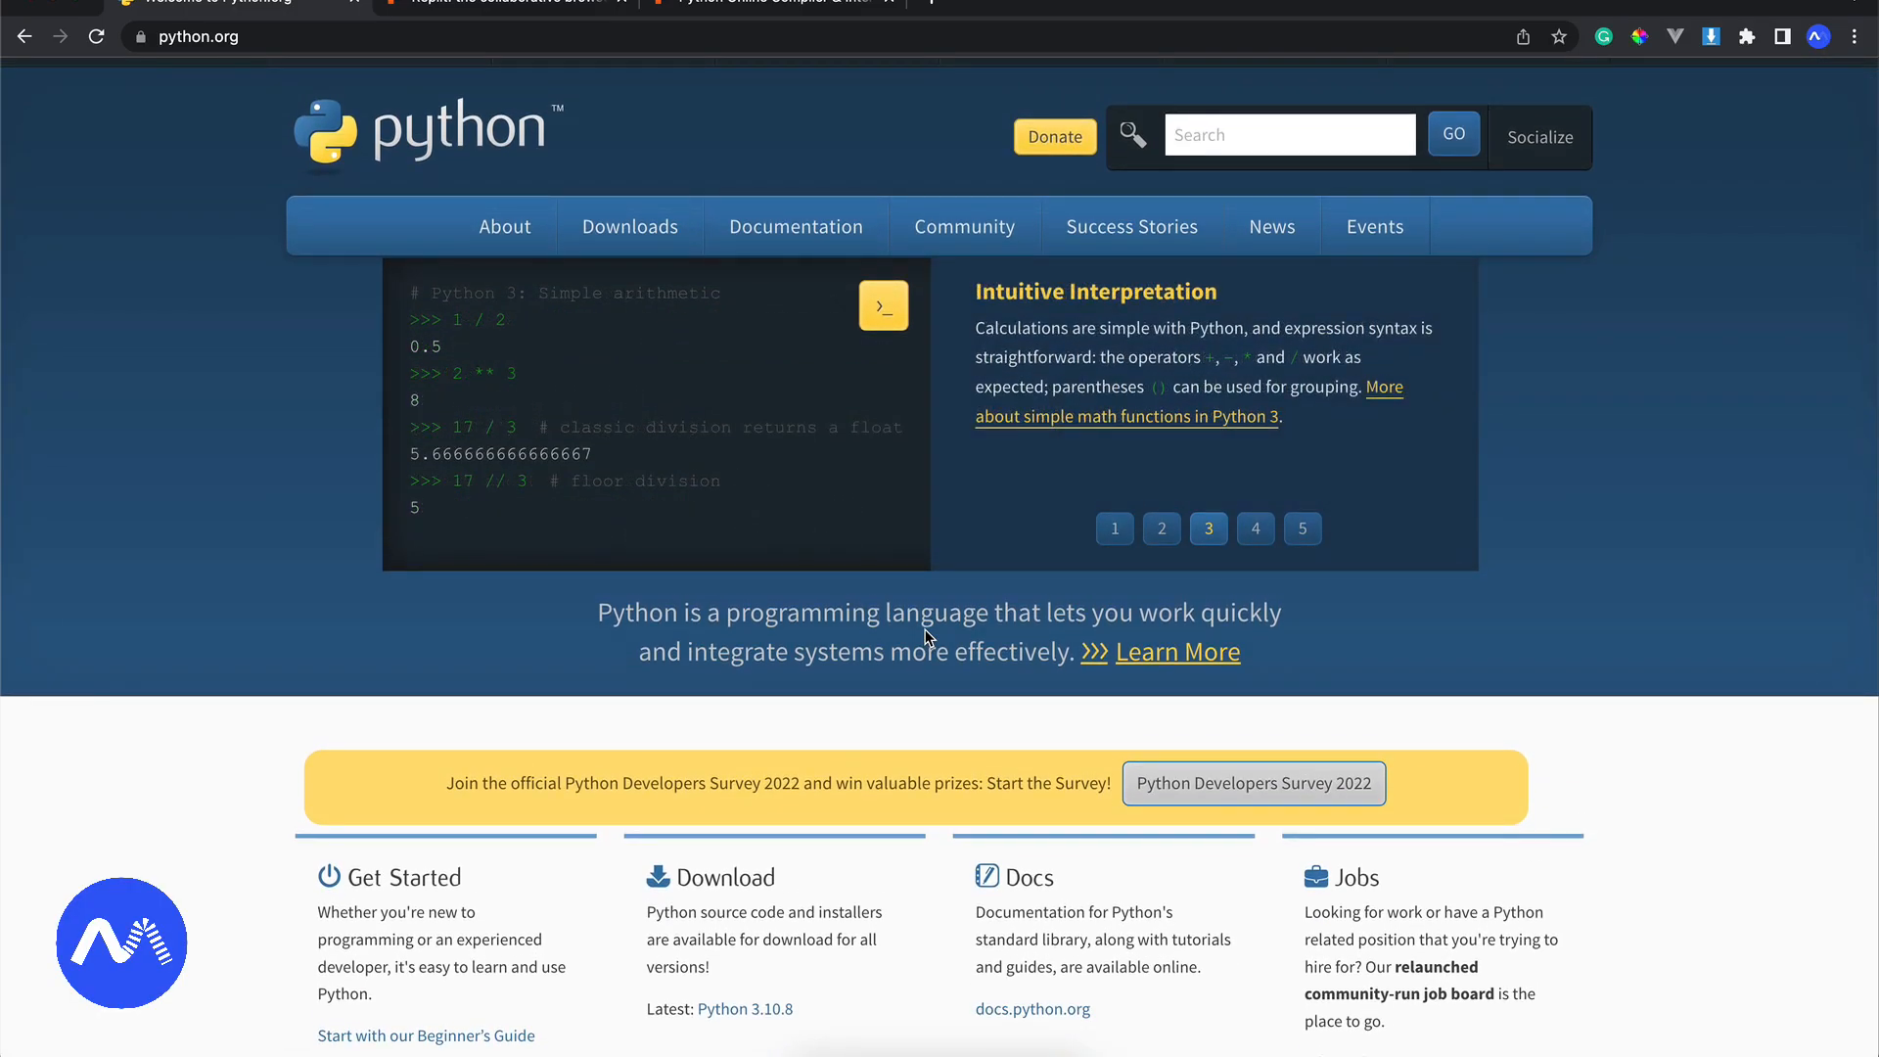
{"action": "scroll", "scroll_direction": "down", "scroll_amount": 3}
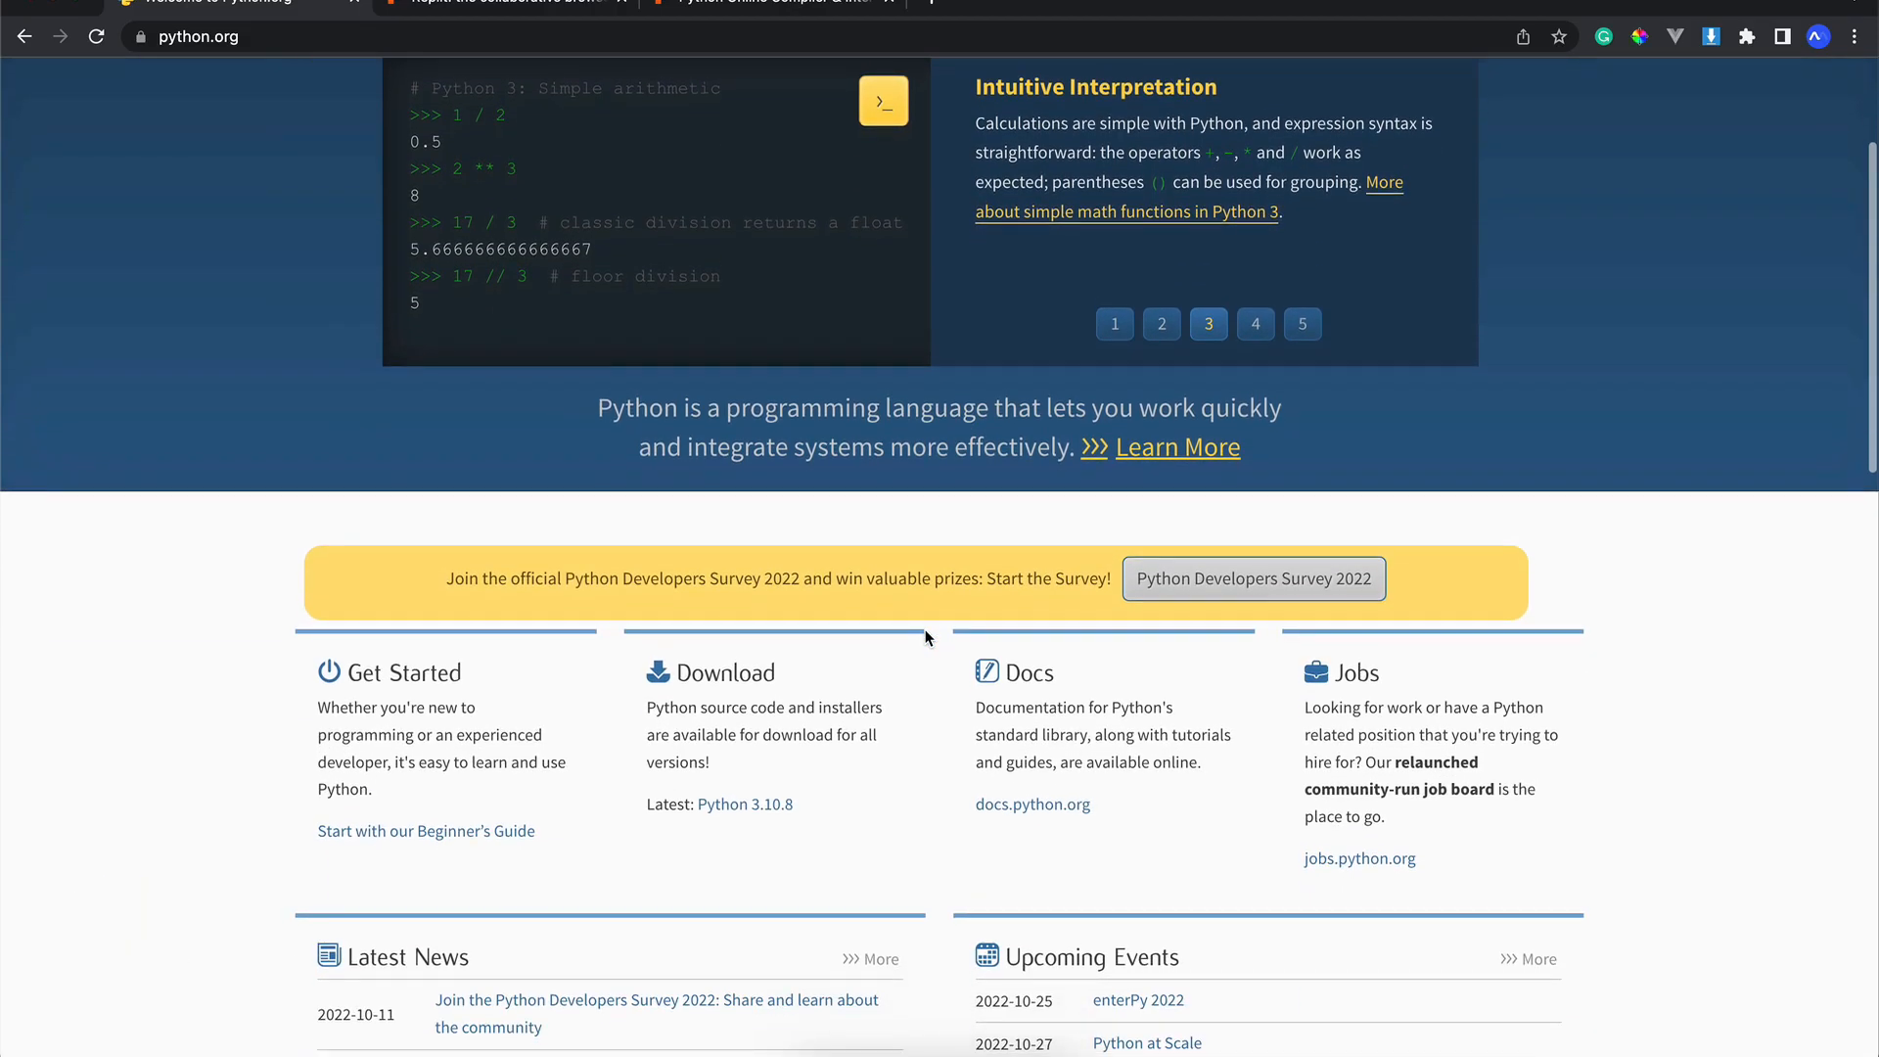
{"action": "scroll", "scroll_direction": "down", "scroll_amount": 3}
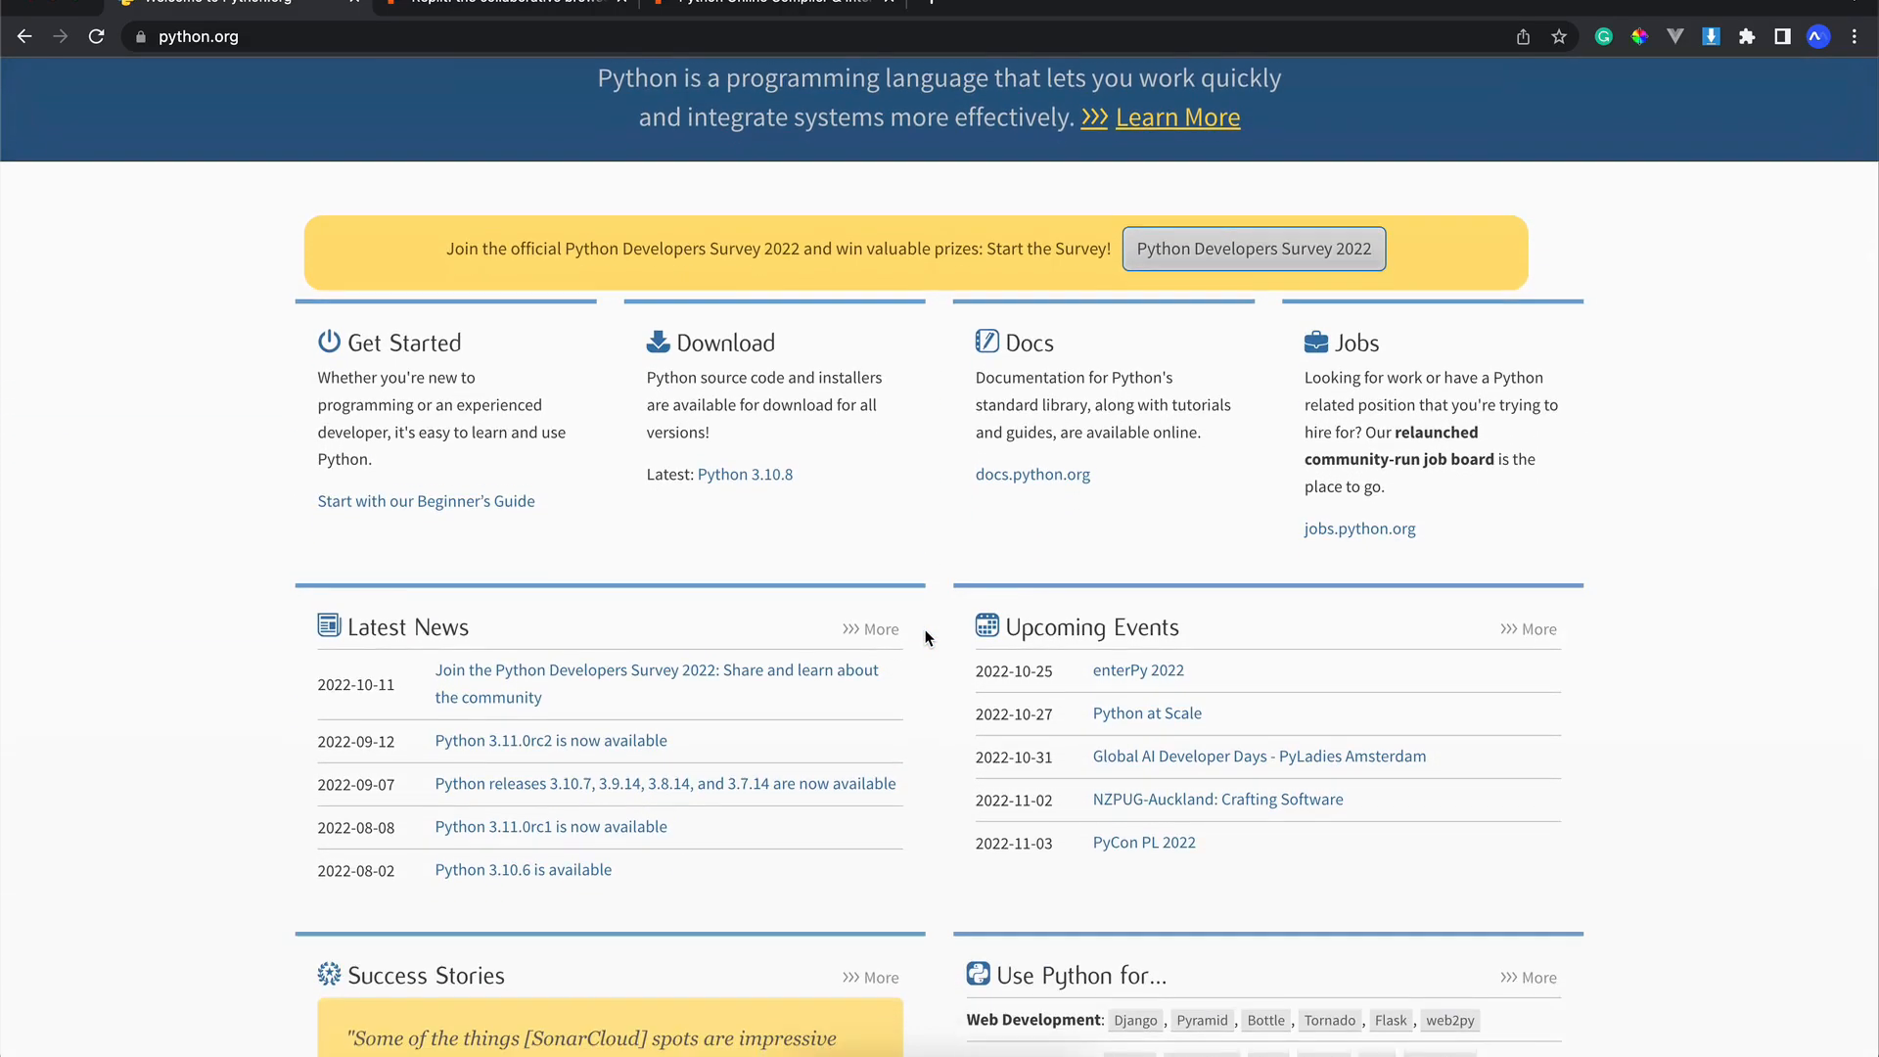
{"action": "scroll", "scroll_direction": "down", "scroll_amount": 3}
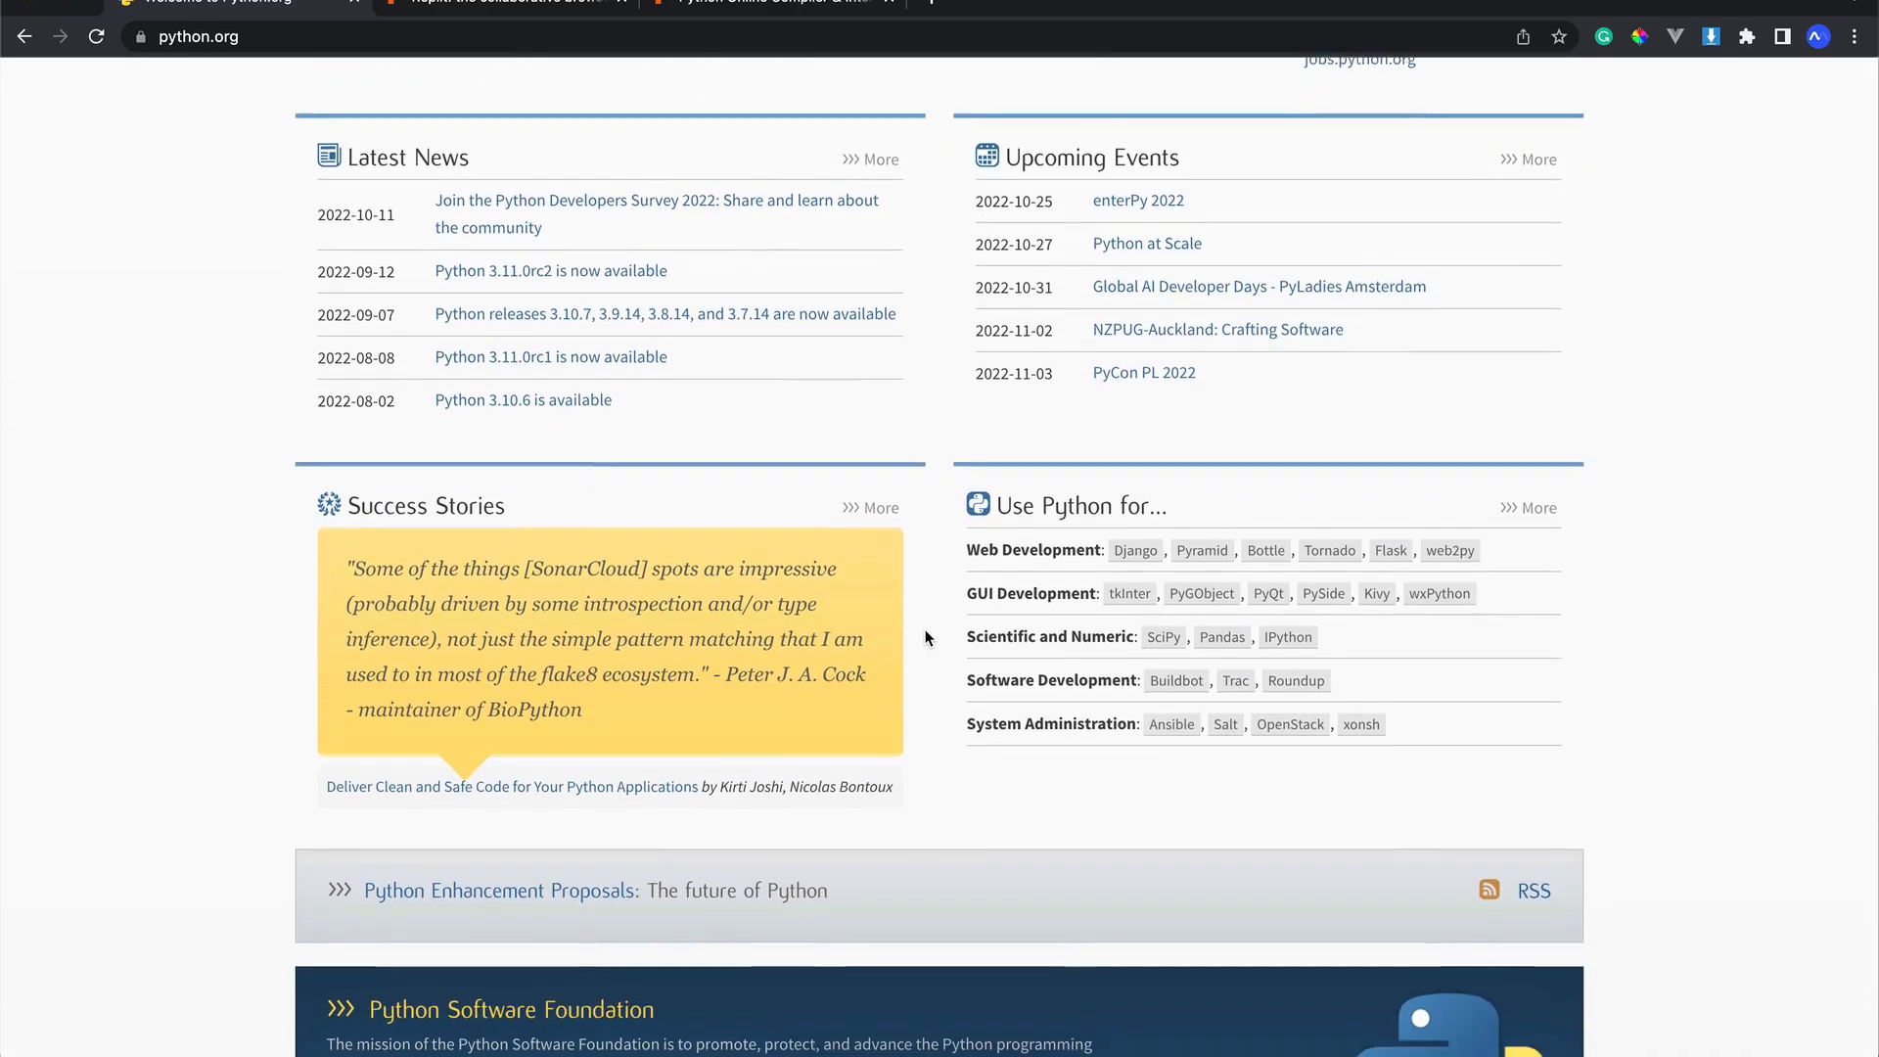
{"action": "scroll", "scroll_direction": "down", "scroll_amount": 3}
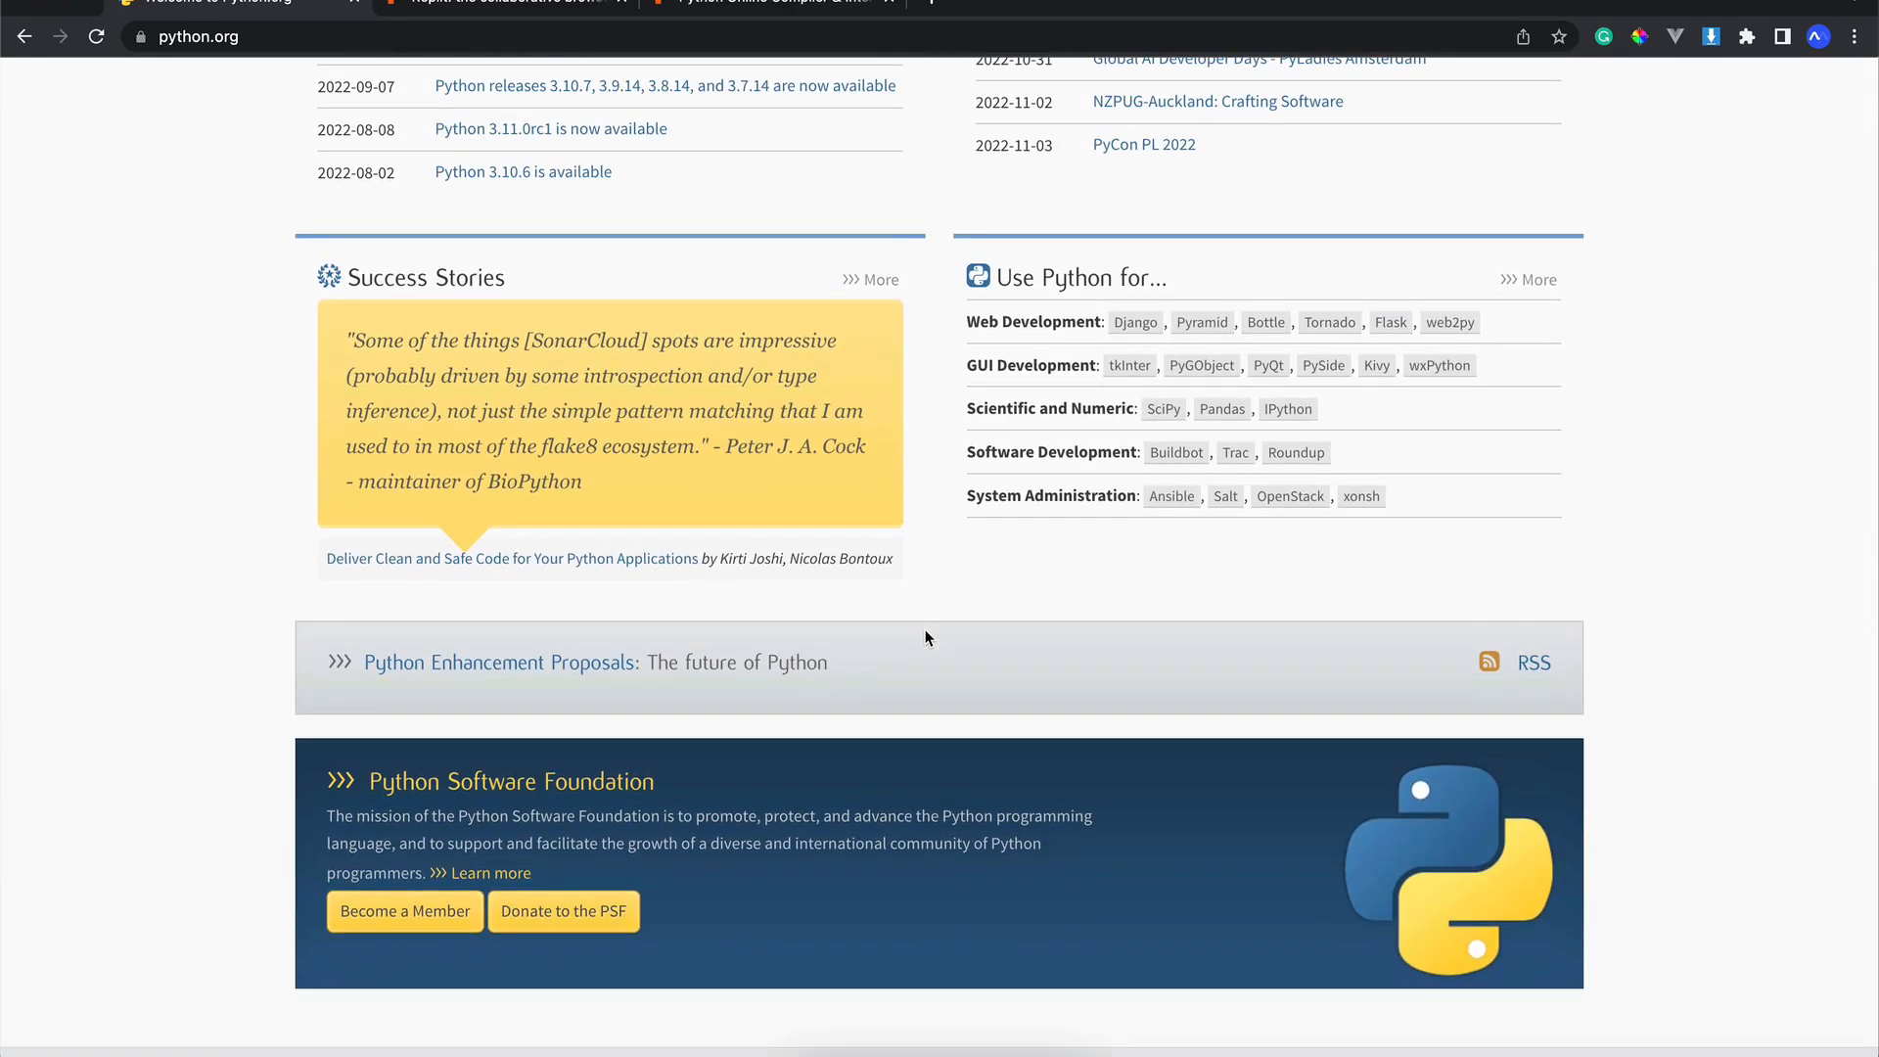
{"action": "scroll", "scroll_direction": "up", "scroll_amount": 3}
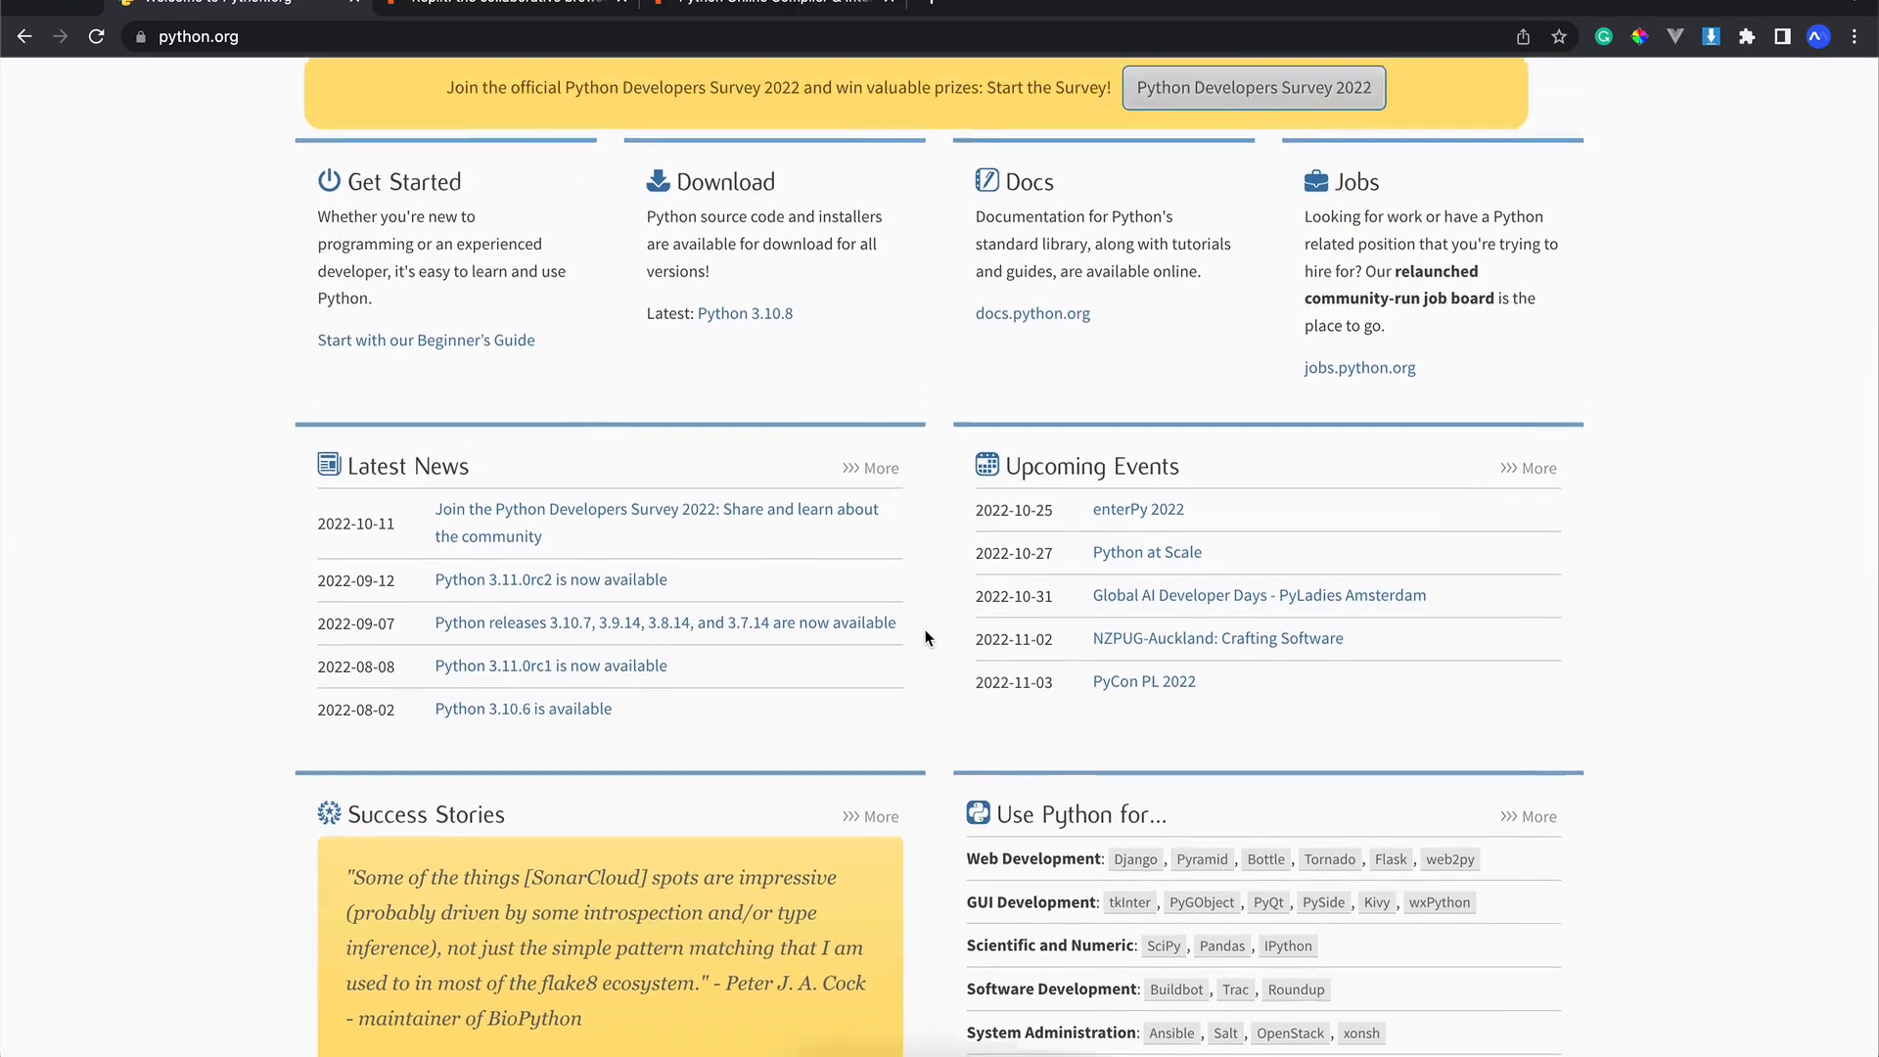
{"action": "scroll", "scroll_direction": "up", "scroll_amount": 3}
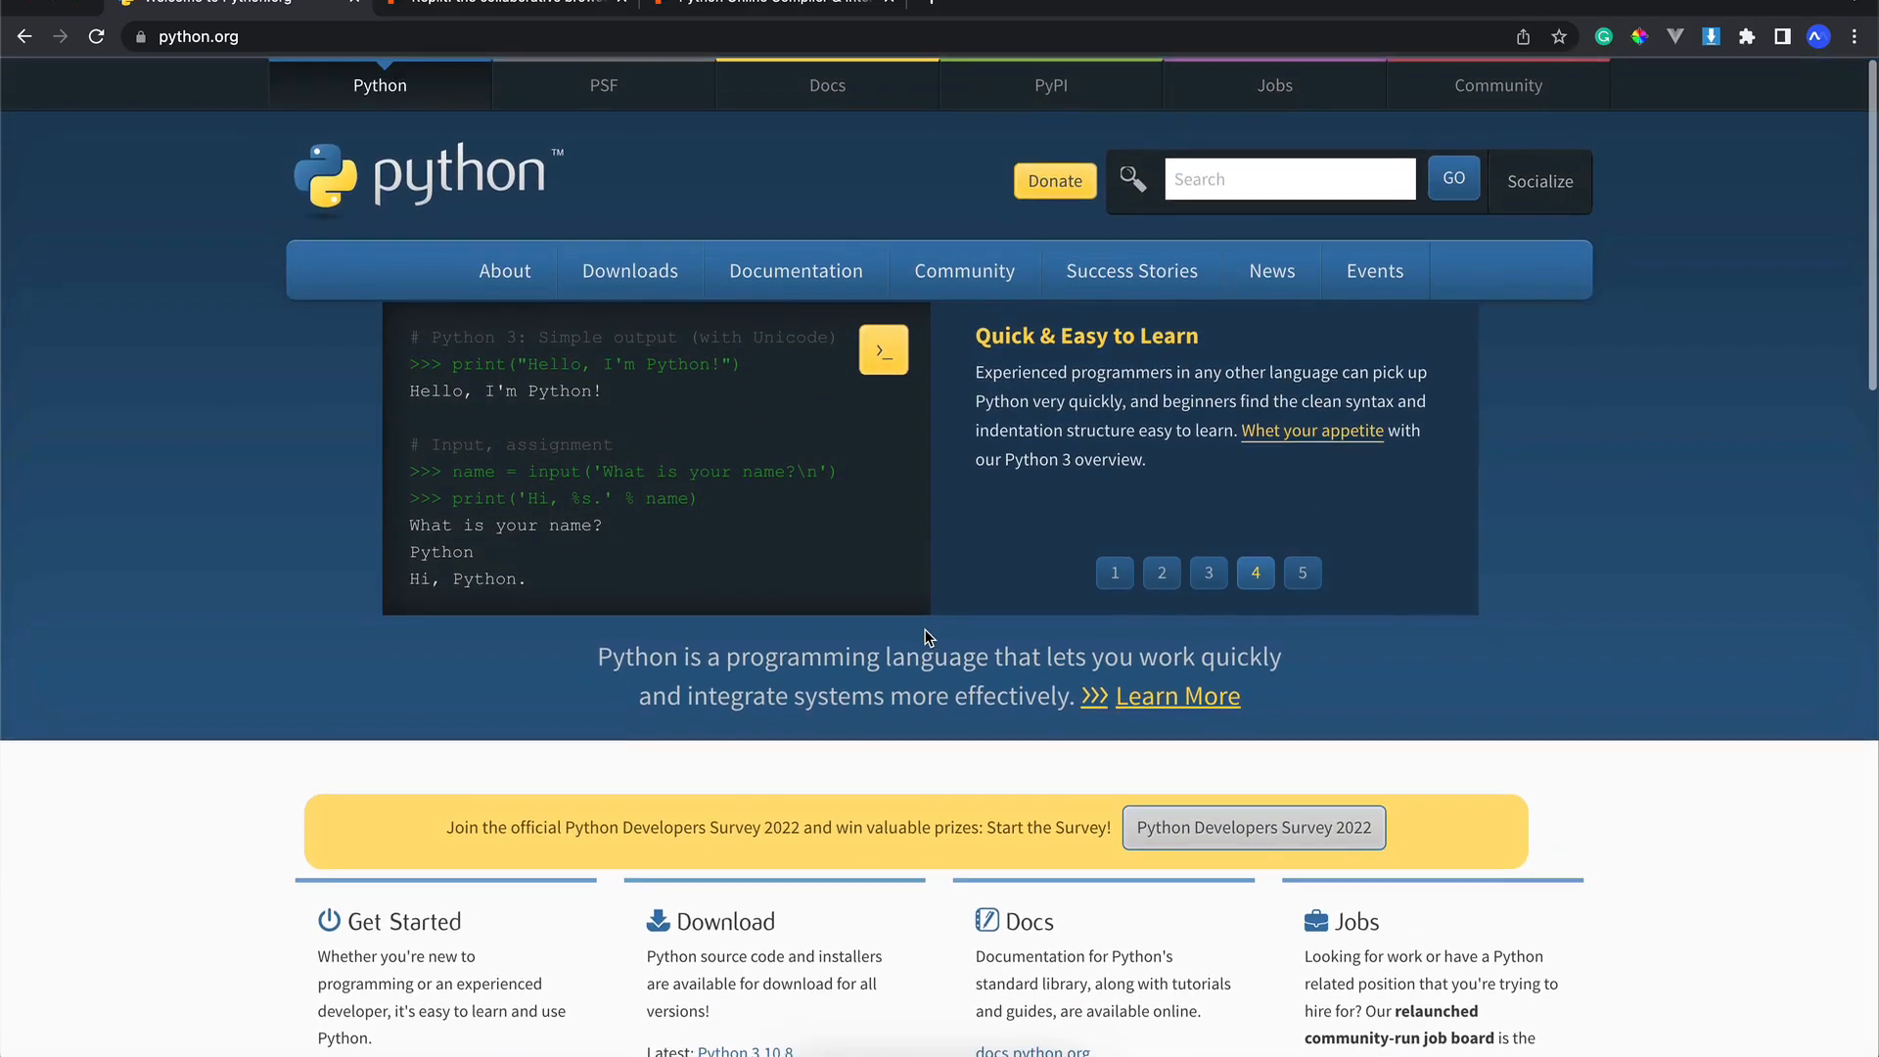
{"action": "mouse_move", "coordinate": [630, 231]}
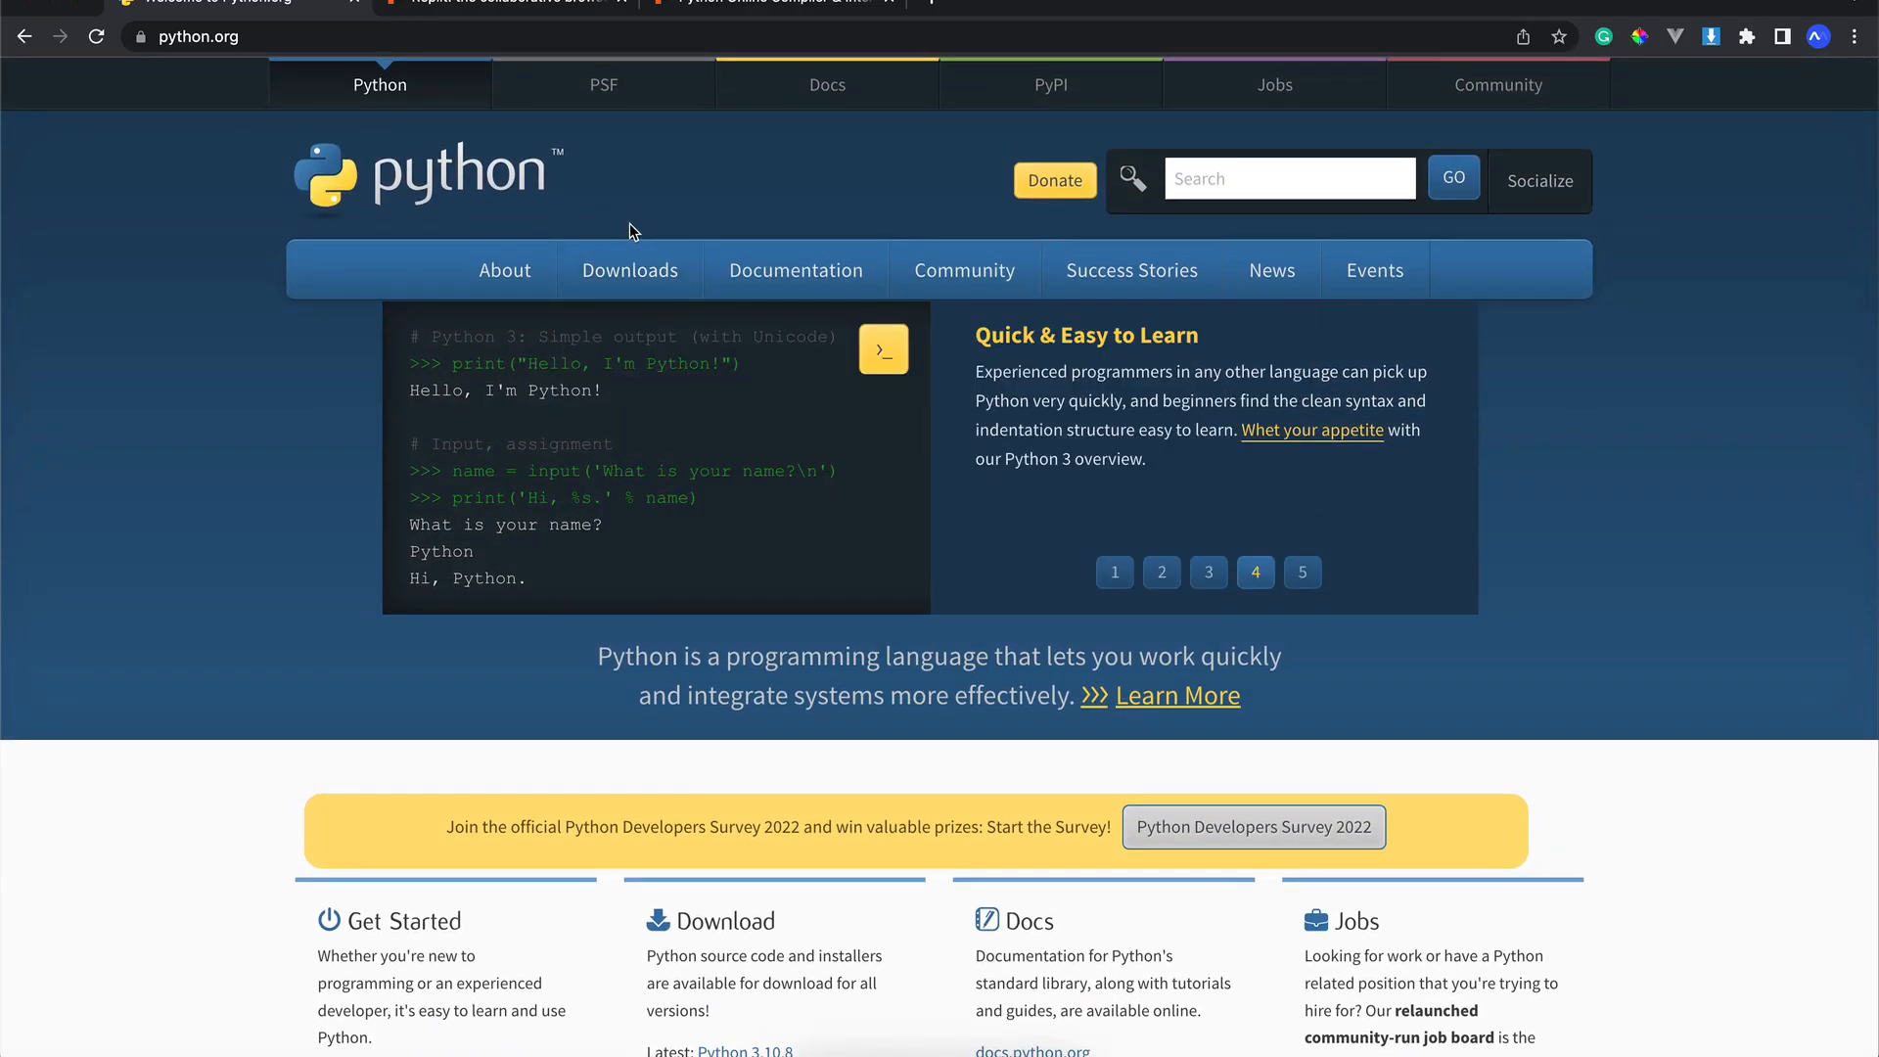
{"action": "left_click", "coordinate": [630, 270]}
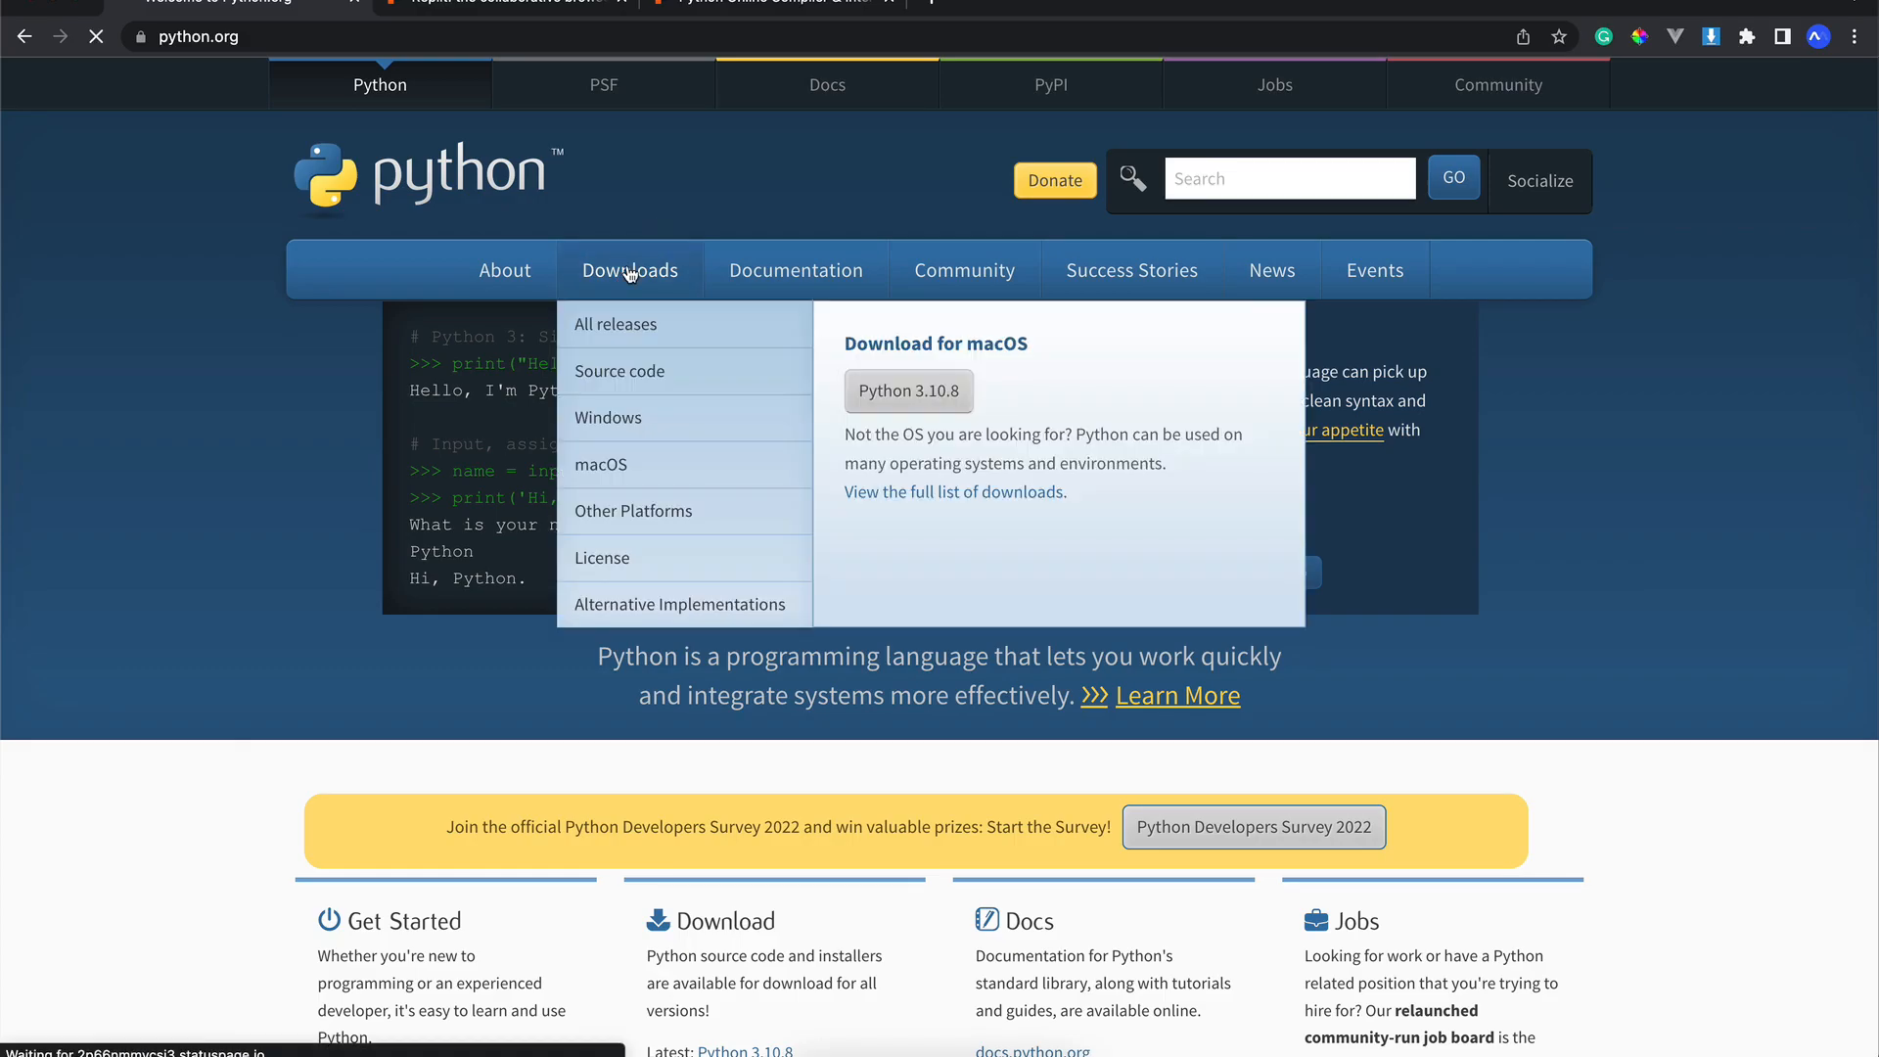
{"action": "left_click", "coordinate": [630, 270]}
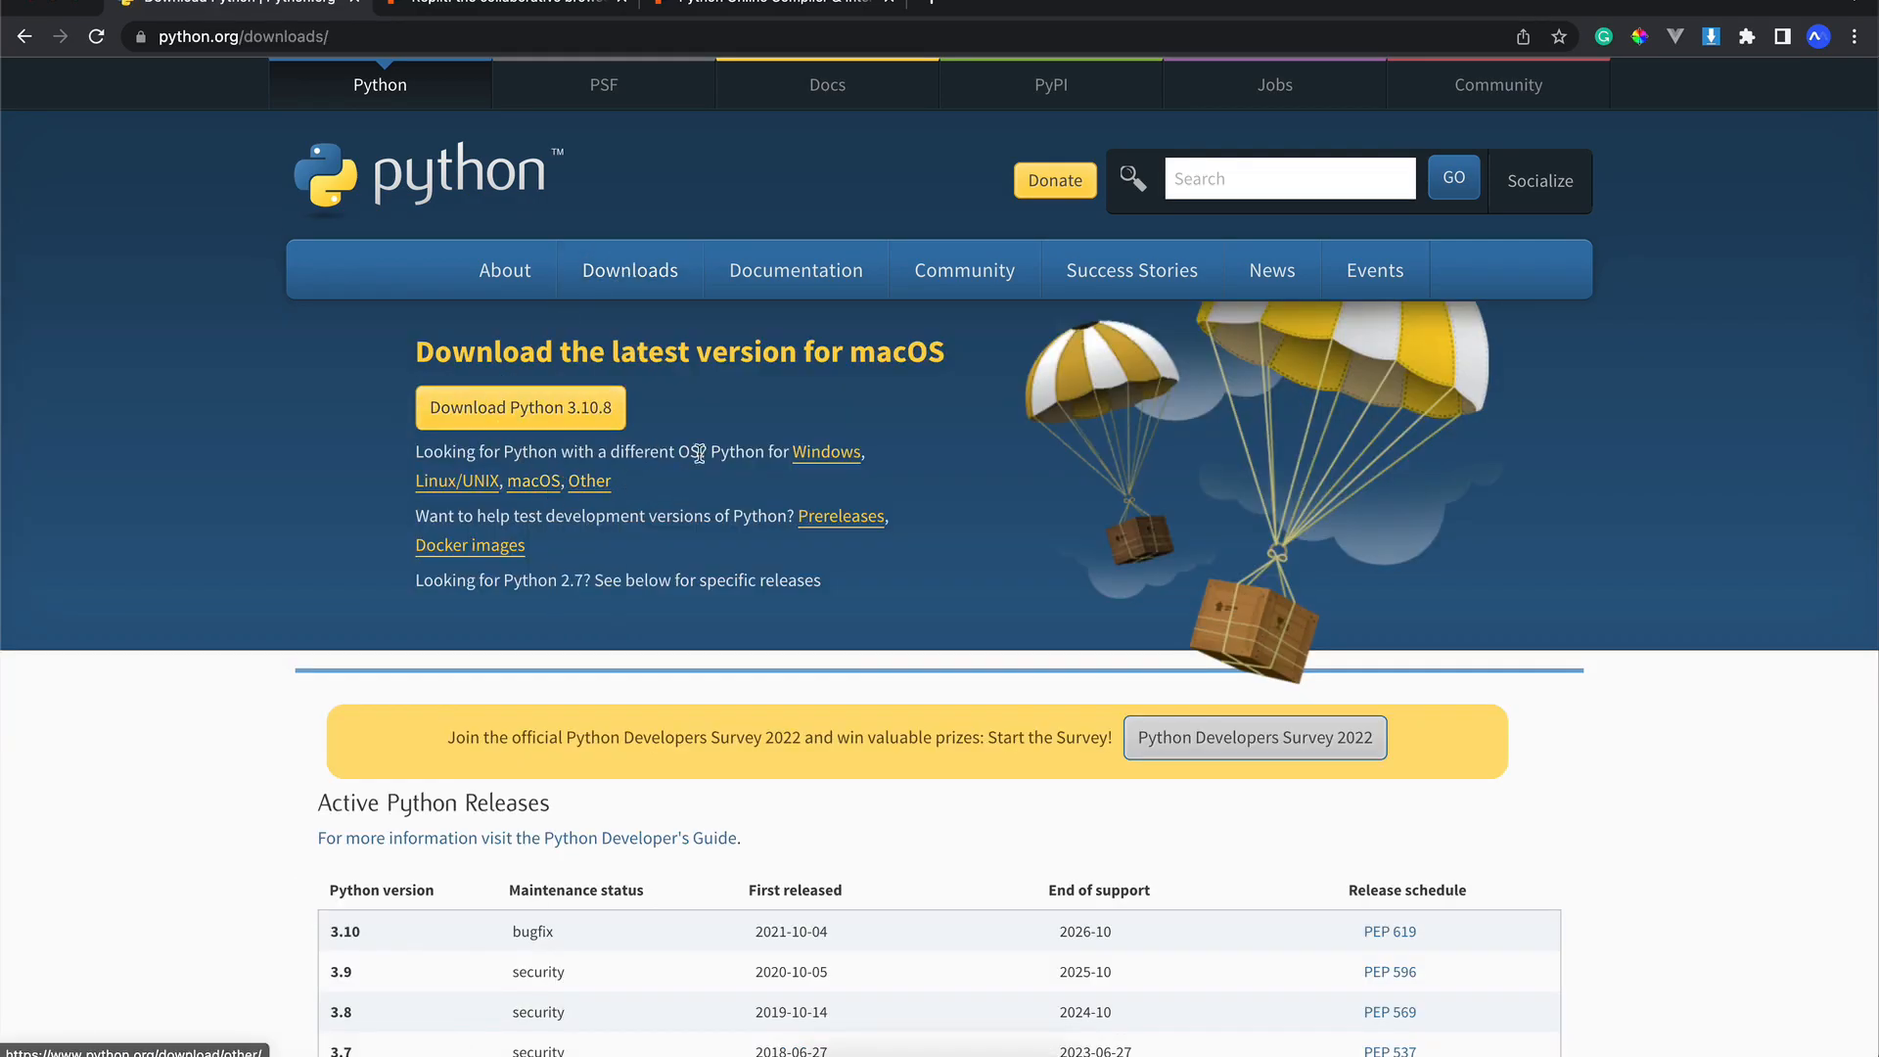
{"action": "scroll", "scroll_direction": "down", "scroll_amount": 3}
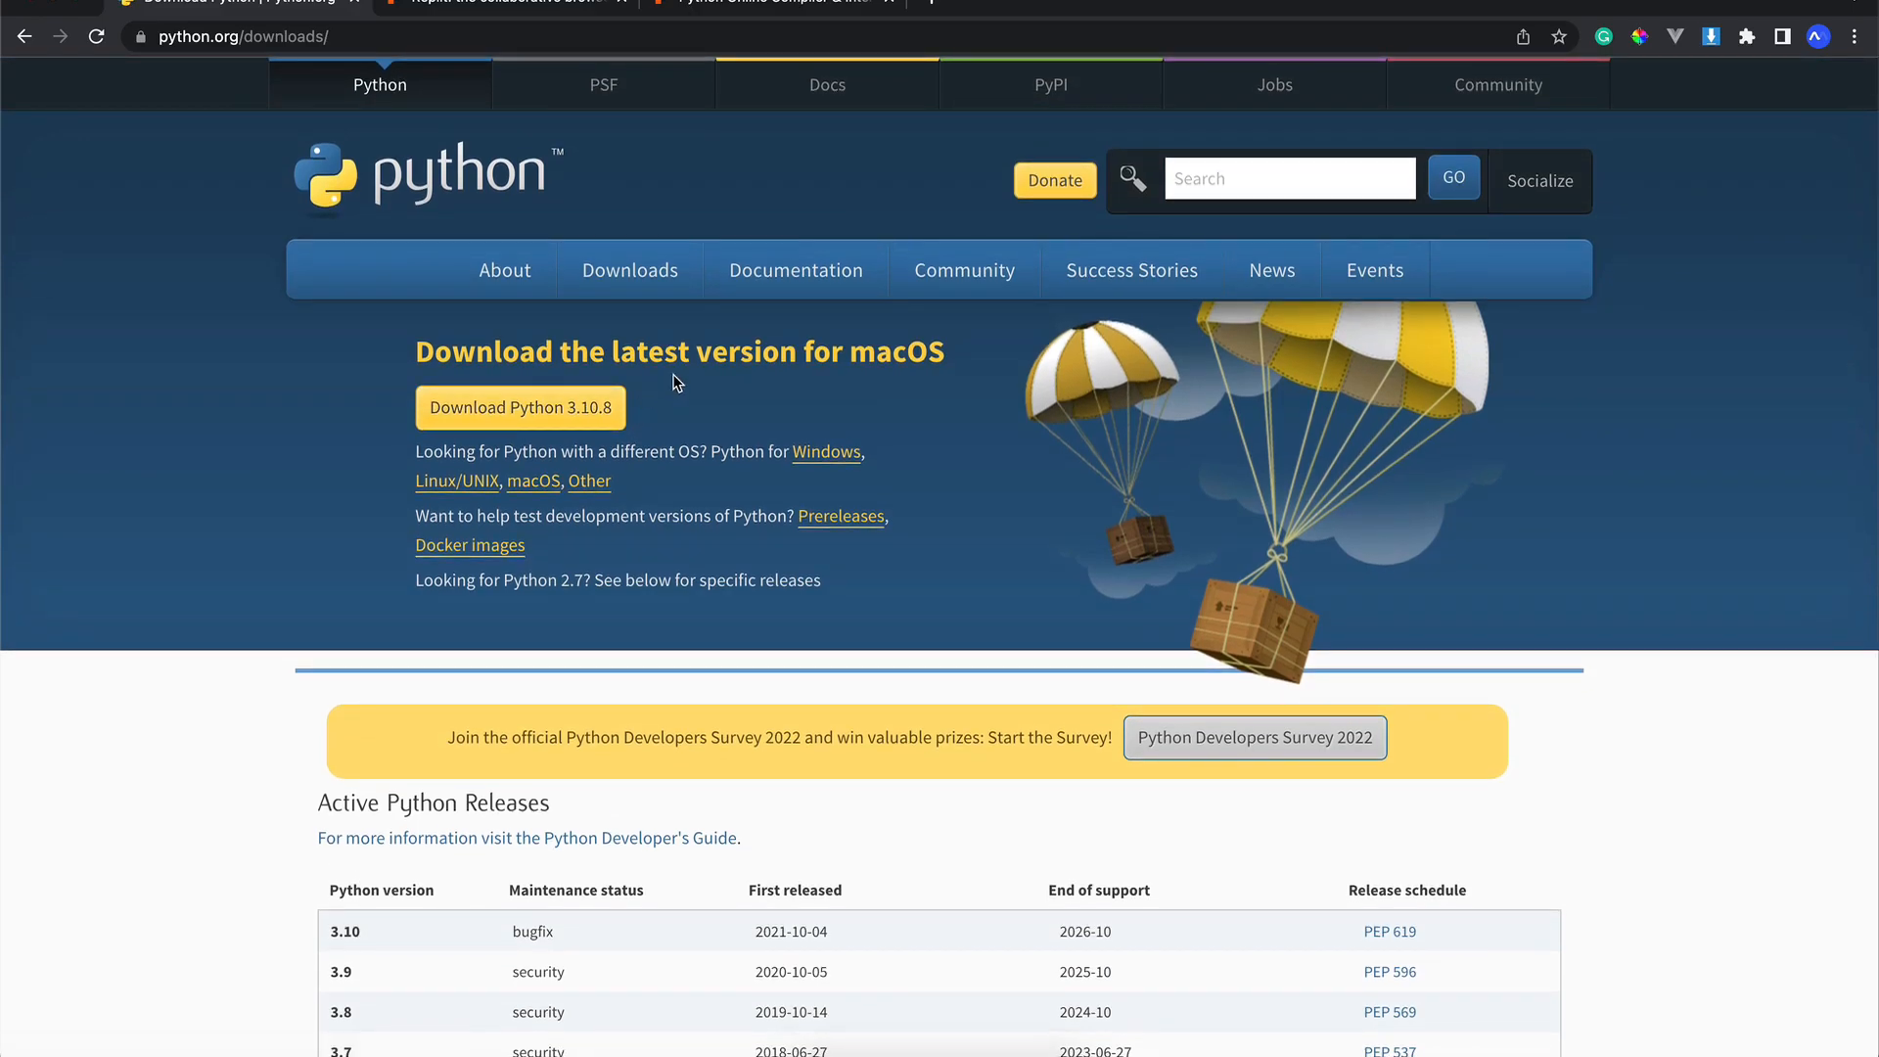
{"action": "mouse_move", "coordinate": [605, 409]}
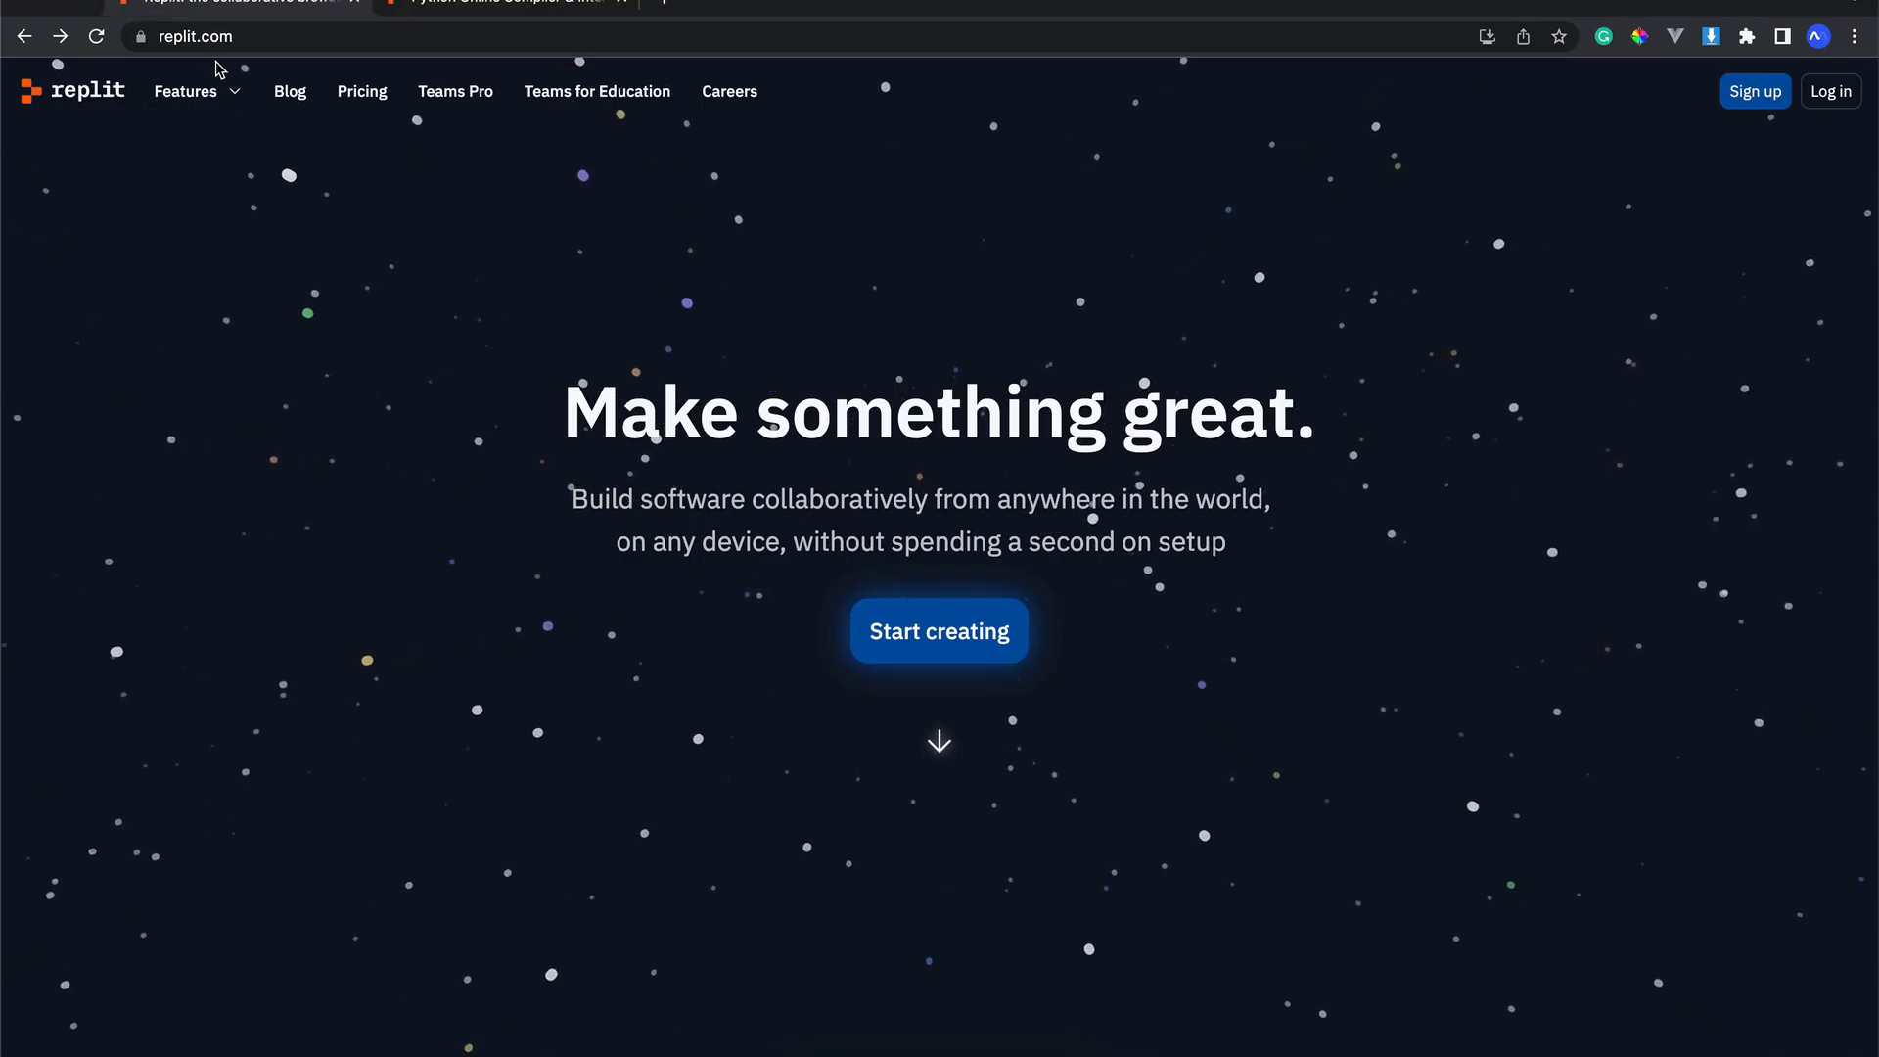
{"action": "mouse_move", "coordinate": [556, 247]}
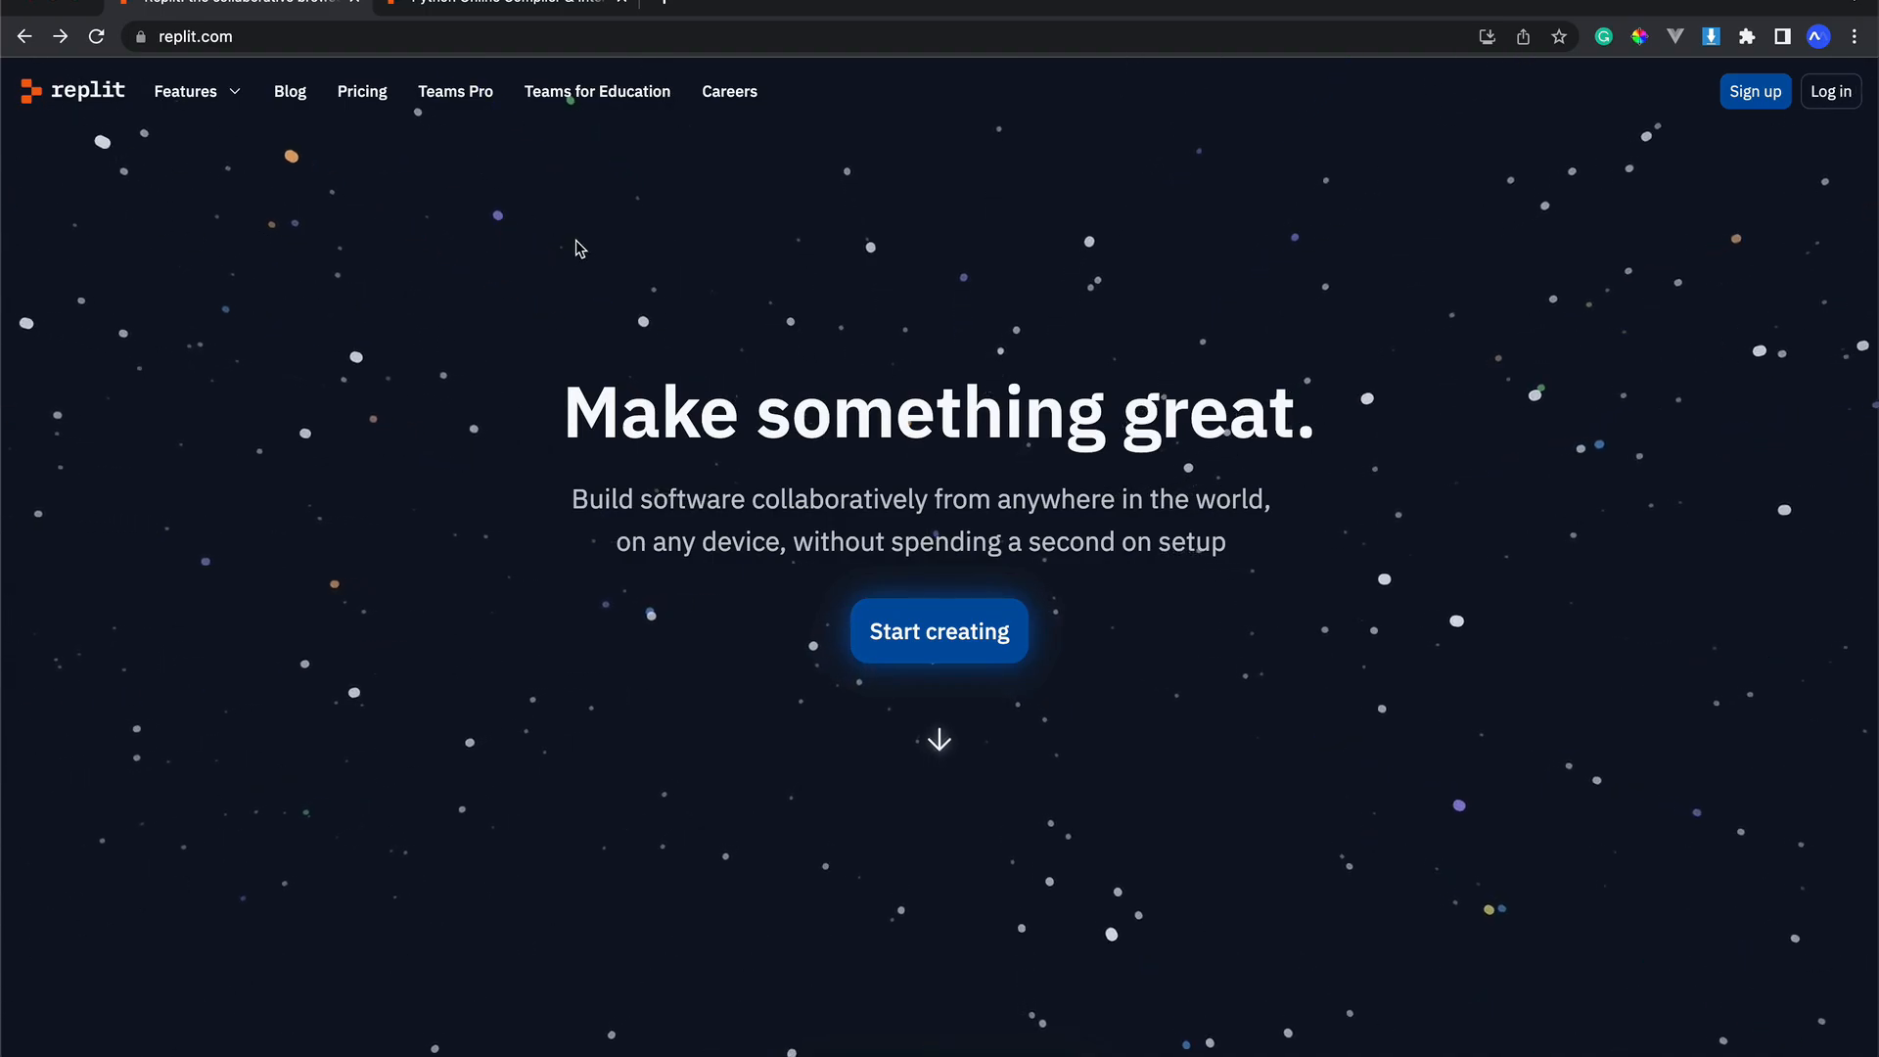
{"action": "mouse_move", "coordinate": [551, 282]}
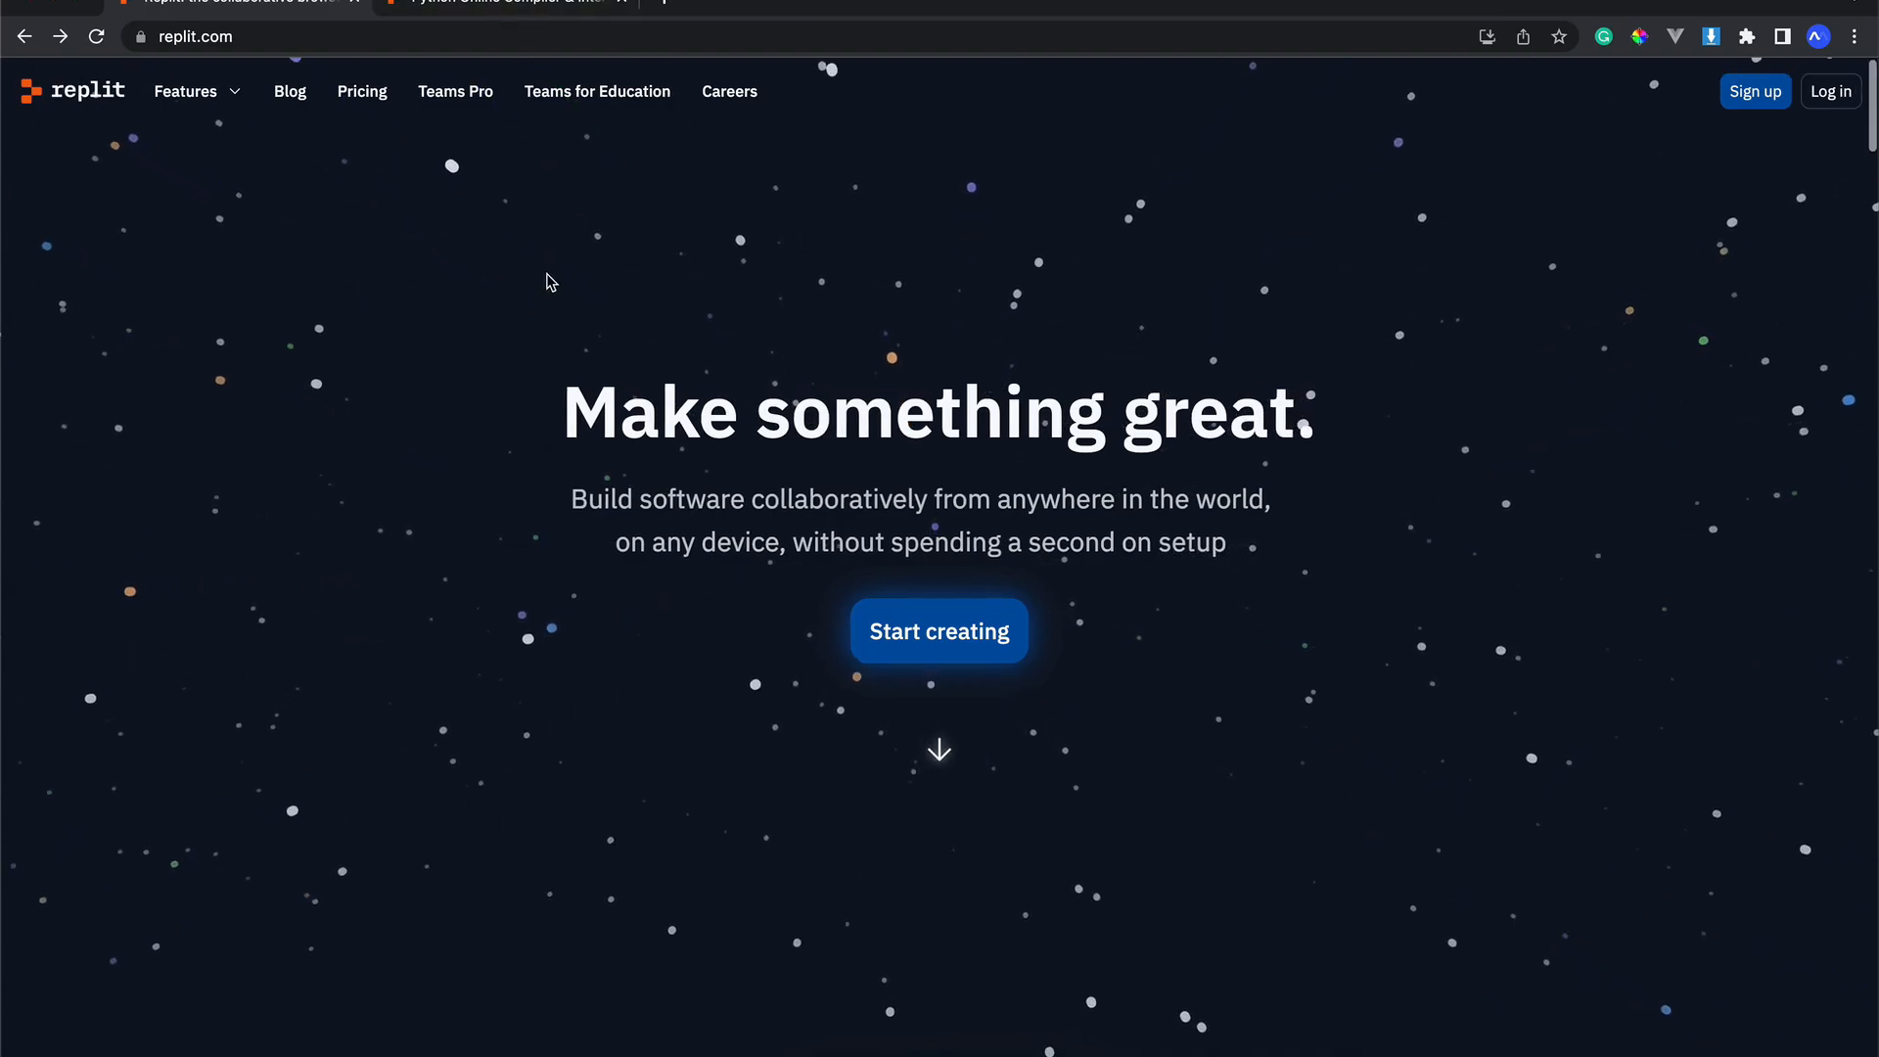
{"action": "scroll", "scroll_direction": "down", "scroll_amount": 3}
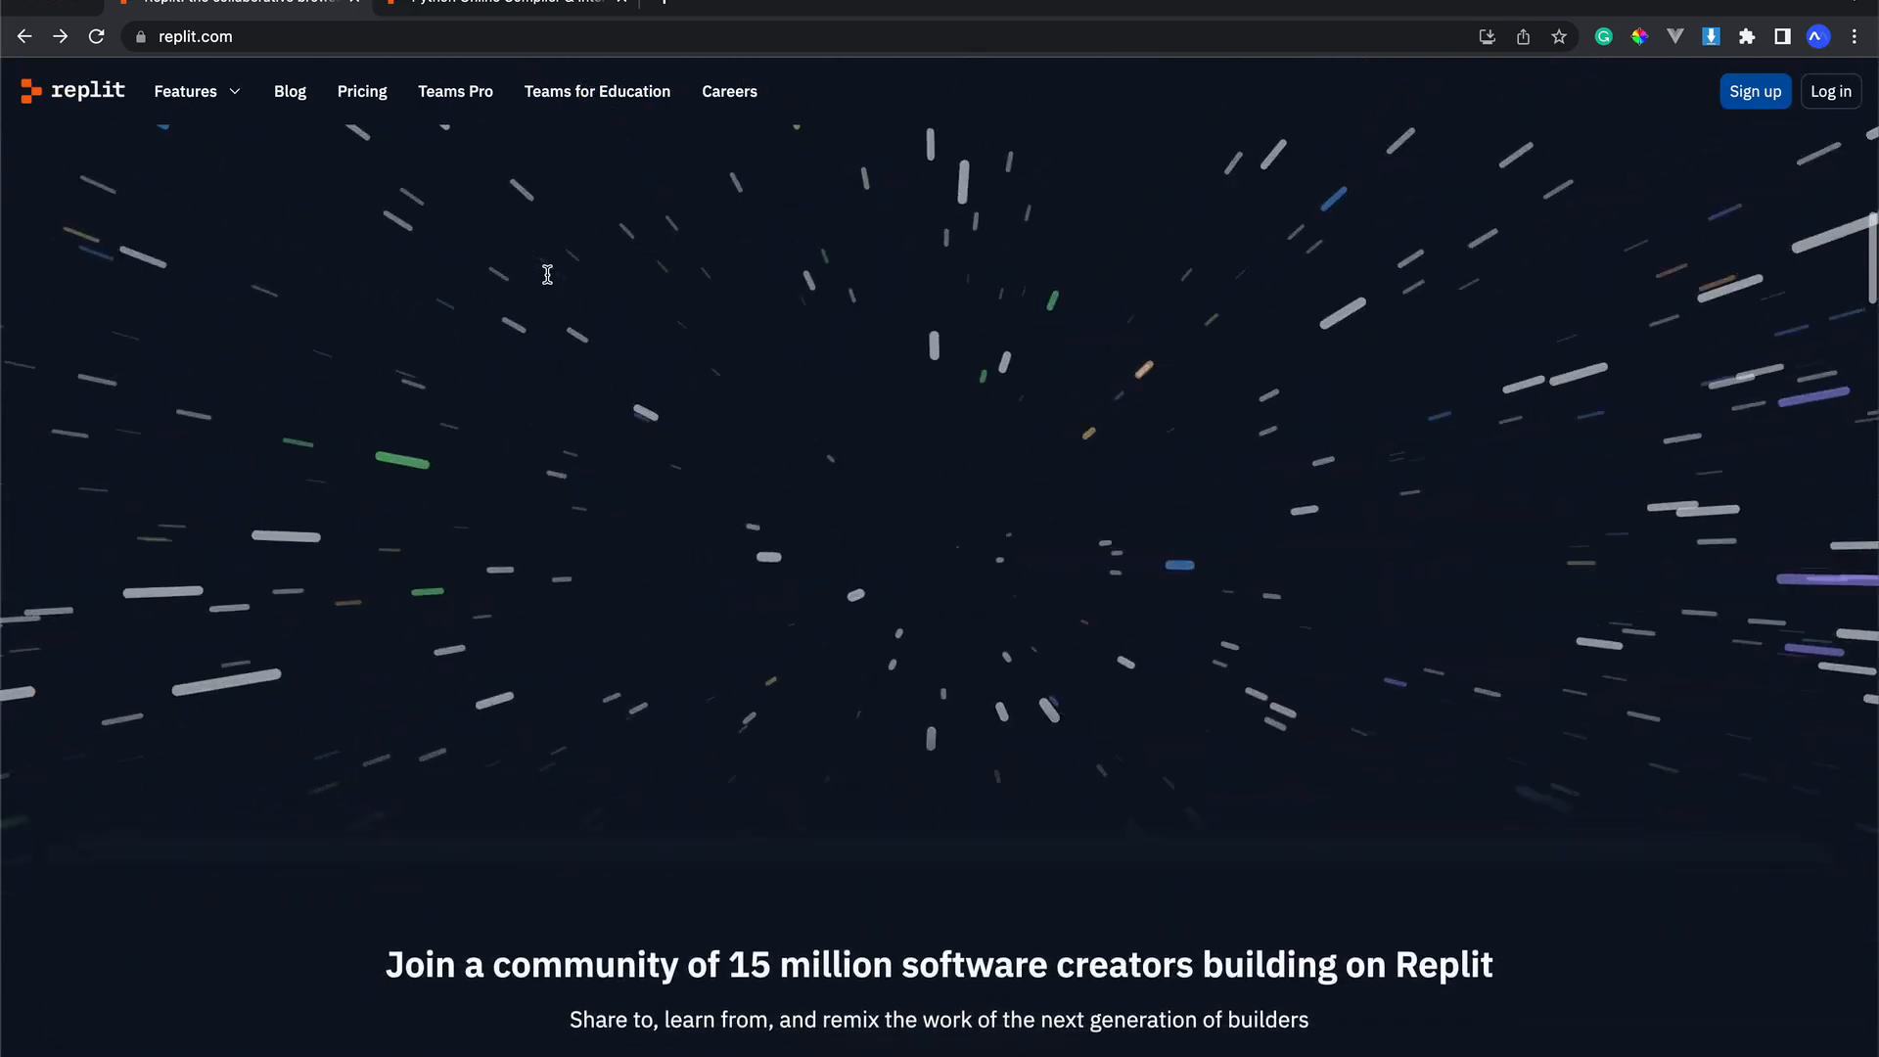
{"action": "scroll", "scroll_direction": "down", "scroll_amount": 3}
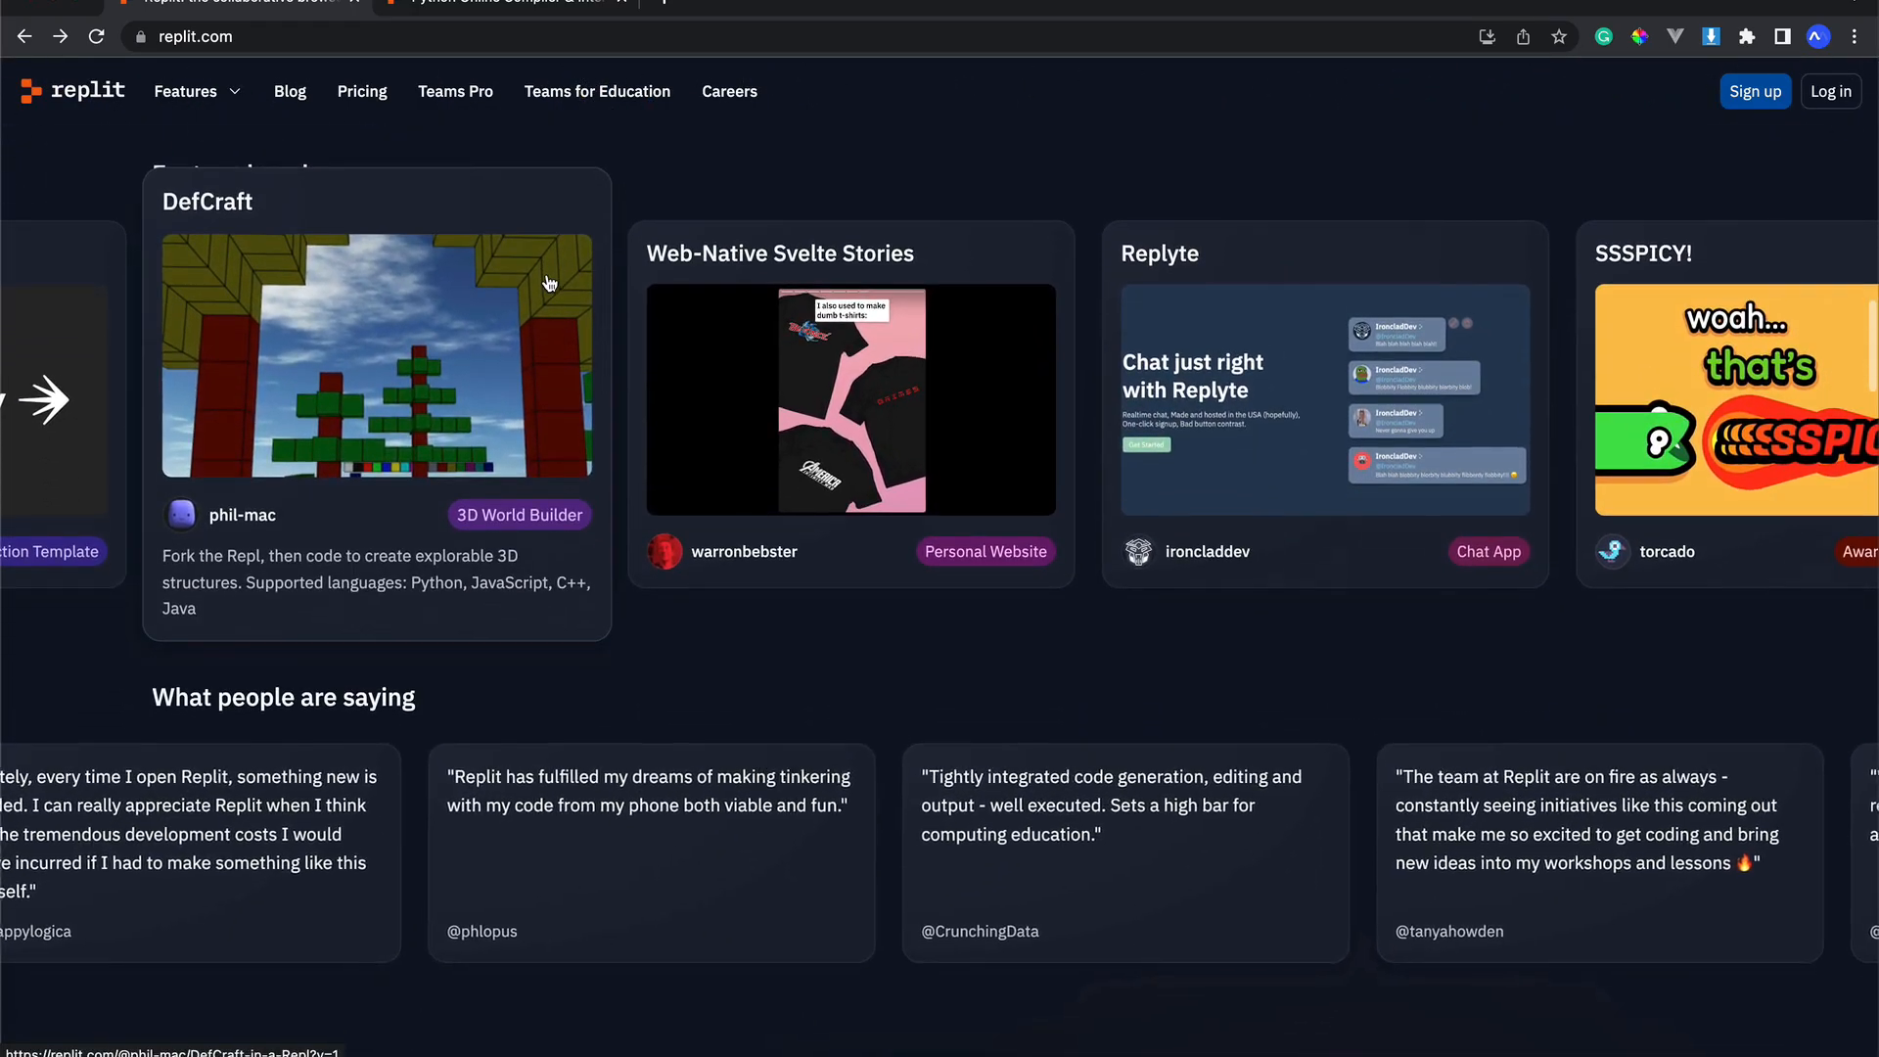
{"action": "scroll", "scroll_direction": "down", "scroll_amount": 3}
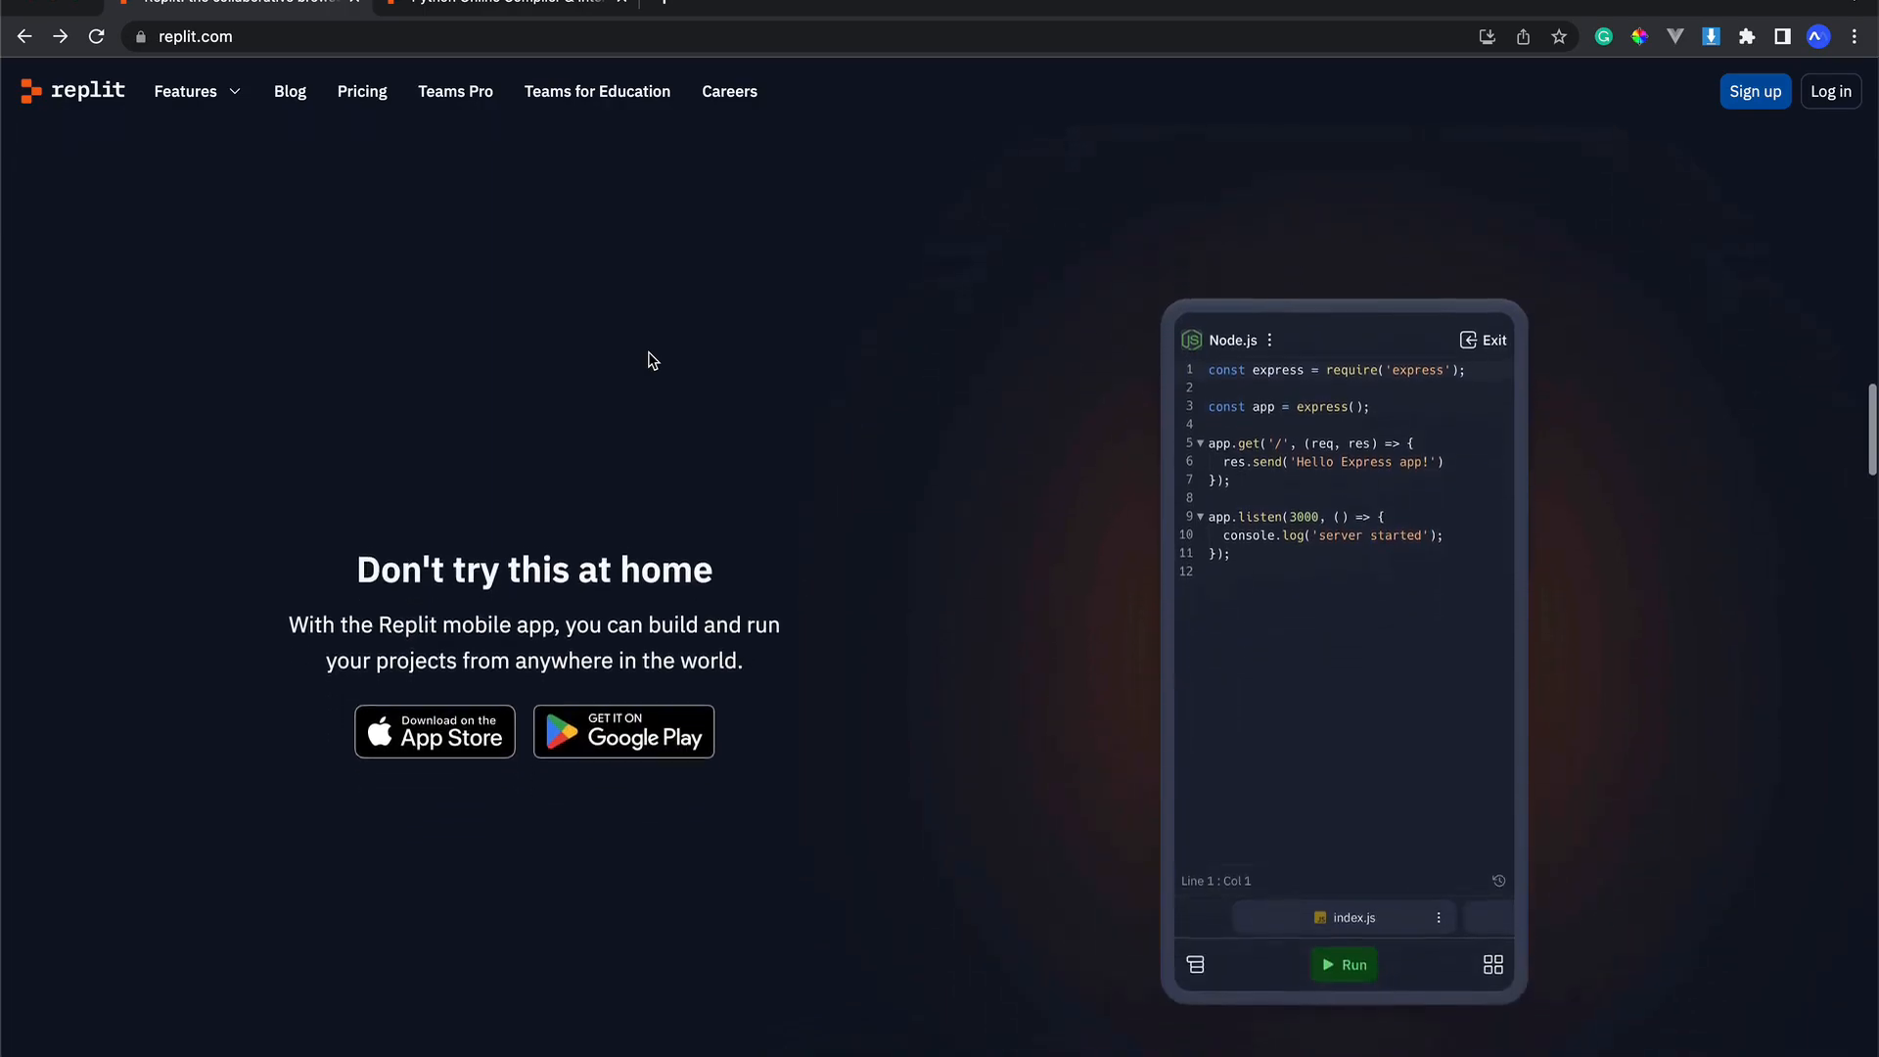
Step: Load replit.com/languages/python3 and place the cursor in the sample print('Hello, world!') line
{"action": "left_click", "coordinate": [511, 2]}
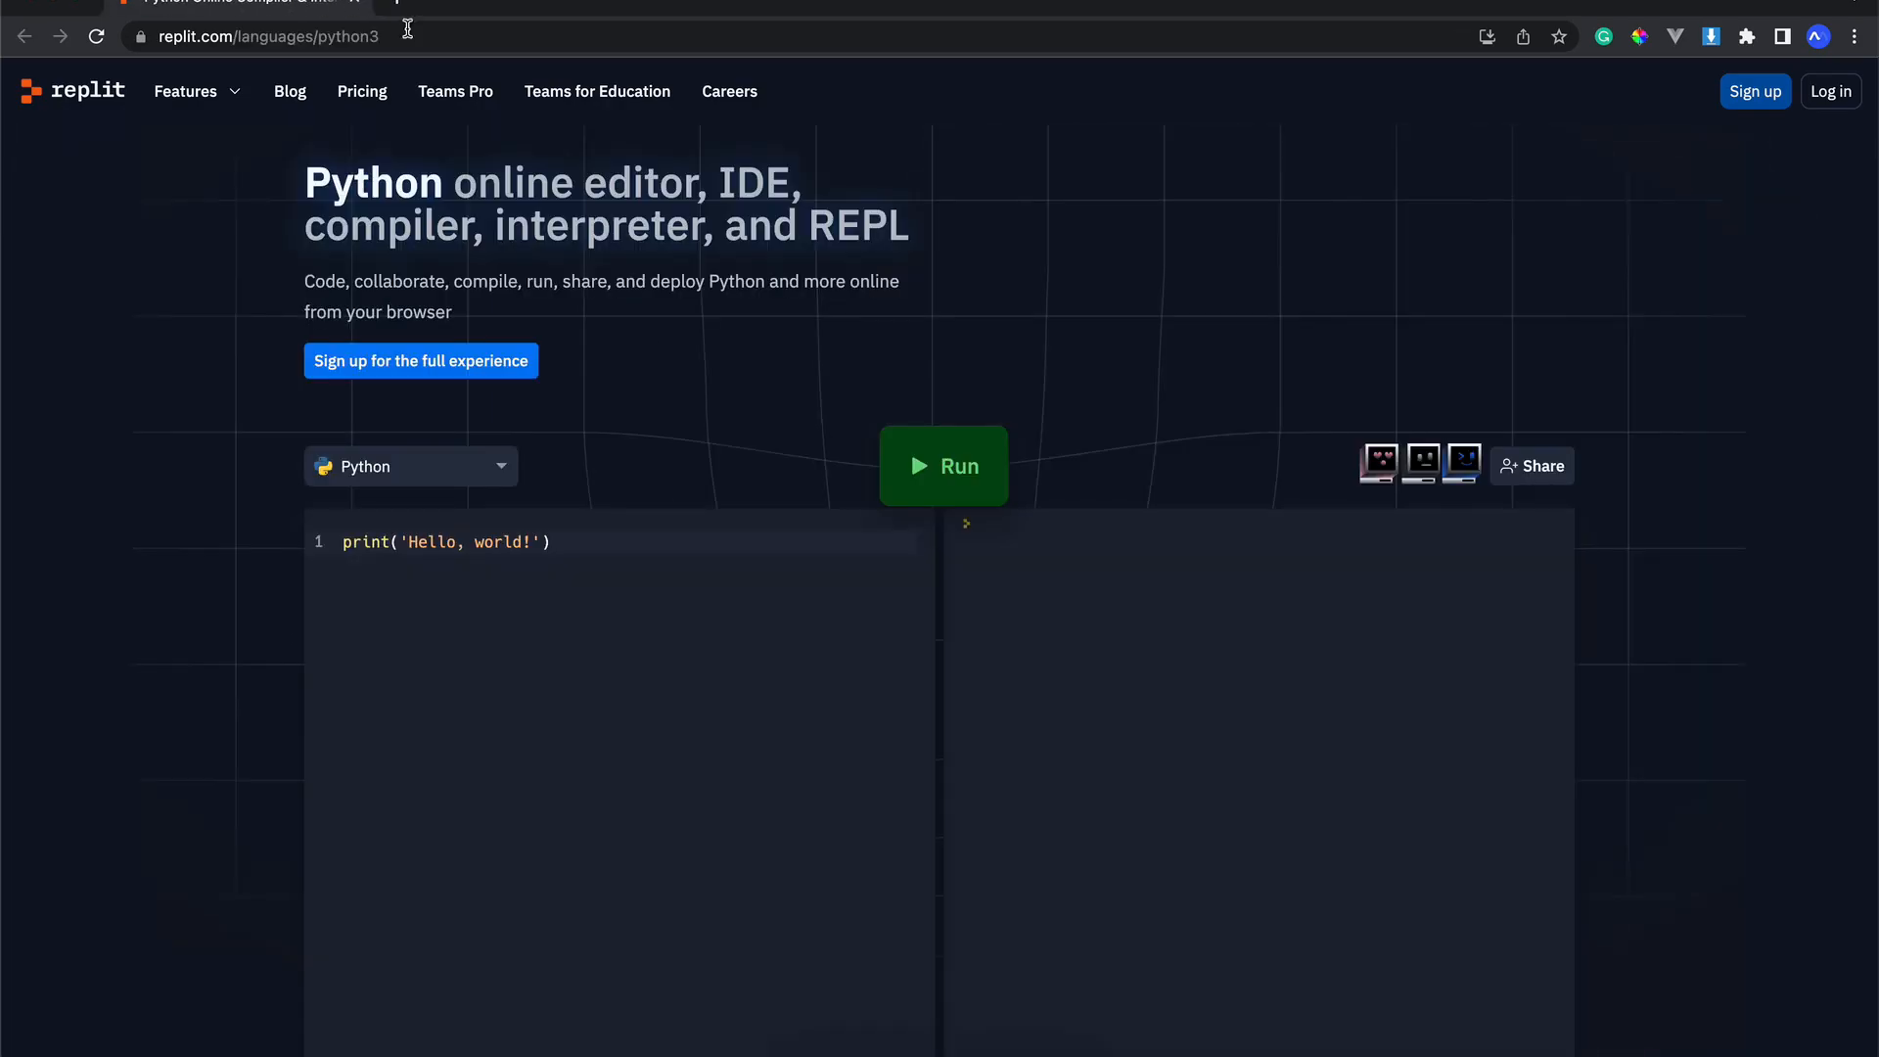
{"action": "mouse_move", "coordinate": [760, 377]}
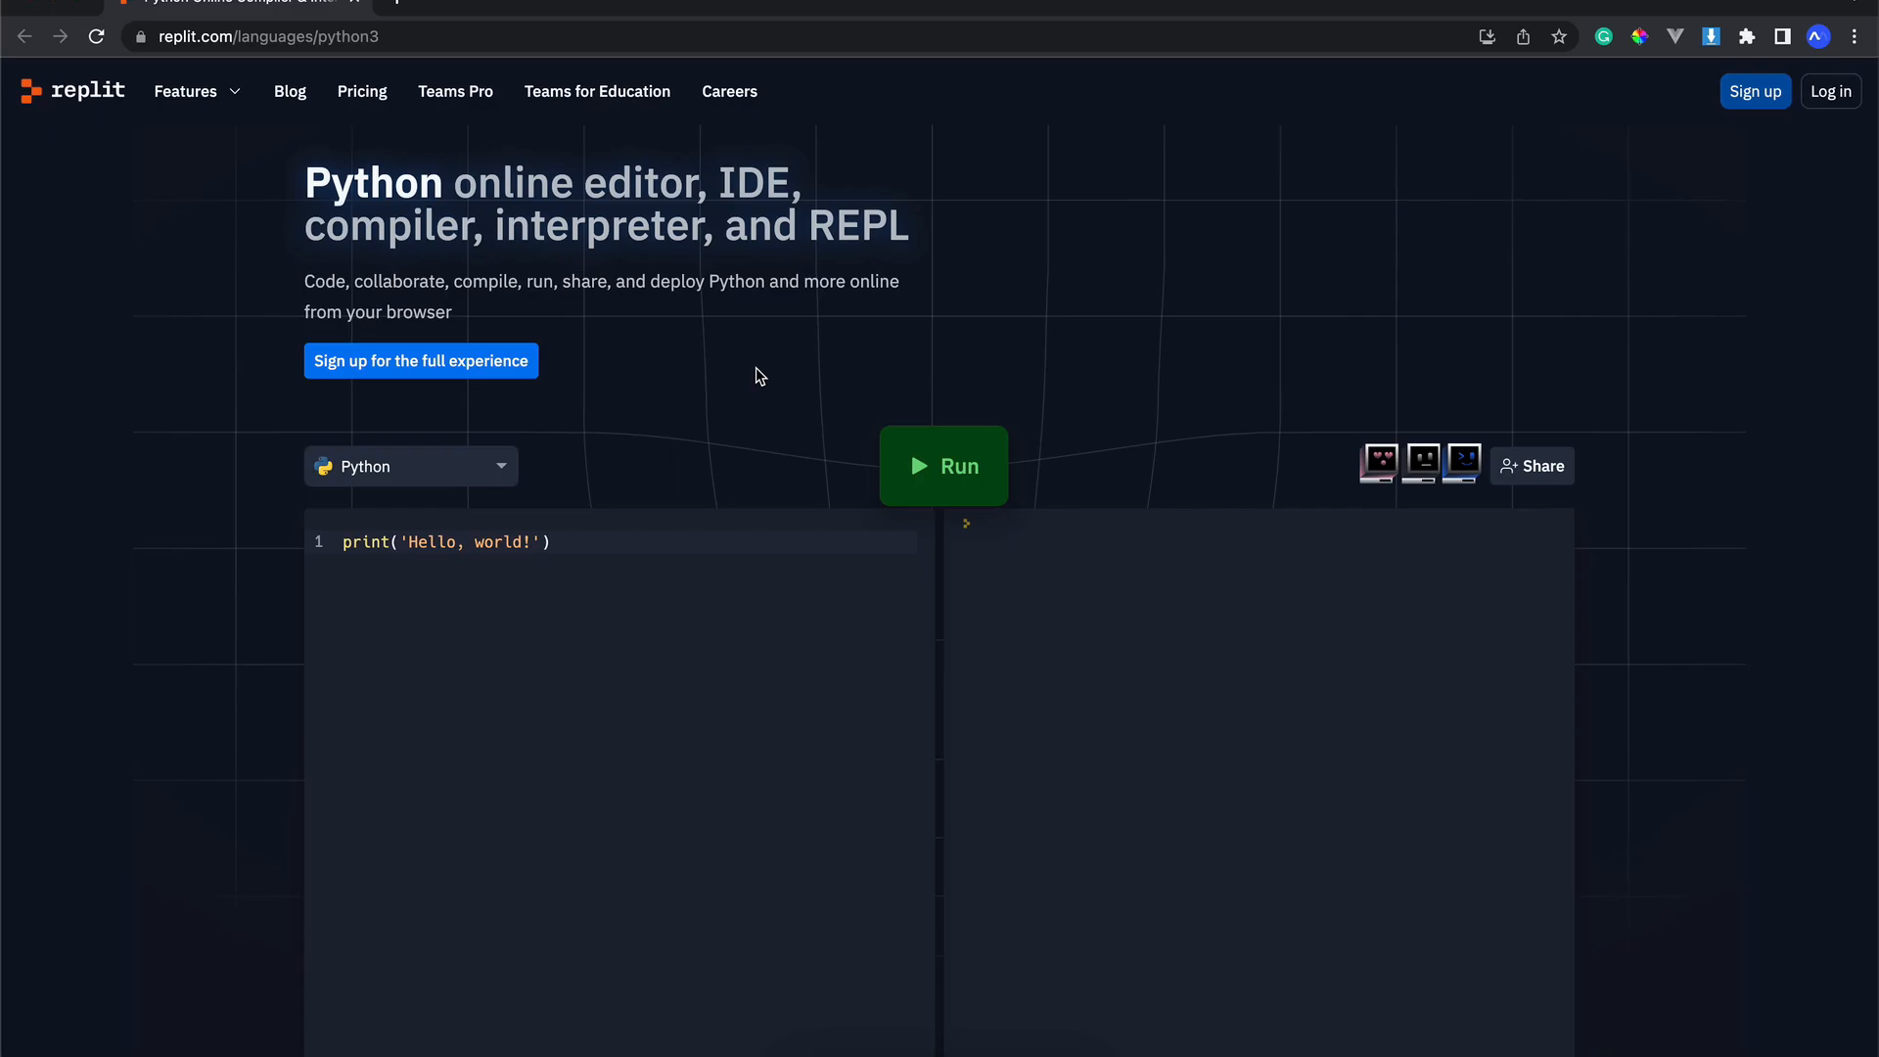
{"action": "scroll", "scroll_direction": "down", "scroll_amount": 3}
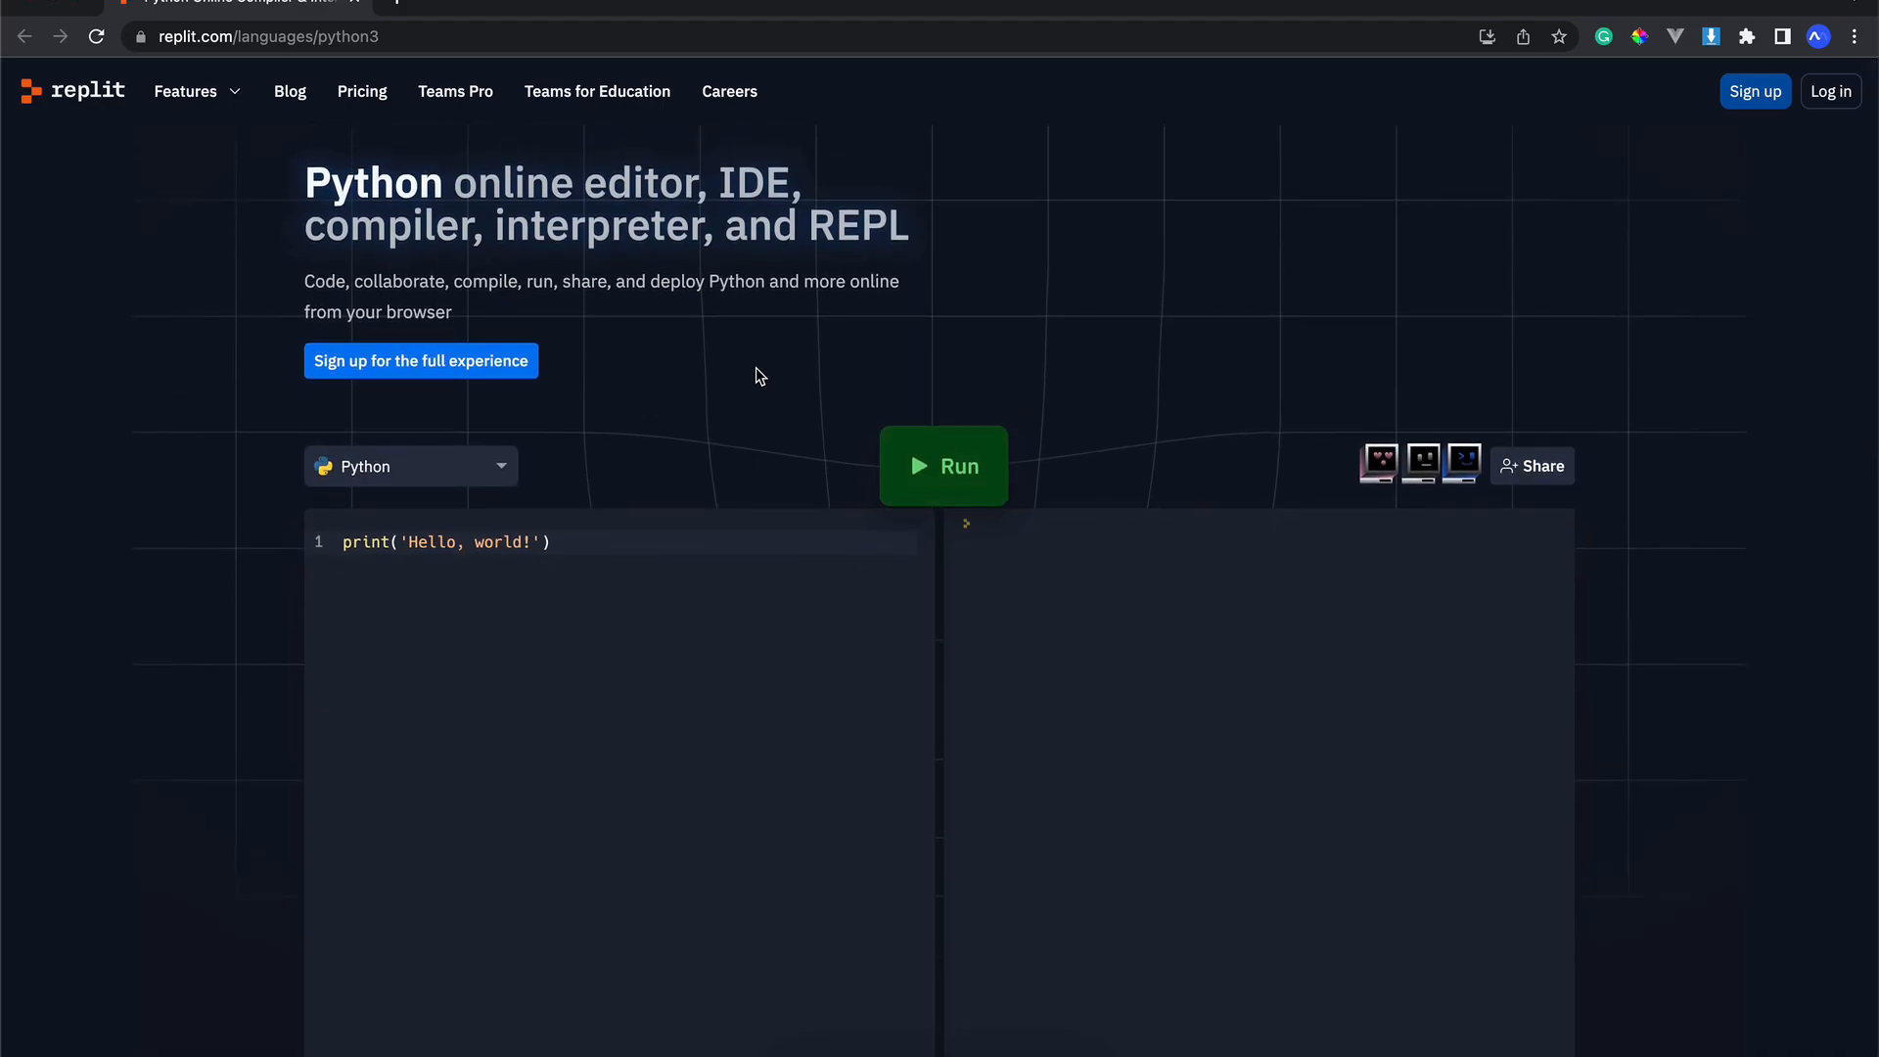
{"action": "scroll", "scroll_direction": "down", "scroll_amount": 3}
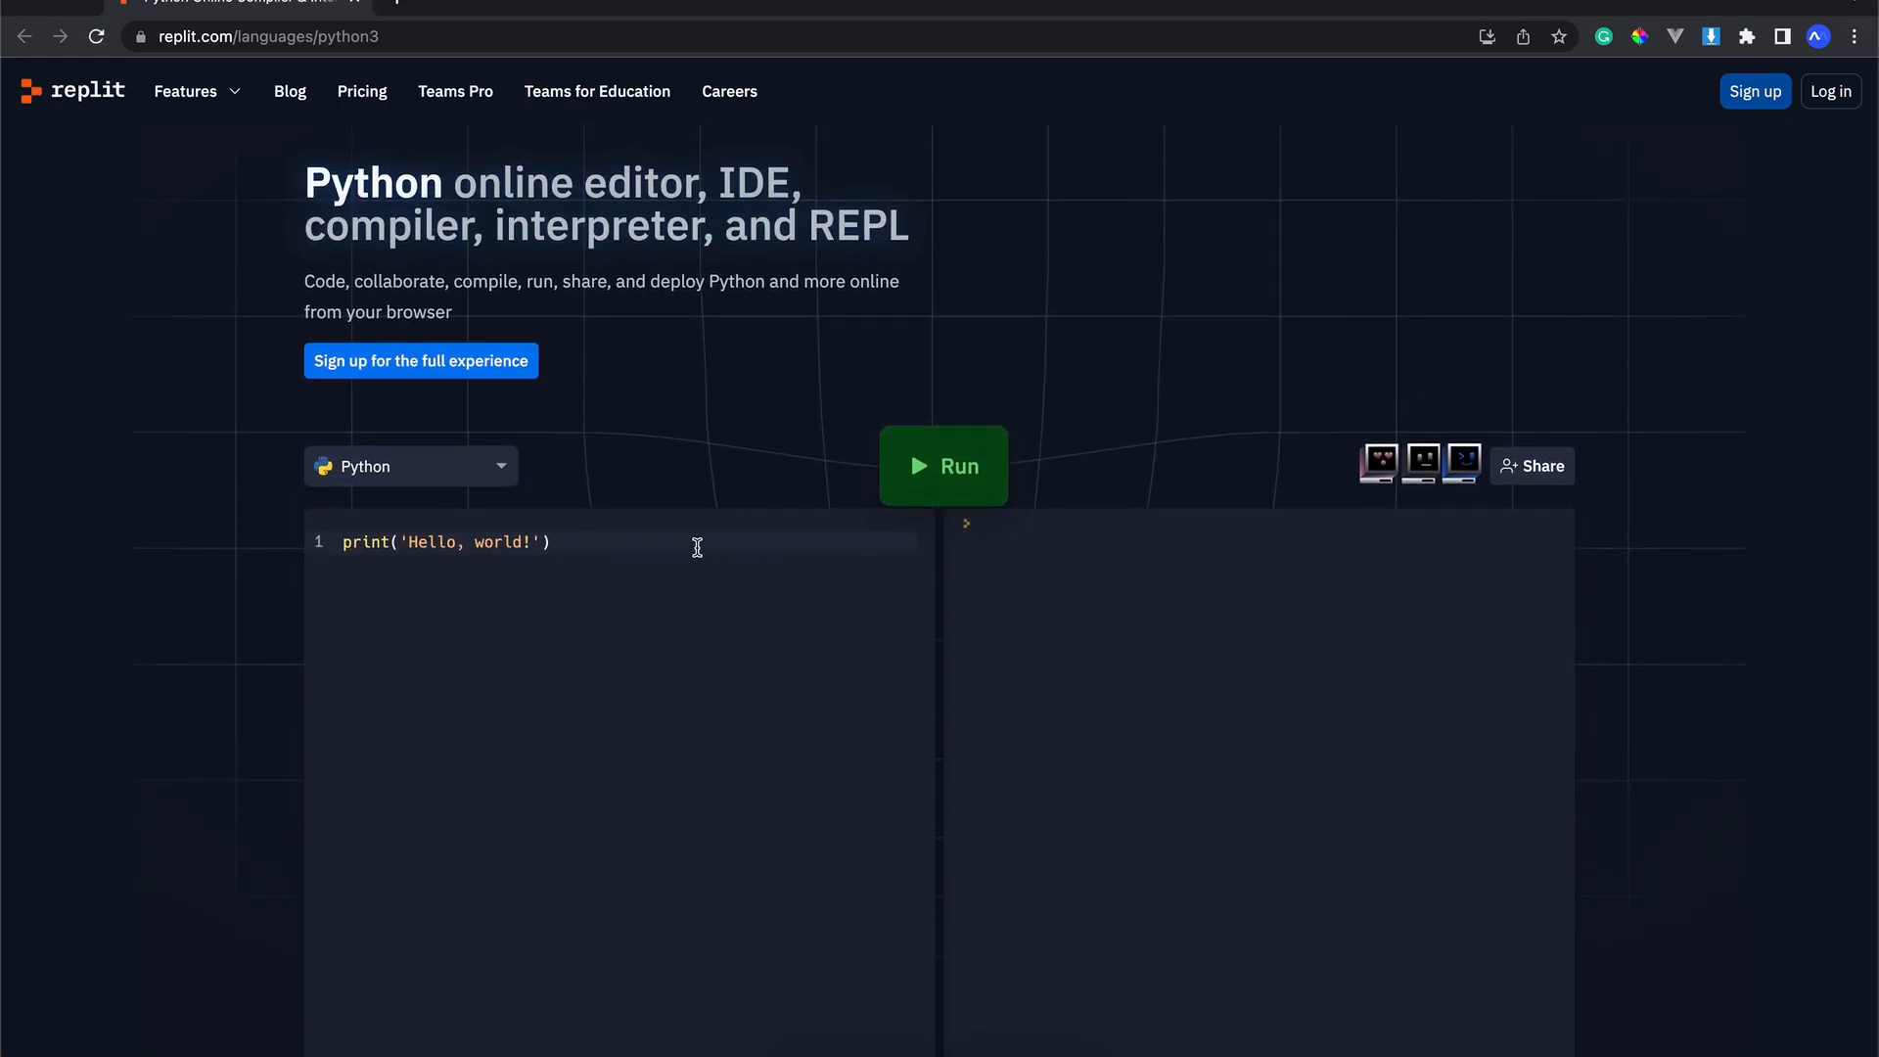
{"action": "left_click", "coordinate": [552, 542]}
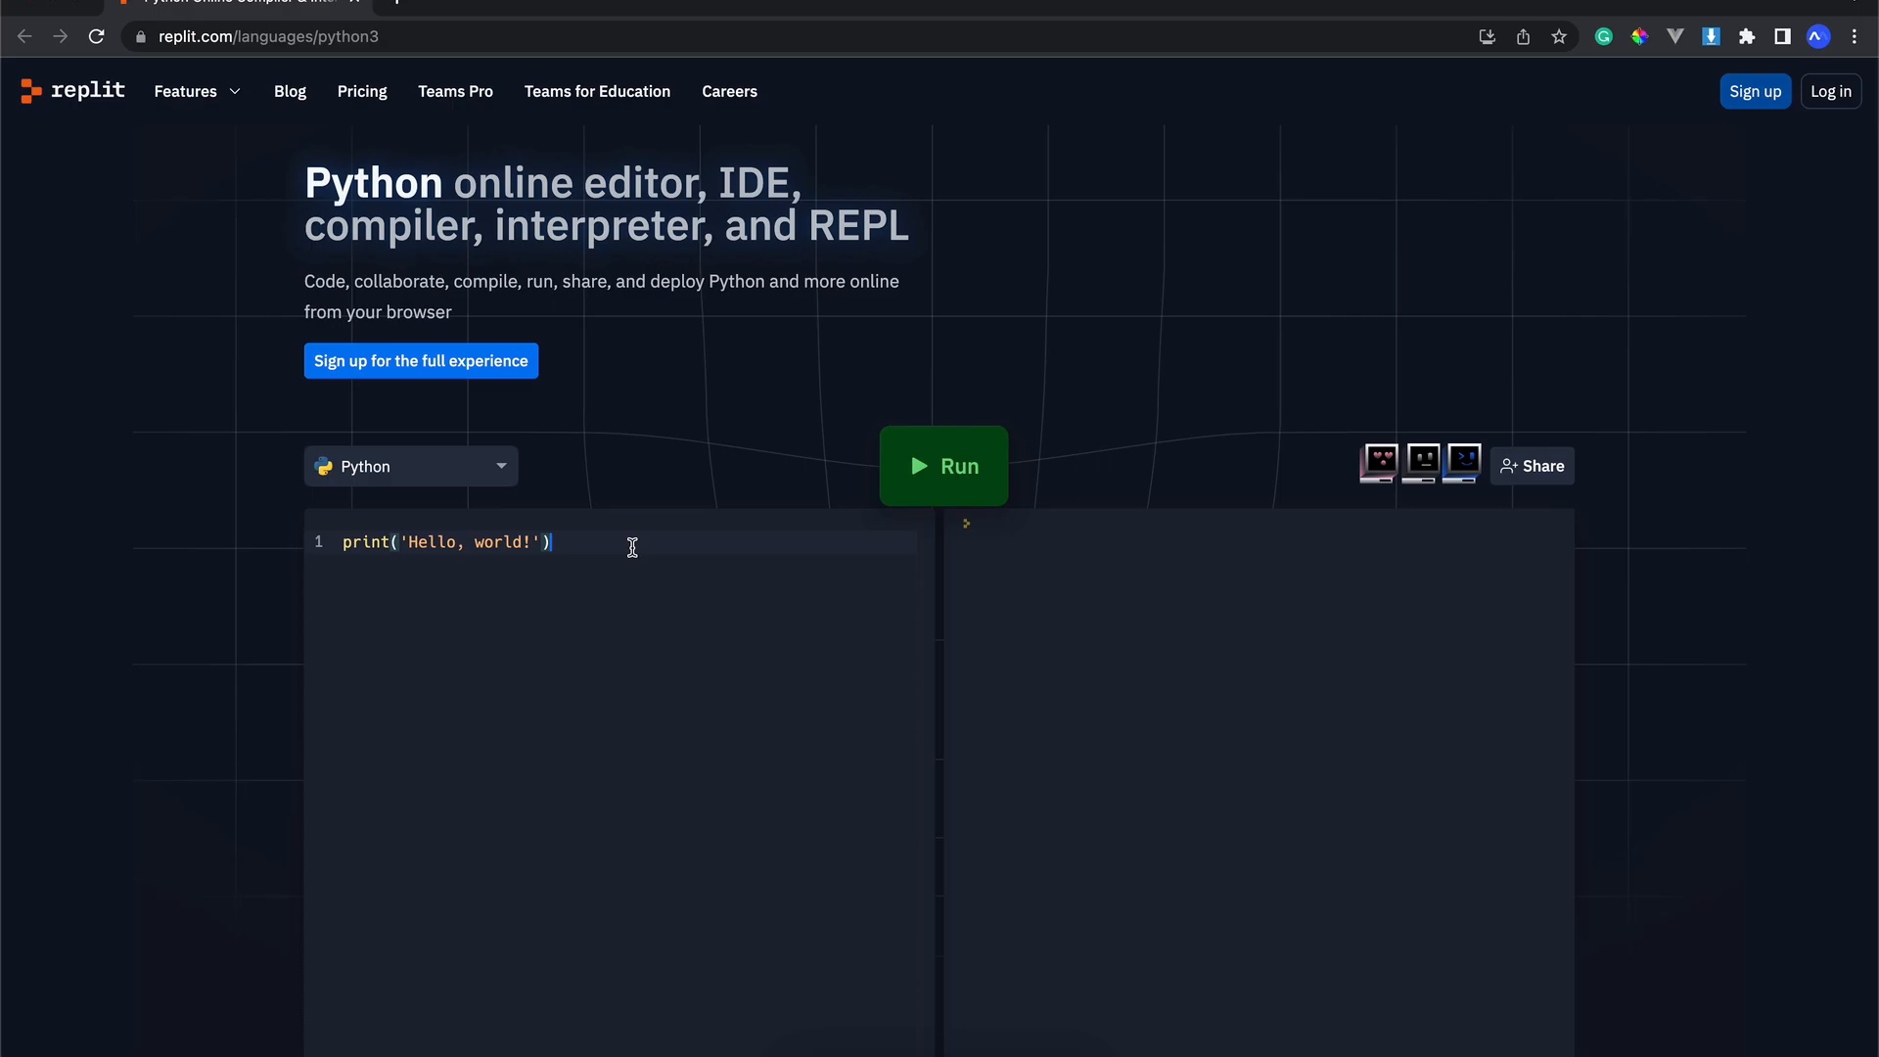
{"action": "scroll", "scroll_direction": "down", "scroll_amount": 3}
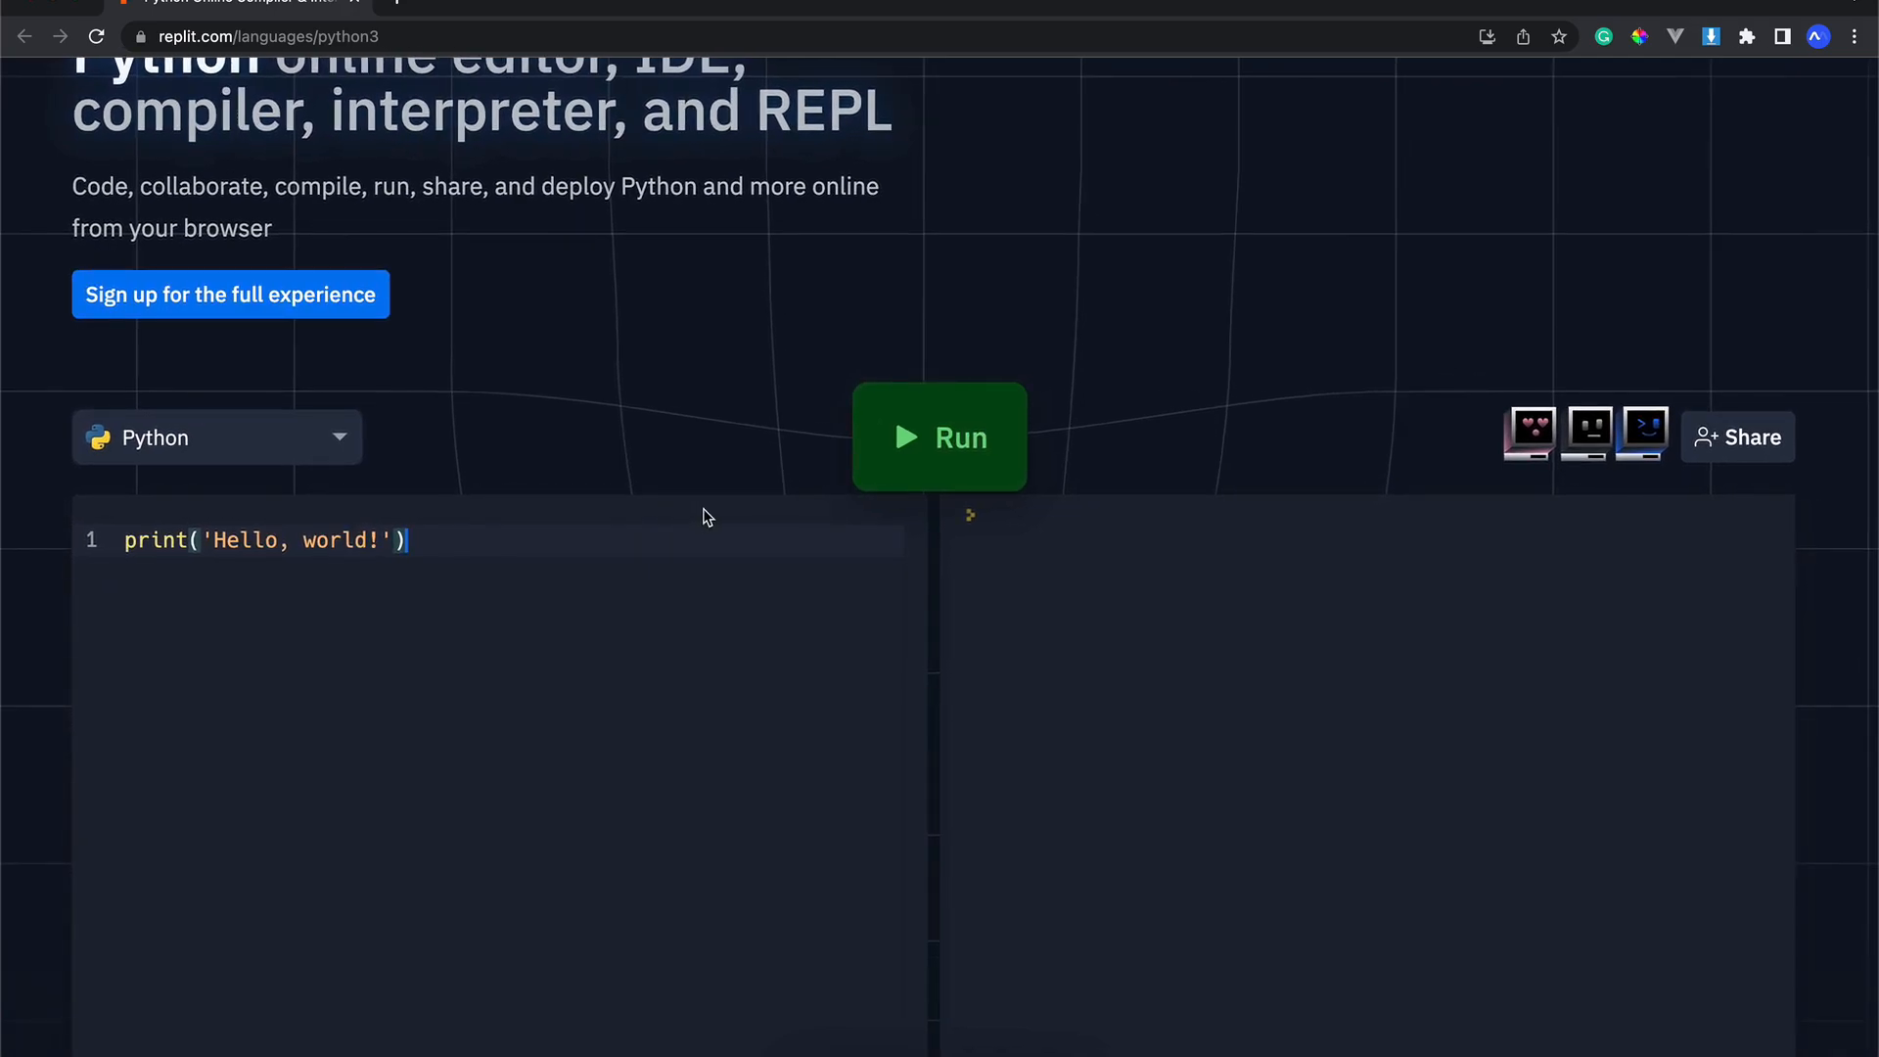
Step: Run the sample program so the console prints Hello, world!
{"action": "left_click", "coordinate": [939, 436]}
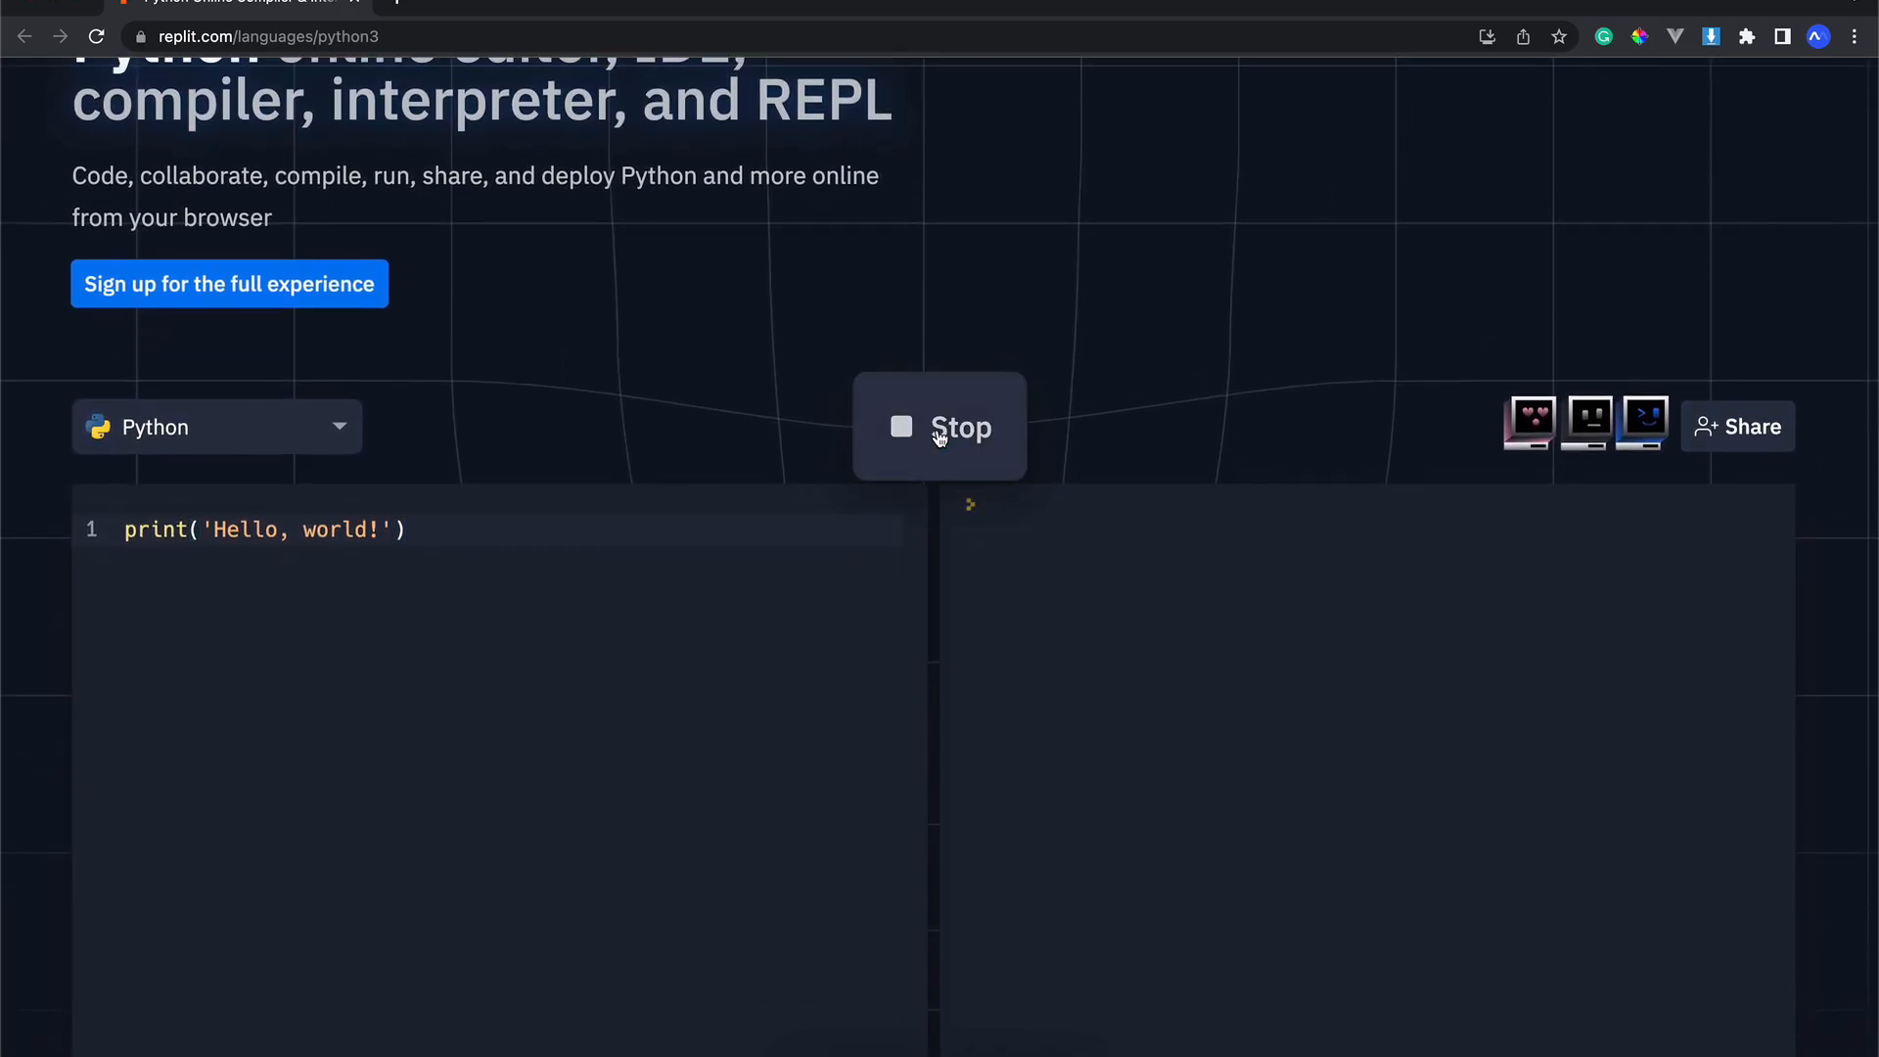
{"action": "left_click", "coordinate": [939, 427]}
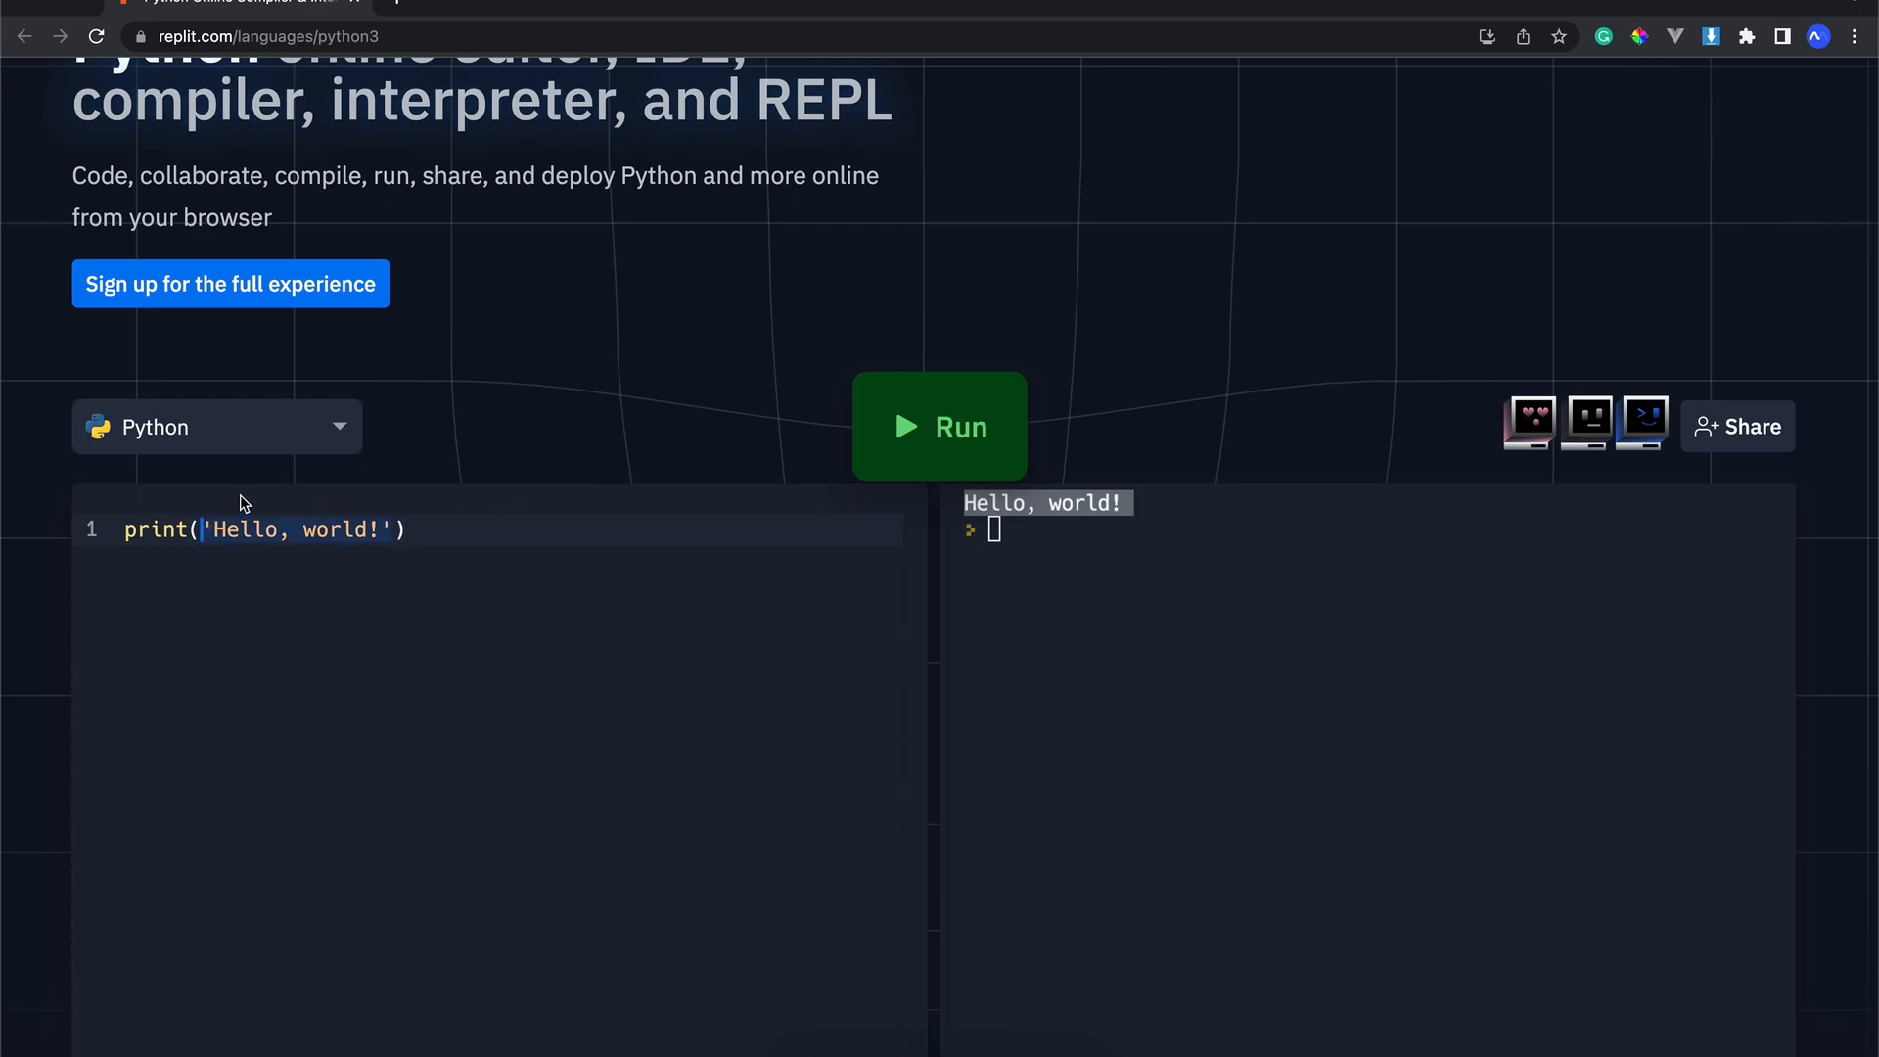
Step: Edit the line to print(5 + 3) and run it so the console shows 8
{"action": "type", "text": "5 + )"}
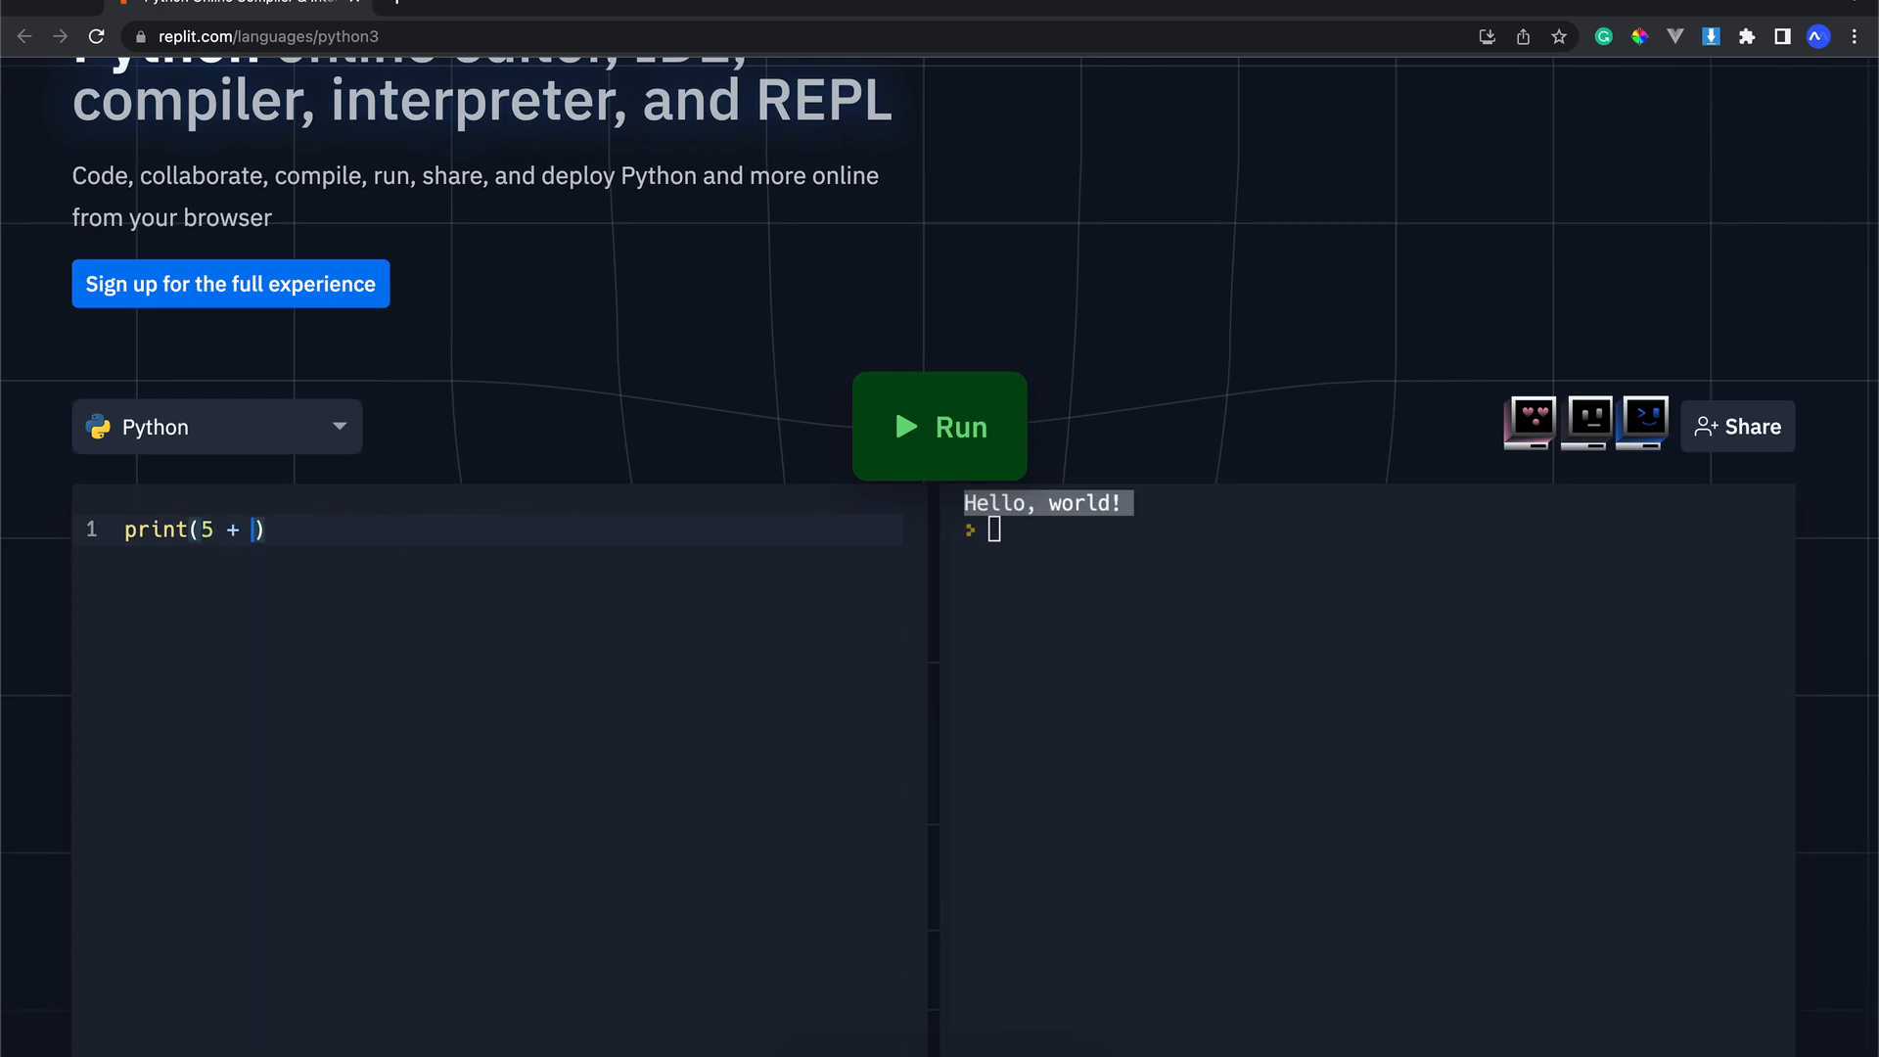
{"action": "left_click", "coordinate": [939, 426]}
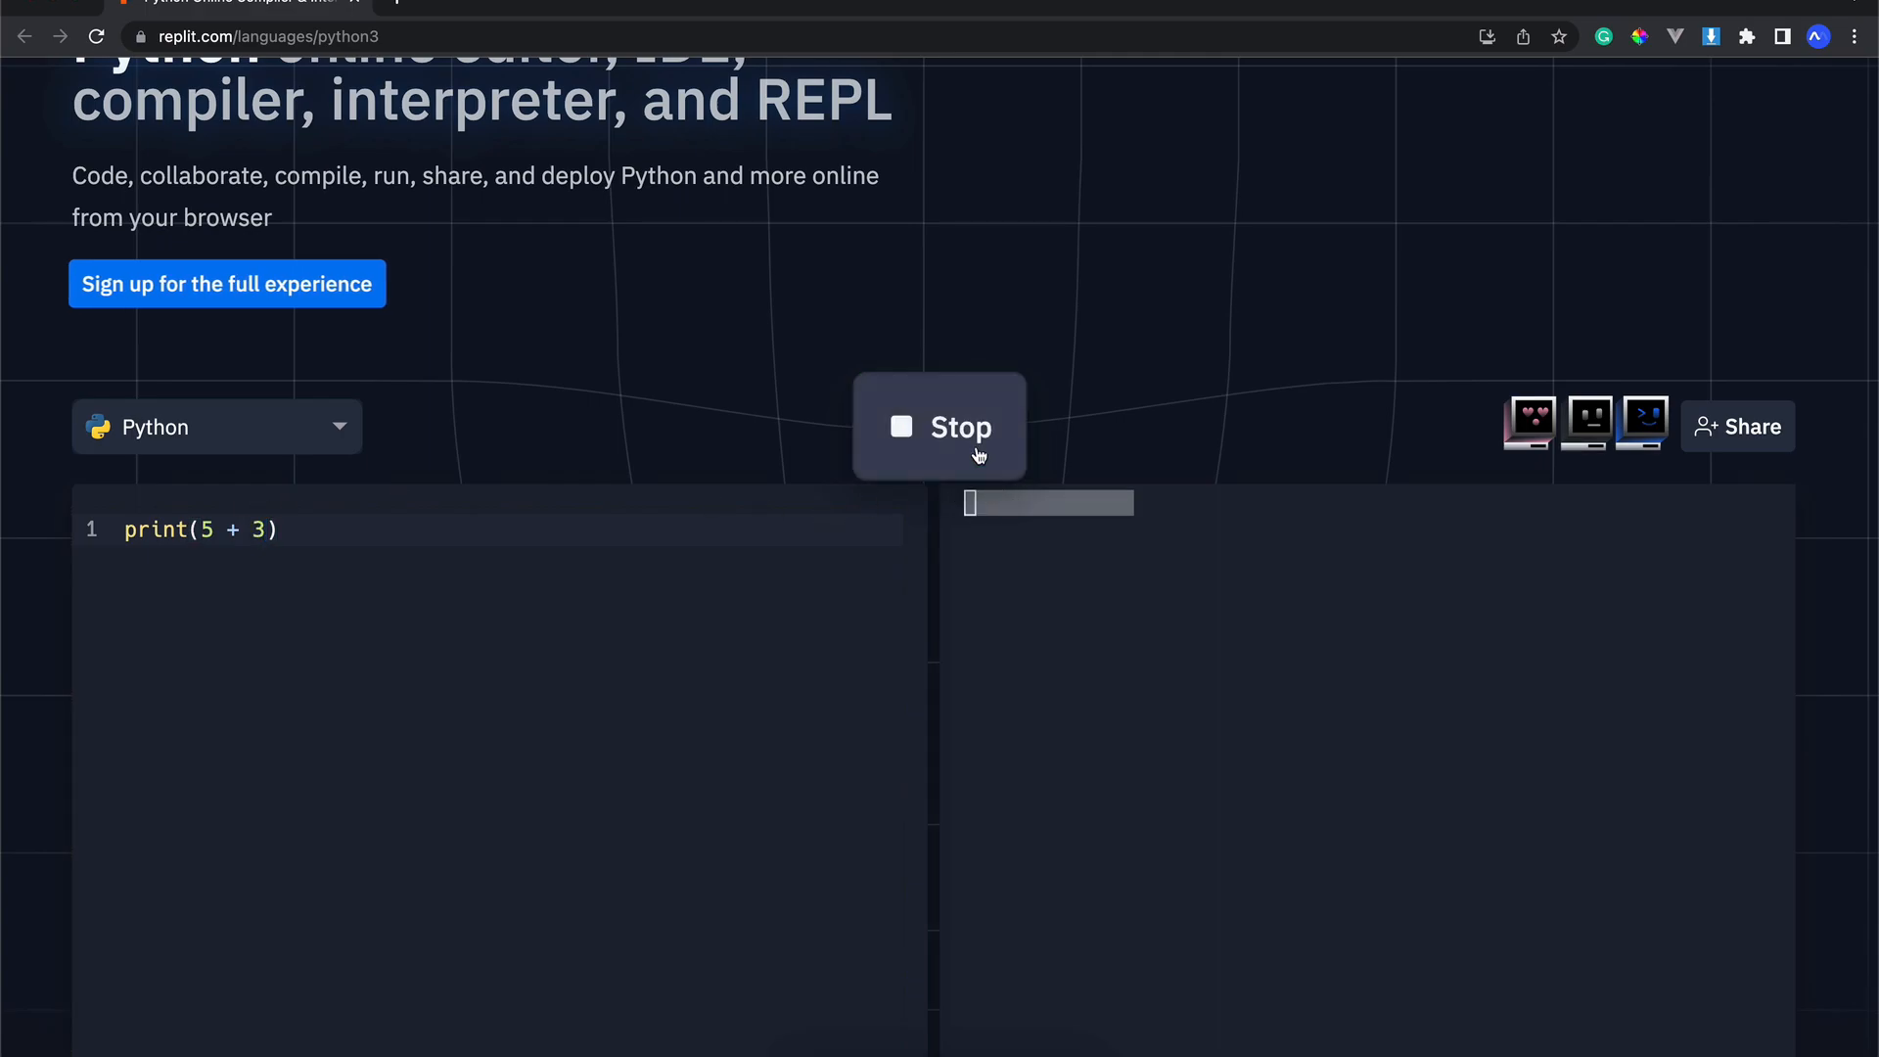
{"action": "left_click", "coordinate": [940, 427]}
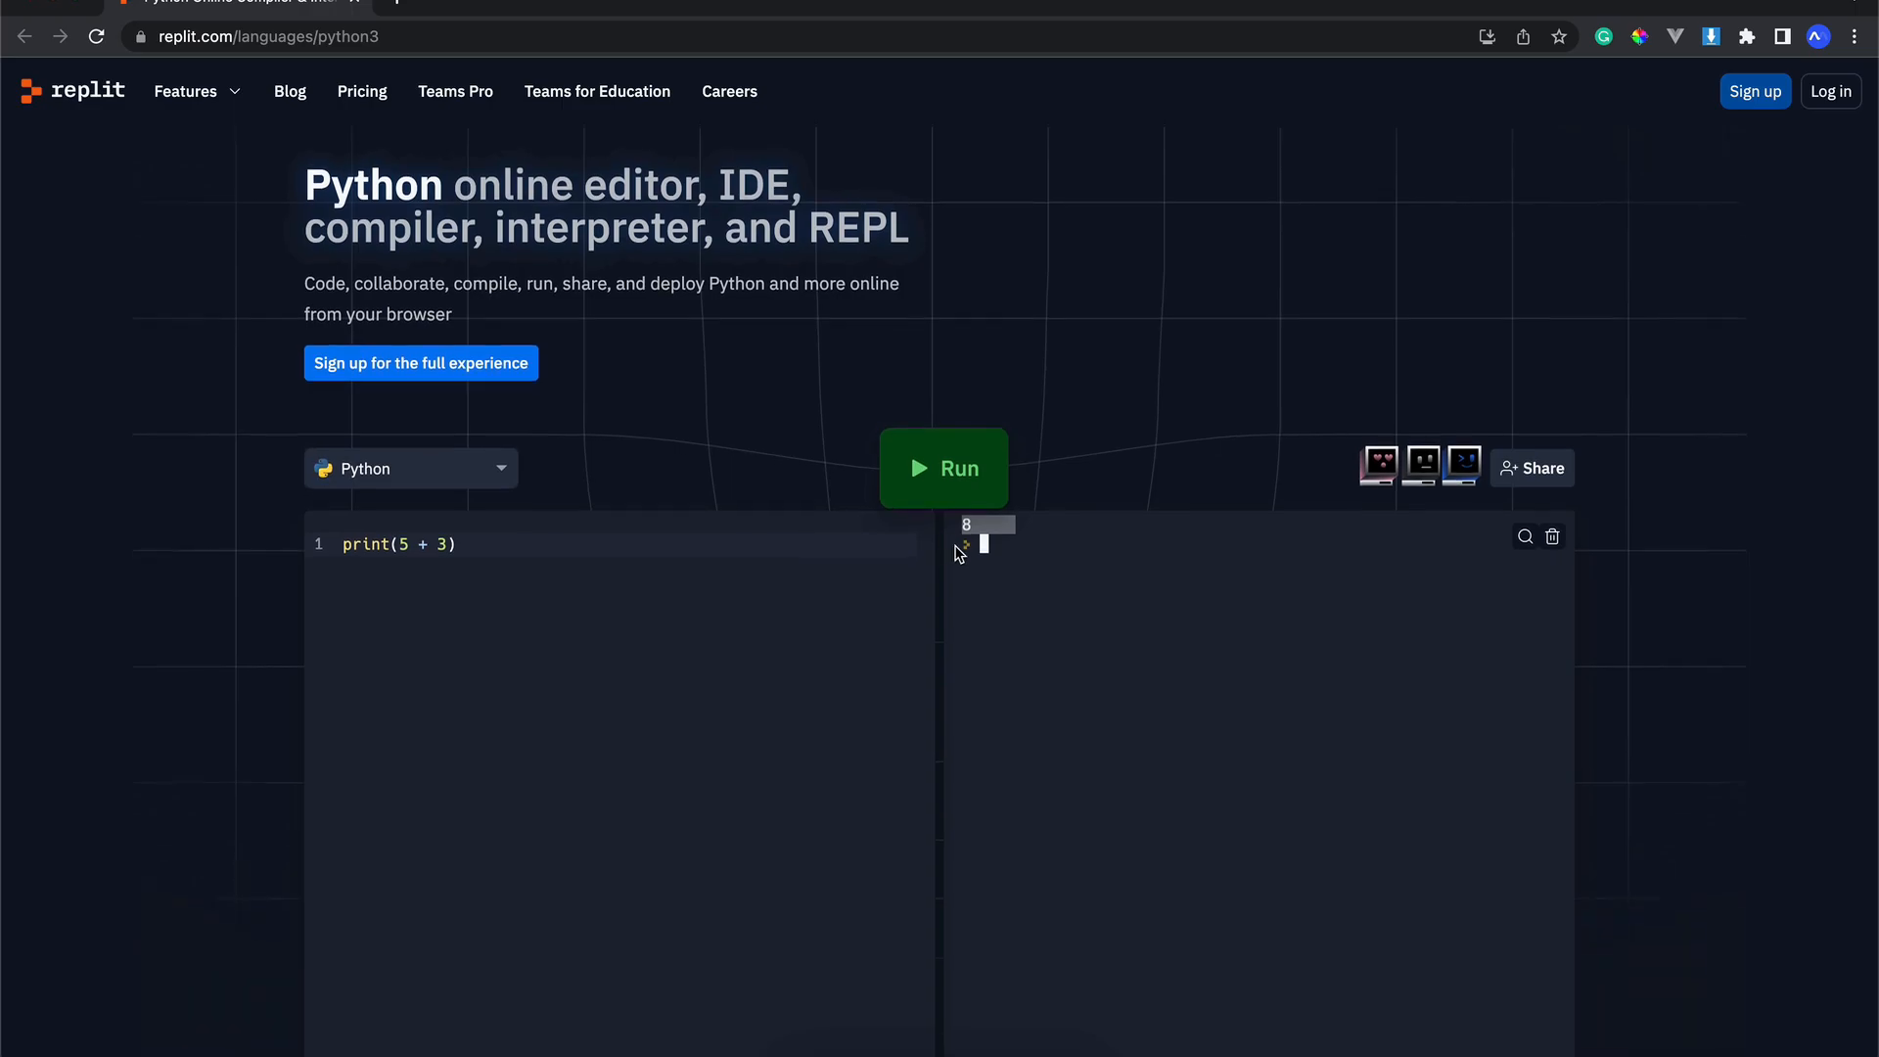
Step: Start creating a Replit account from the editor page
{"action": "left_click", "coordinate": [944, 470]}
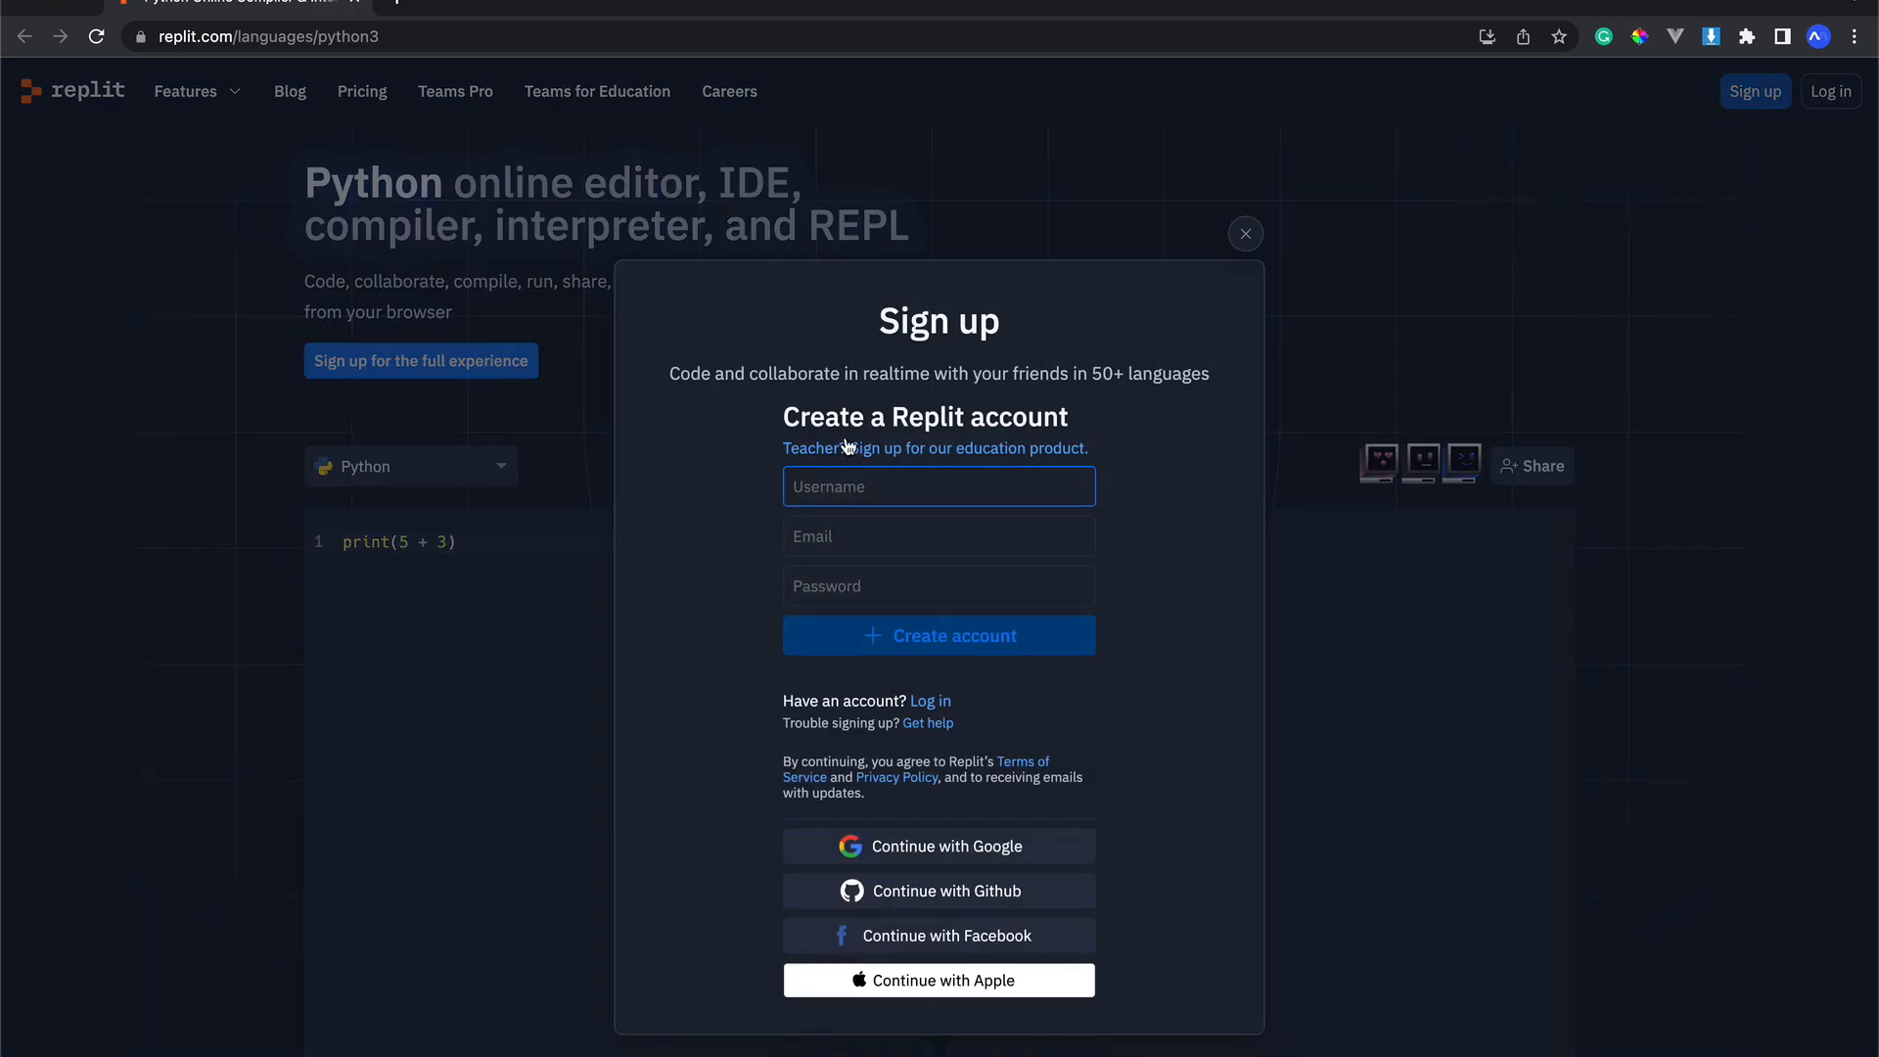
{"action": "mouse_move", "coordinate": [1082, 442]}
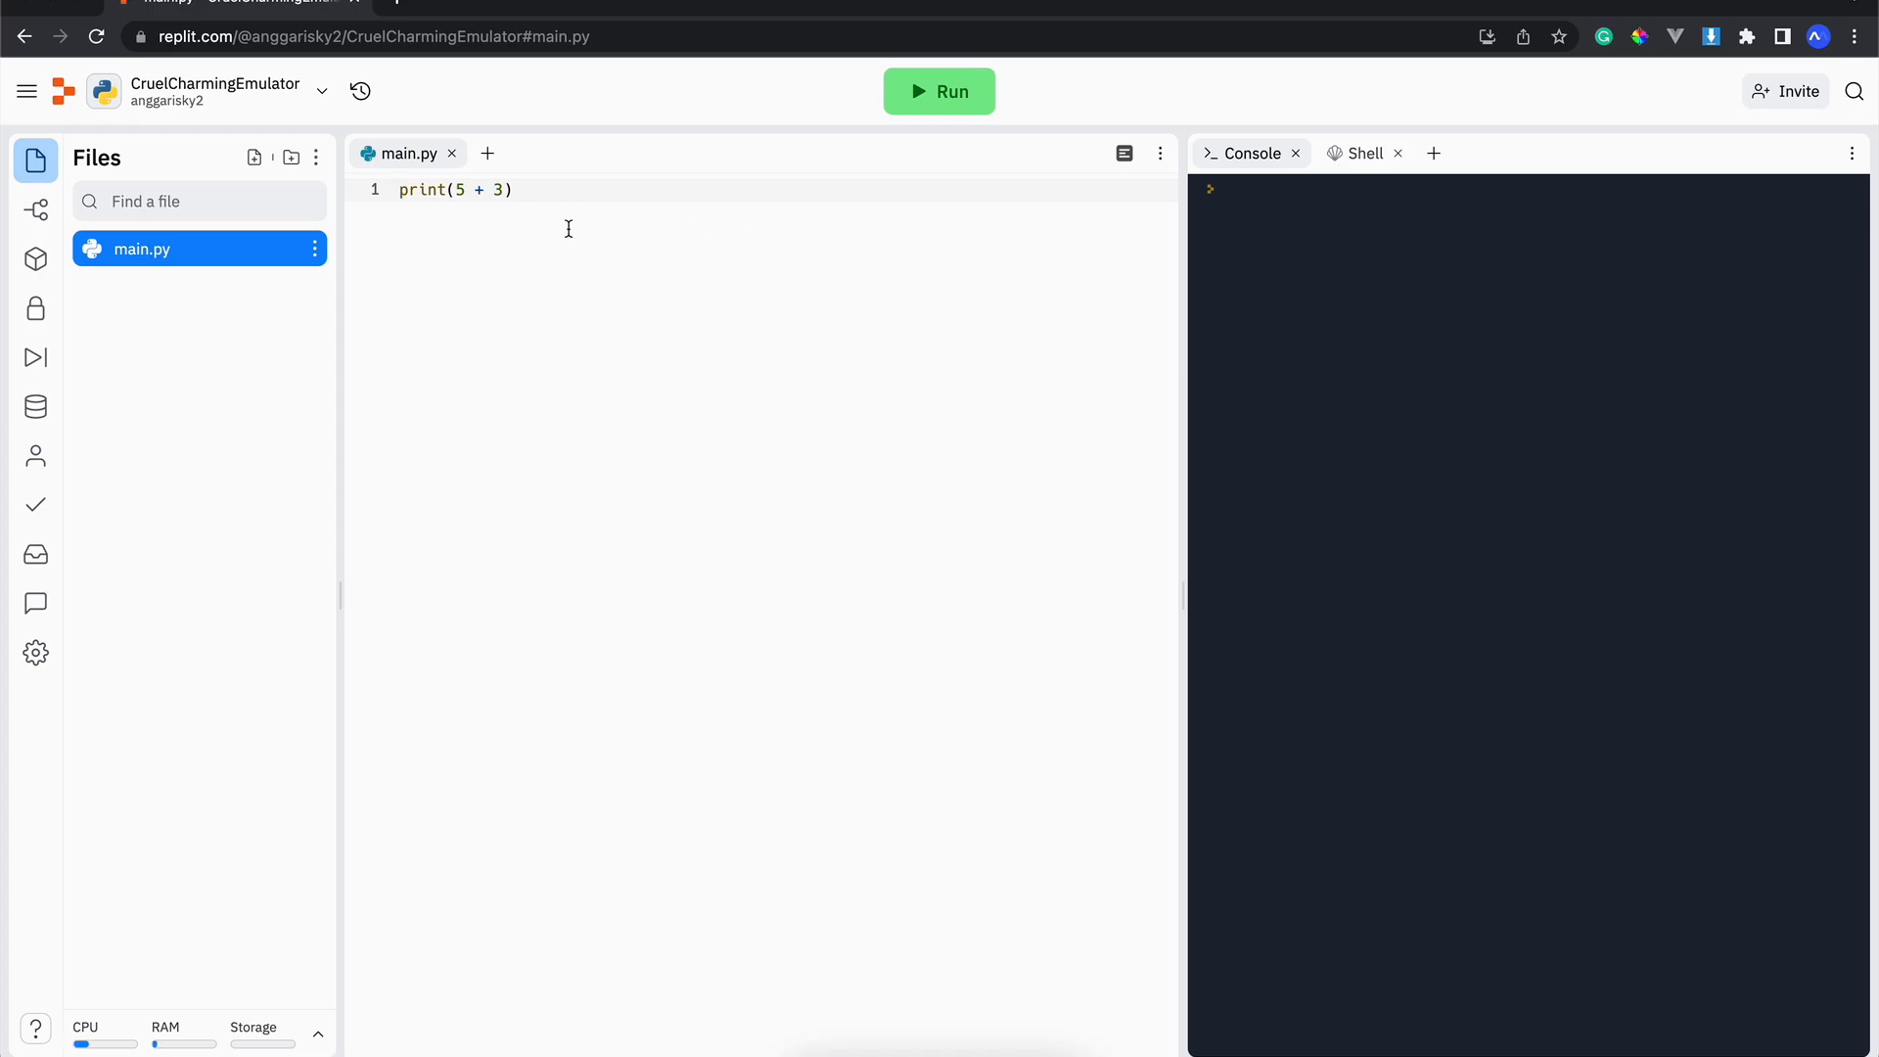
{"action": "mouse_move", "coordinate": [143, 274]}
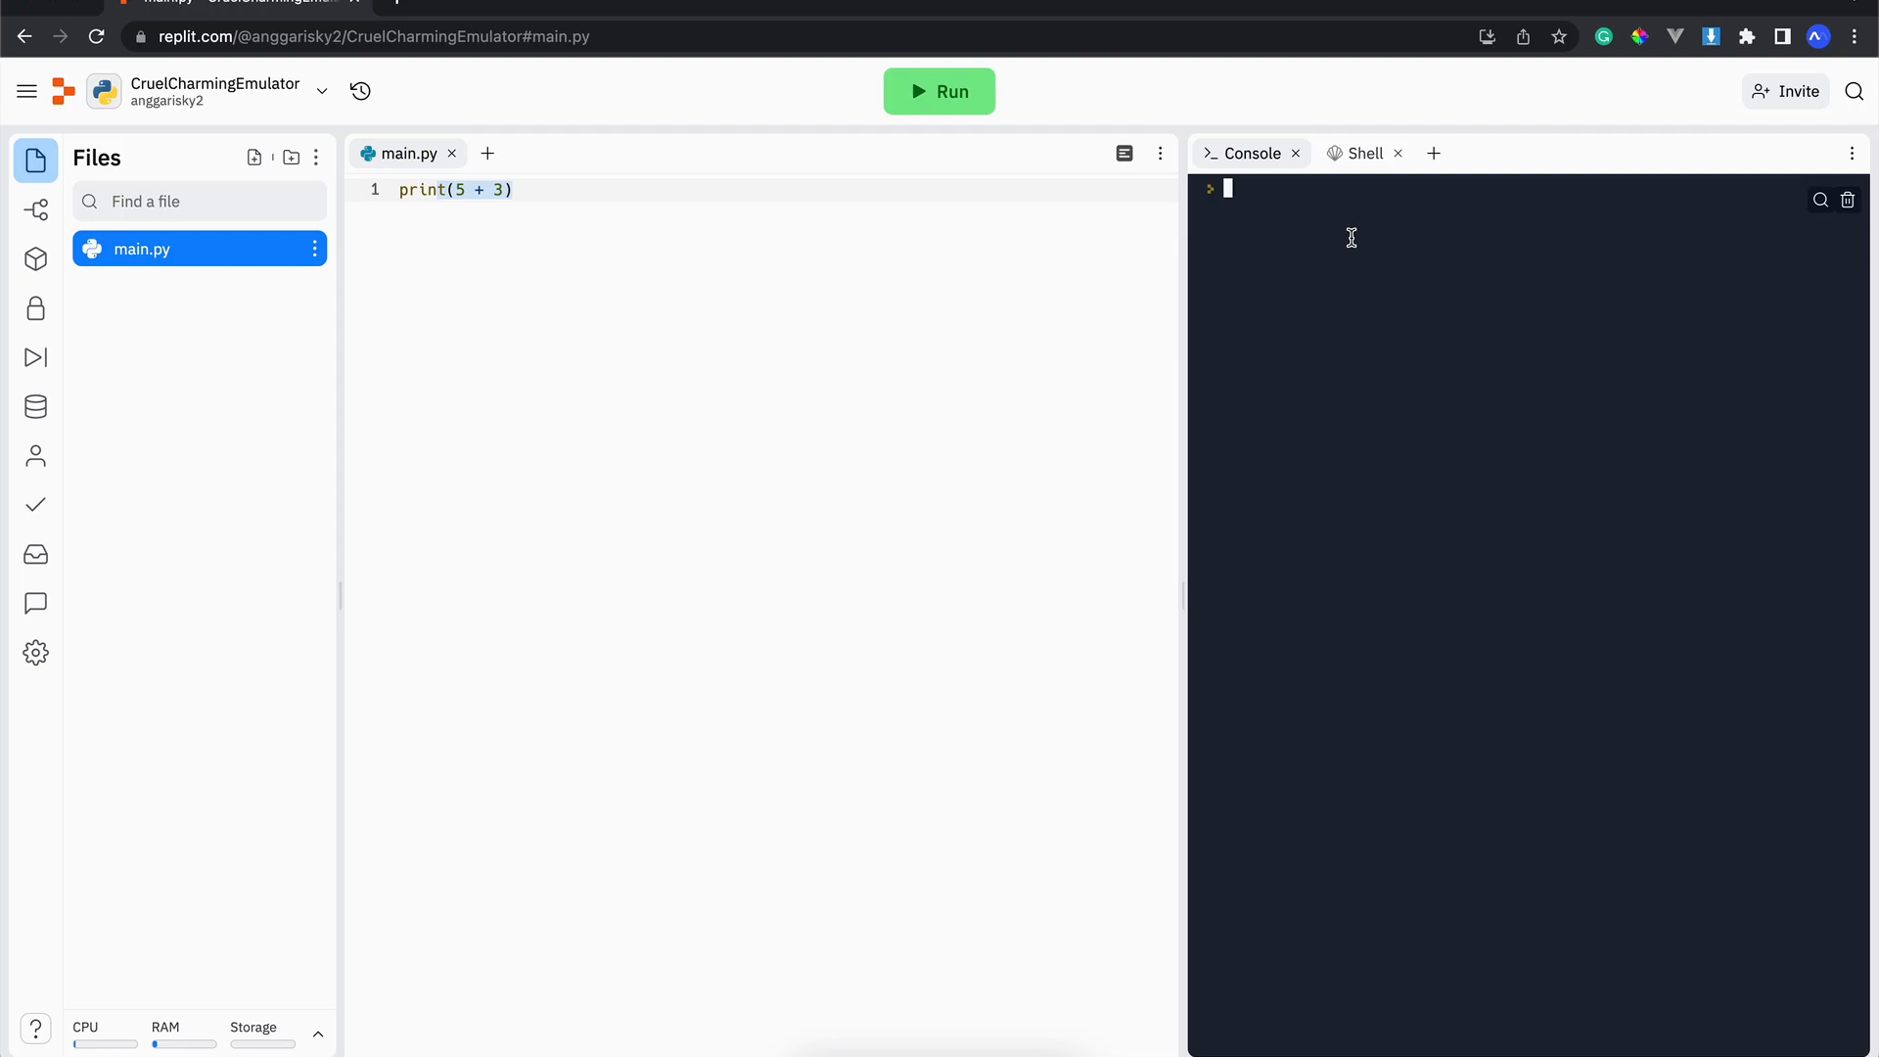
{"action": "left_click", "coordinate": [1367, 153]}
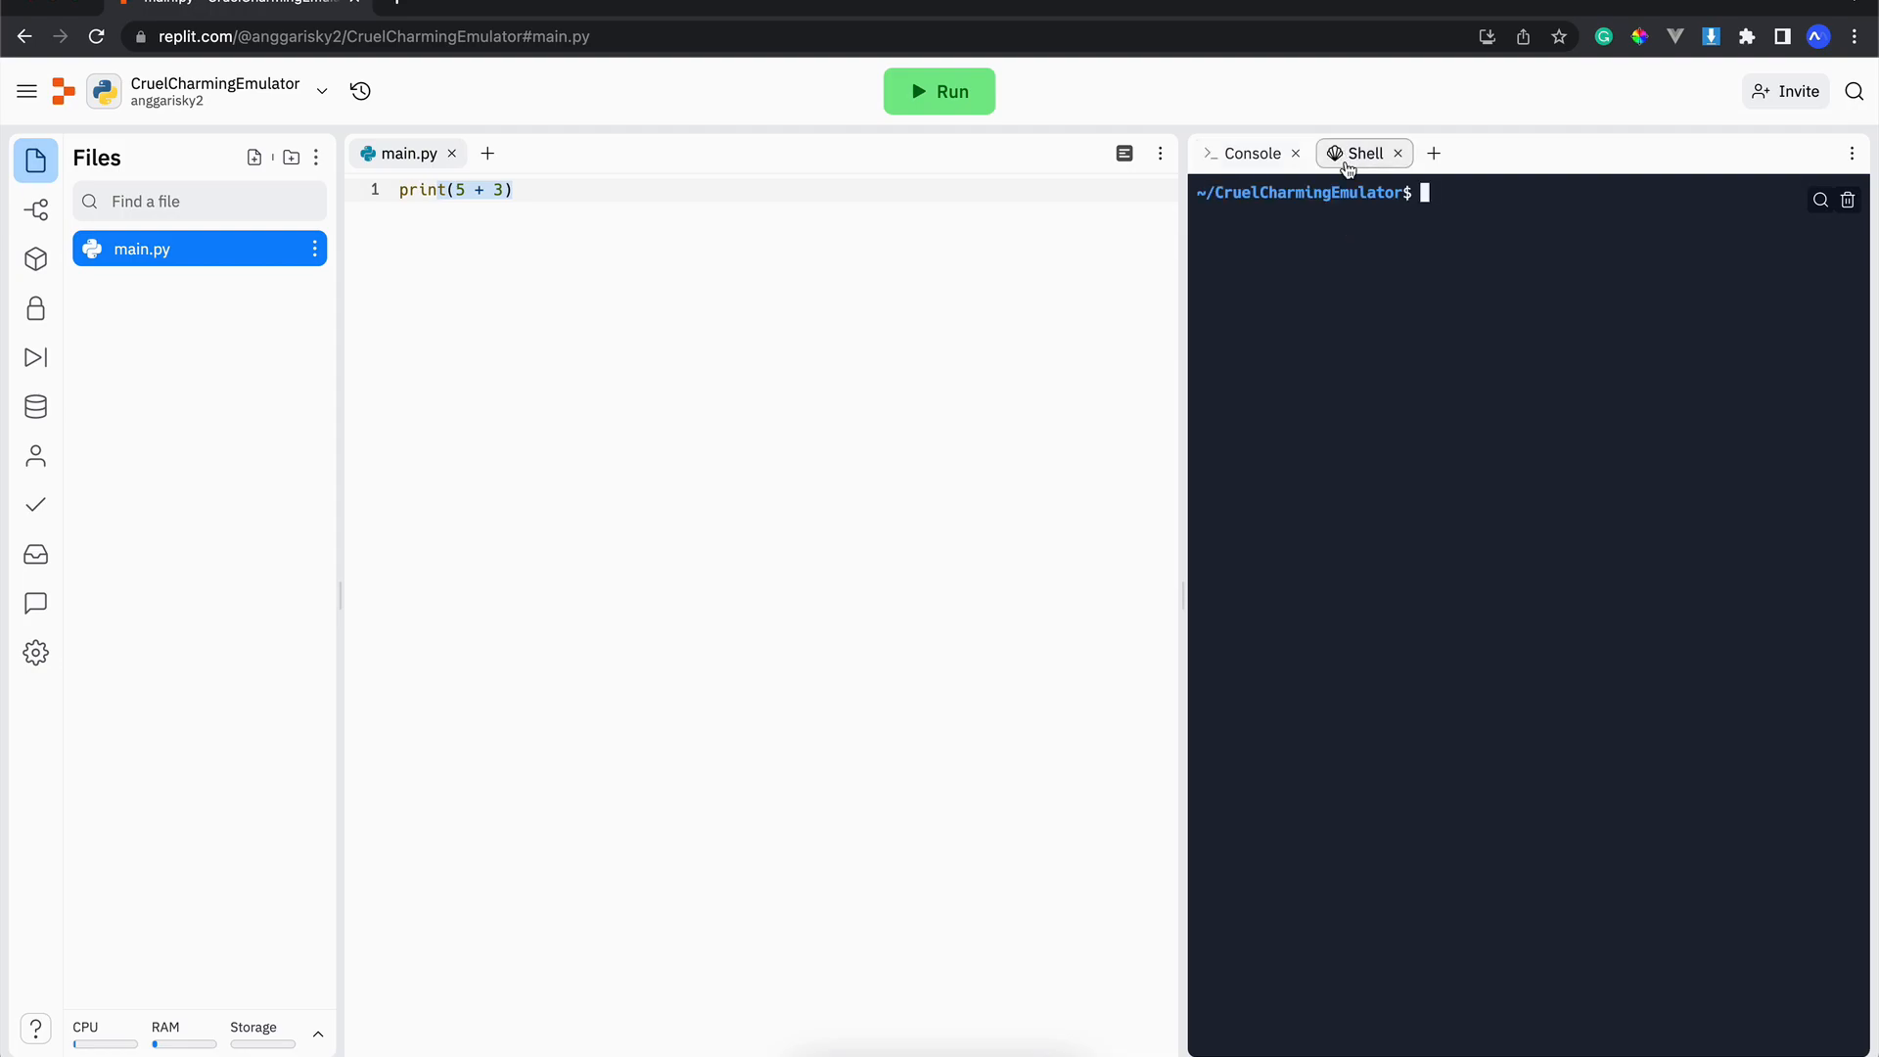
{"action": "left_click", "coordinate": [1252, 153]}
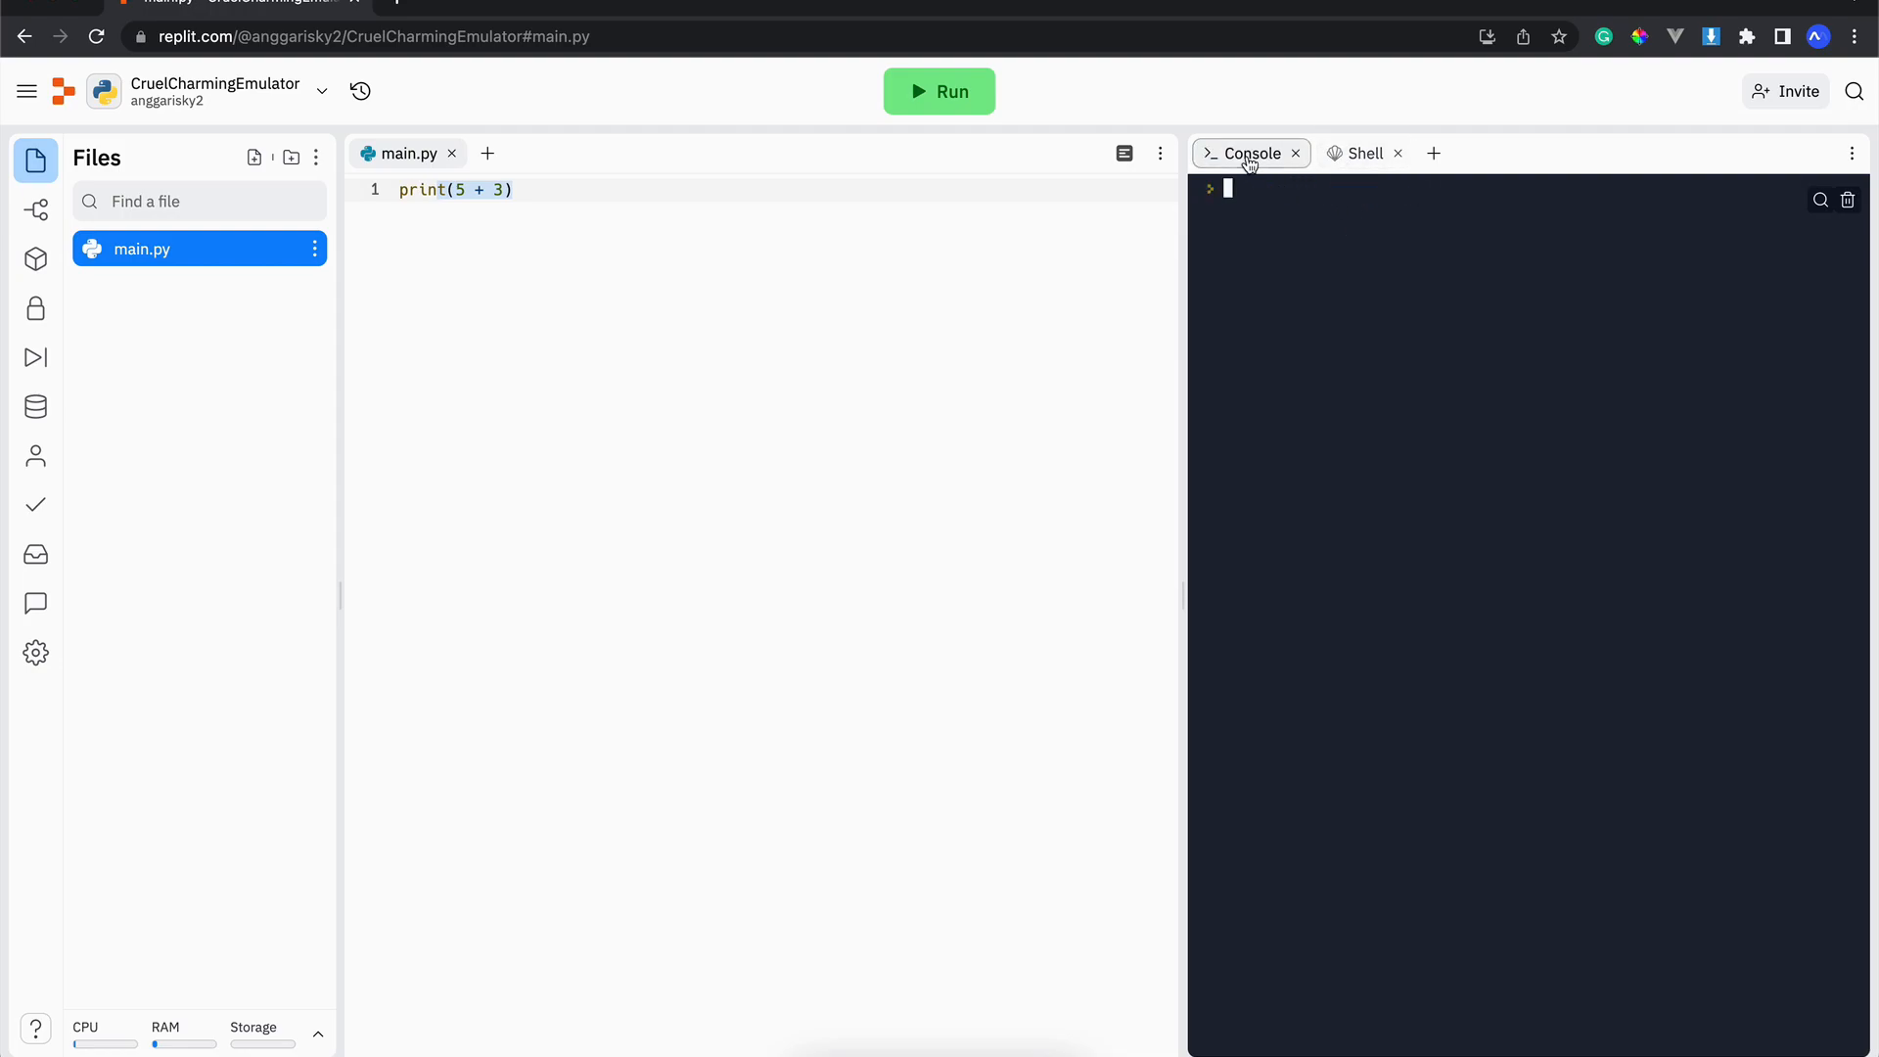
{"action": "mouse_move", "coordinate": [1304, 208]}
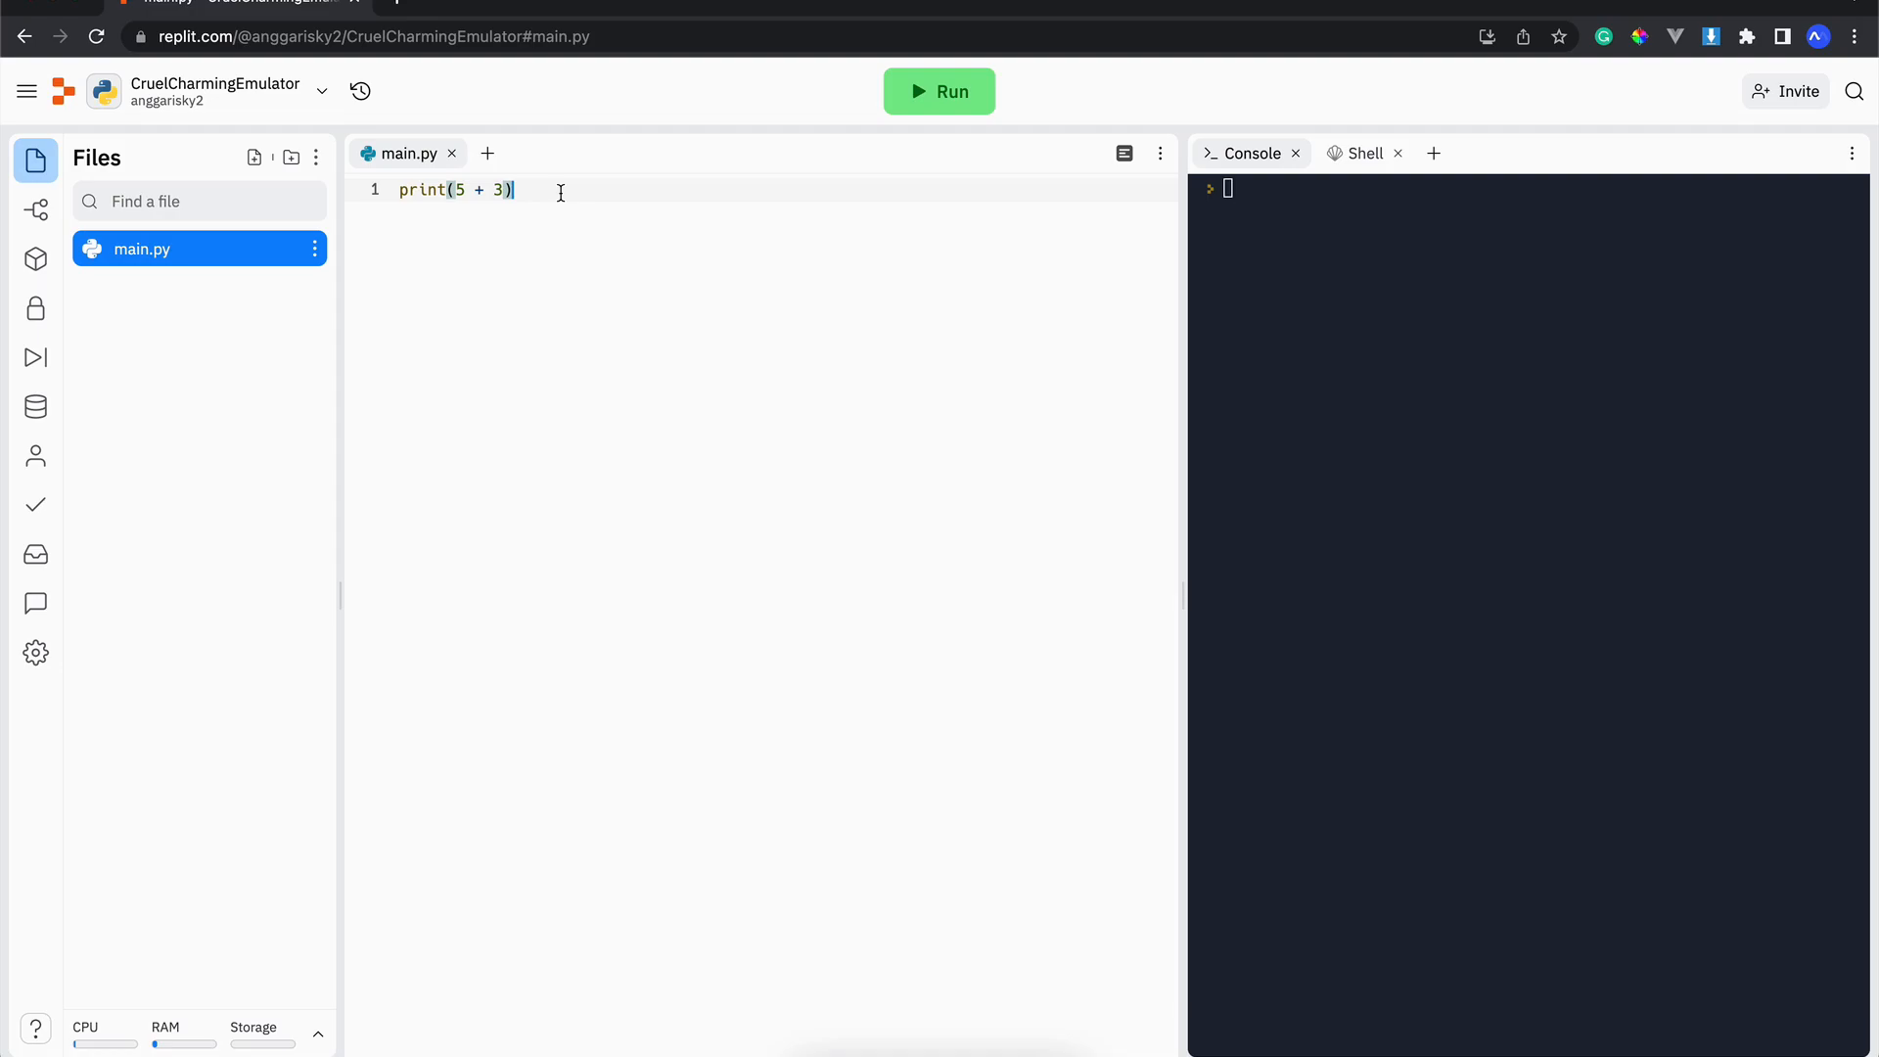
{"action": "mouse_move", "coordinate": [266, 281]}
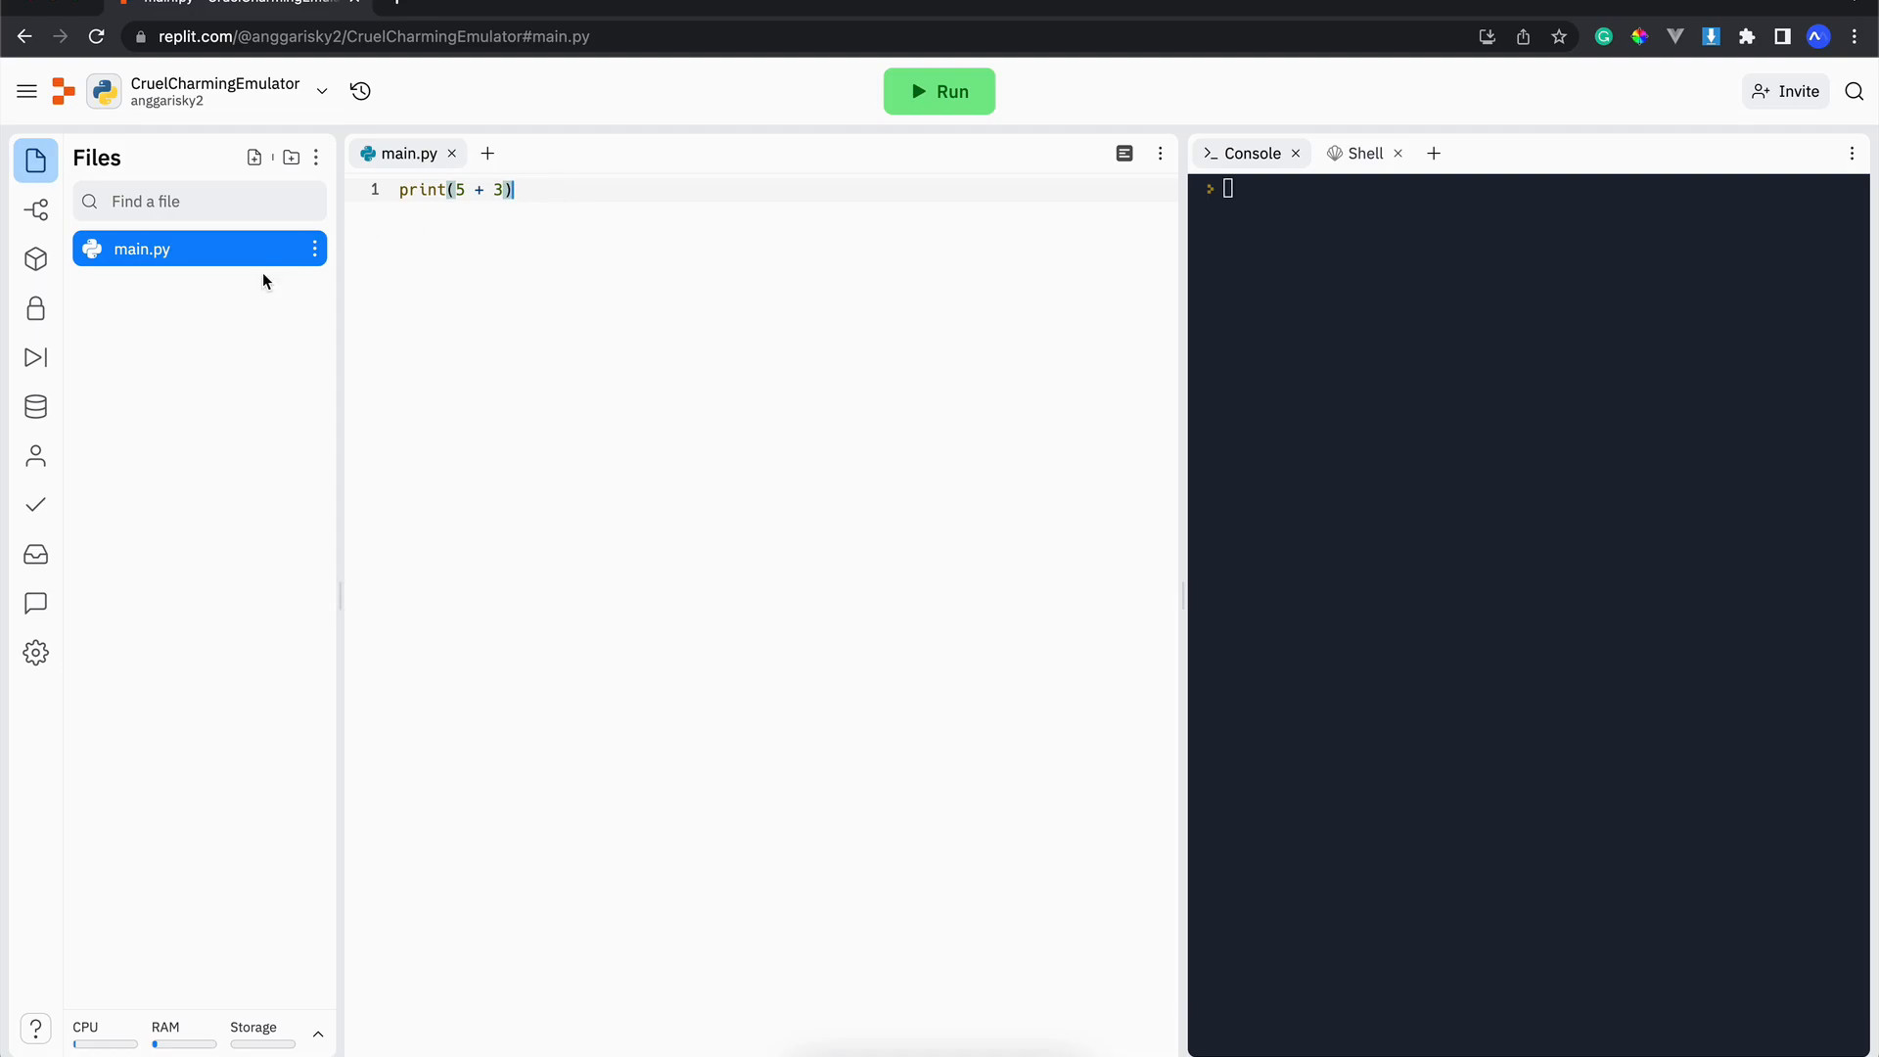
{"action": "mouse_move", "coordinate": [254, 161]}
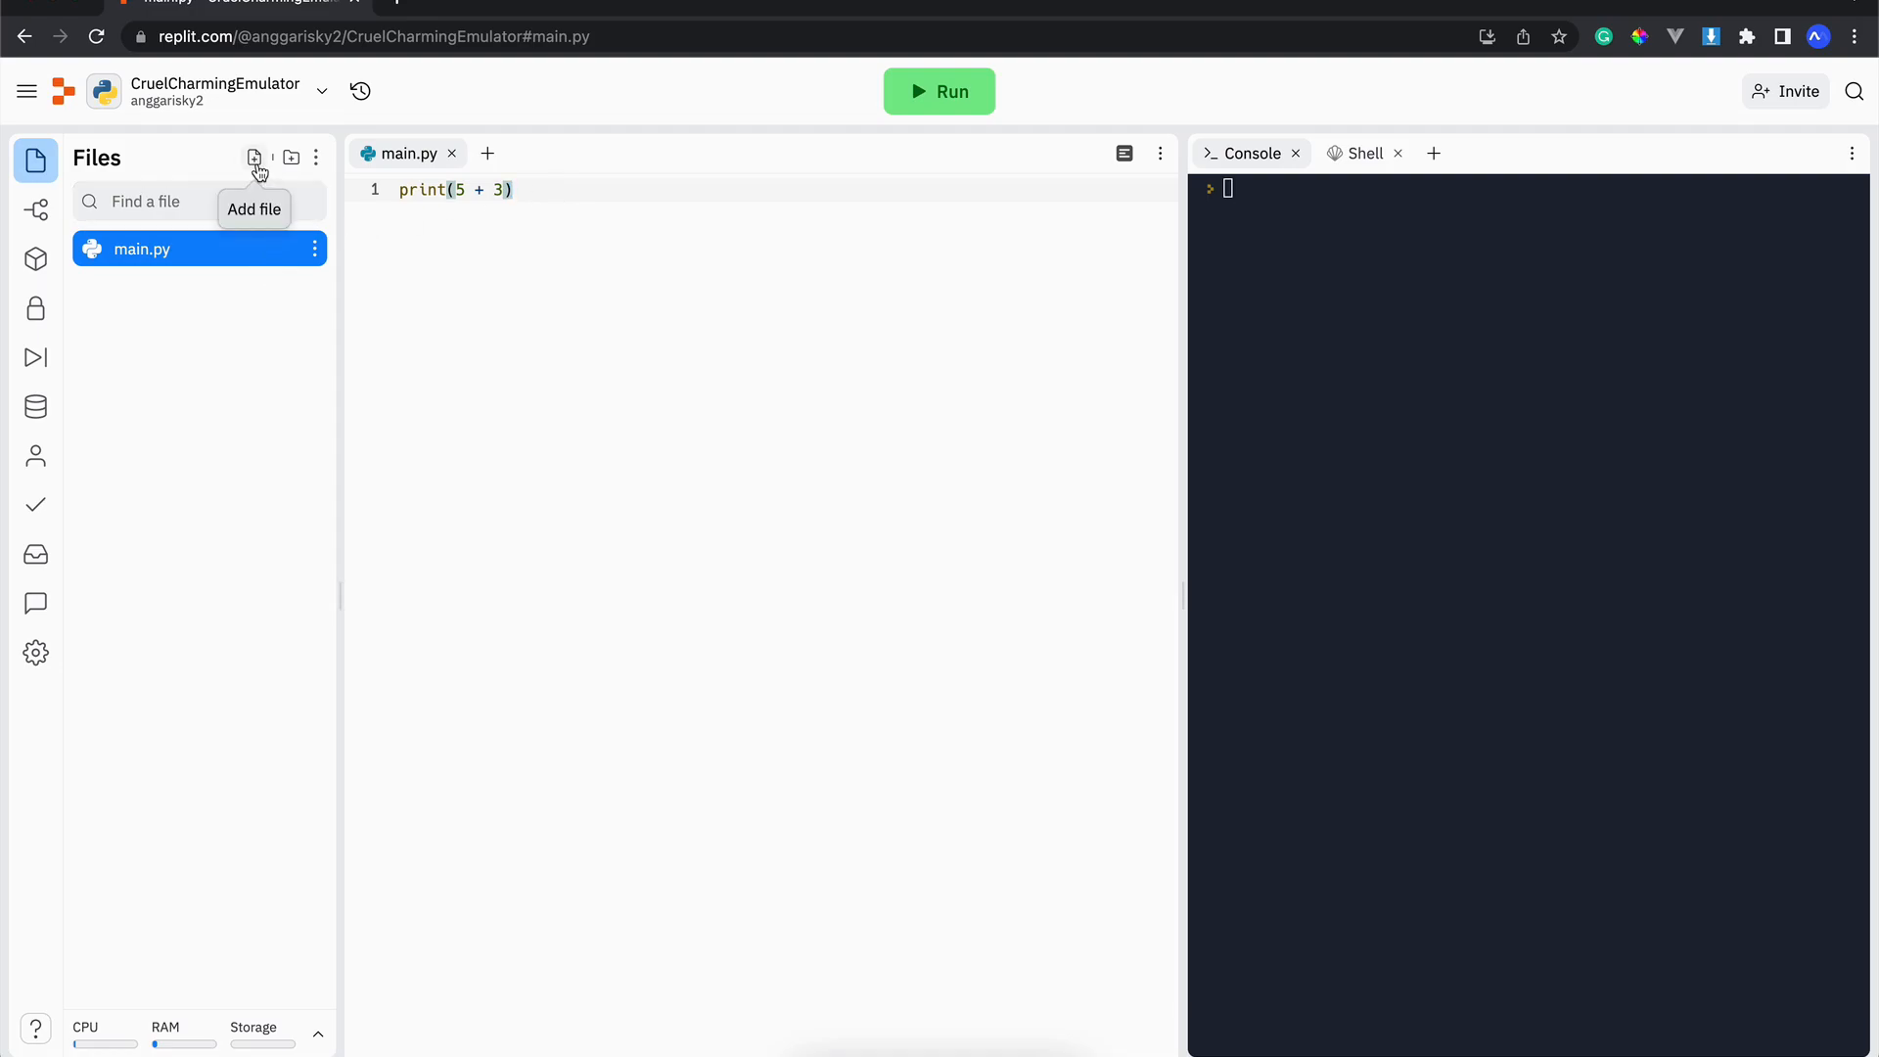
Step: Create myfriends.py containing print('andy, budi'); and run the project, printing 8
{"action": "left_click", "coordinate": [254, 156]}
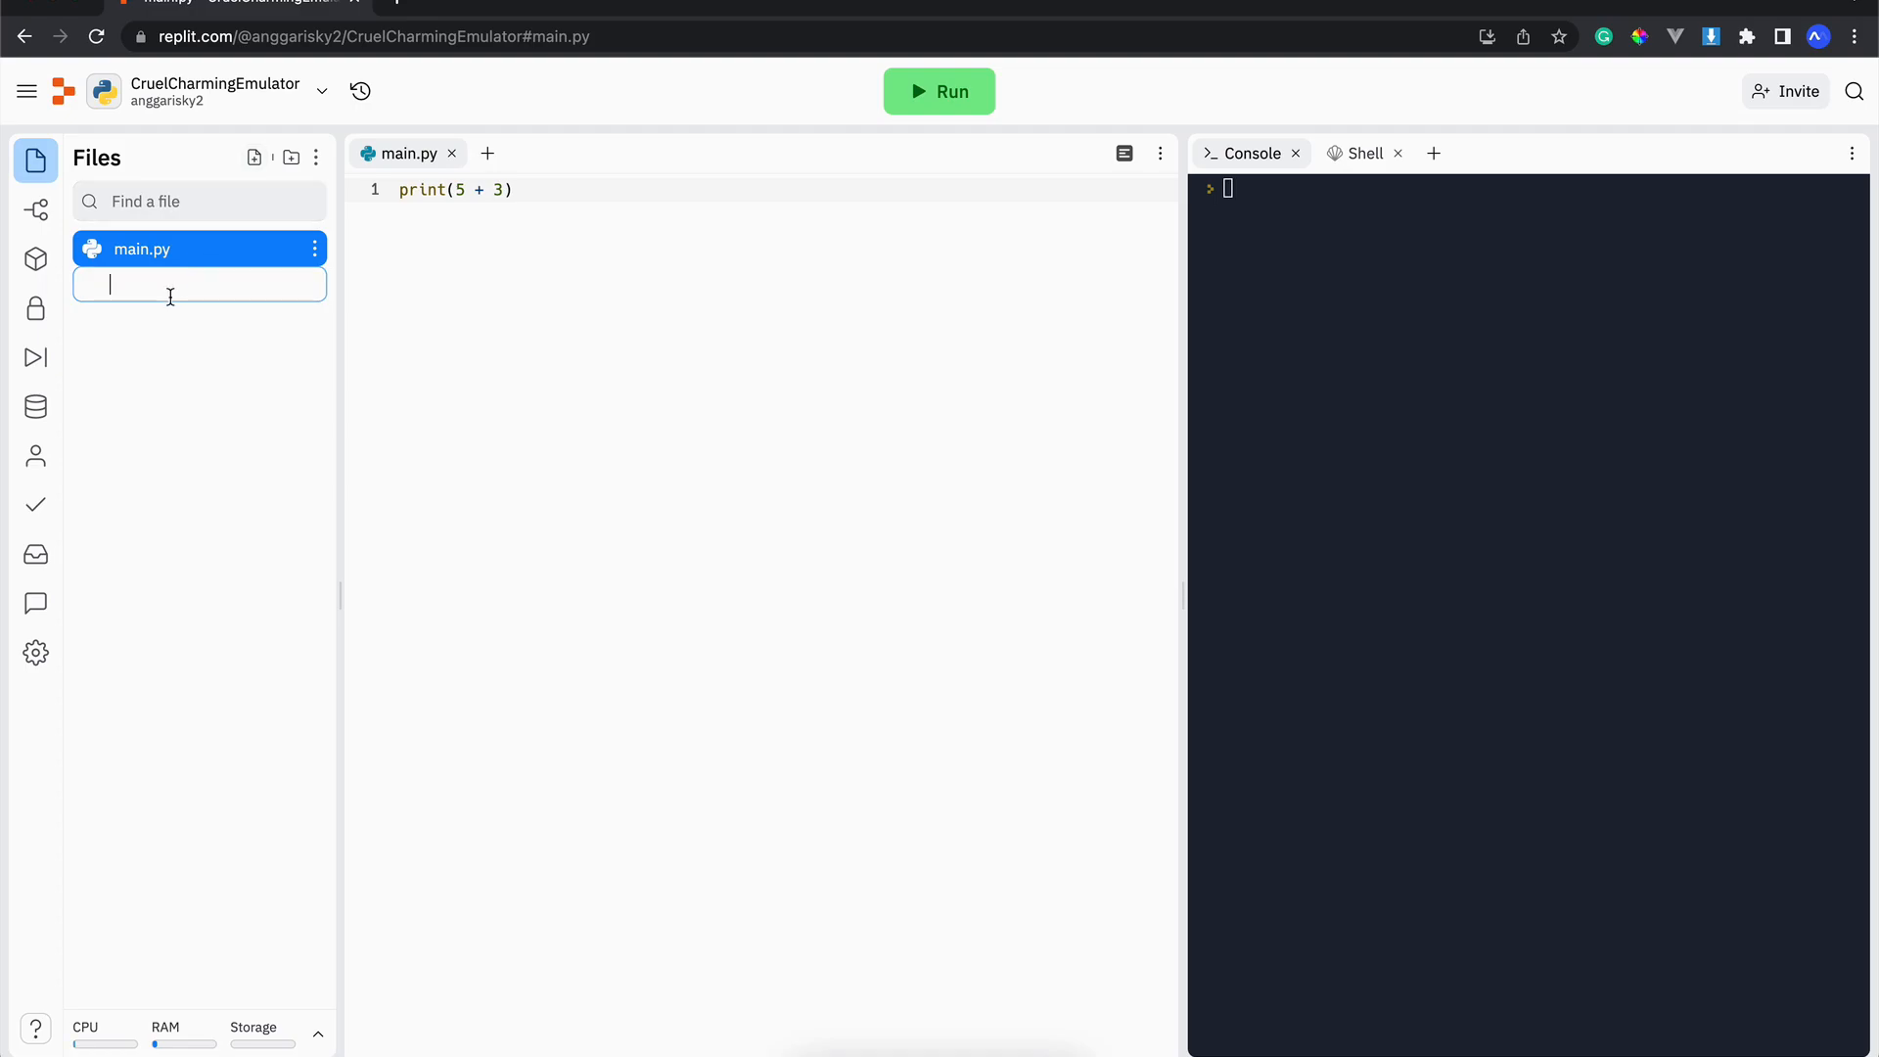
{"action": "type", "text": "myfriends.py"}
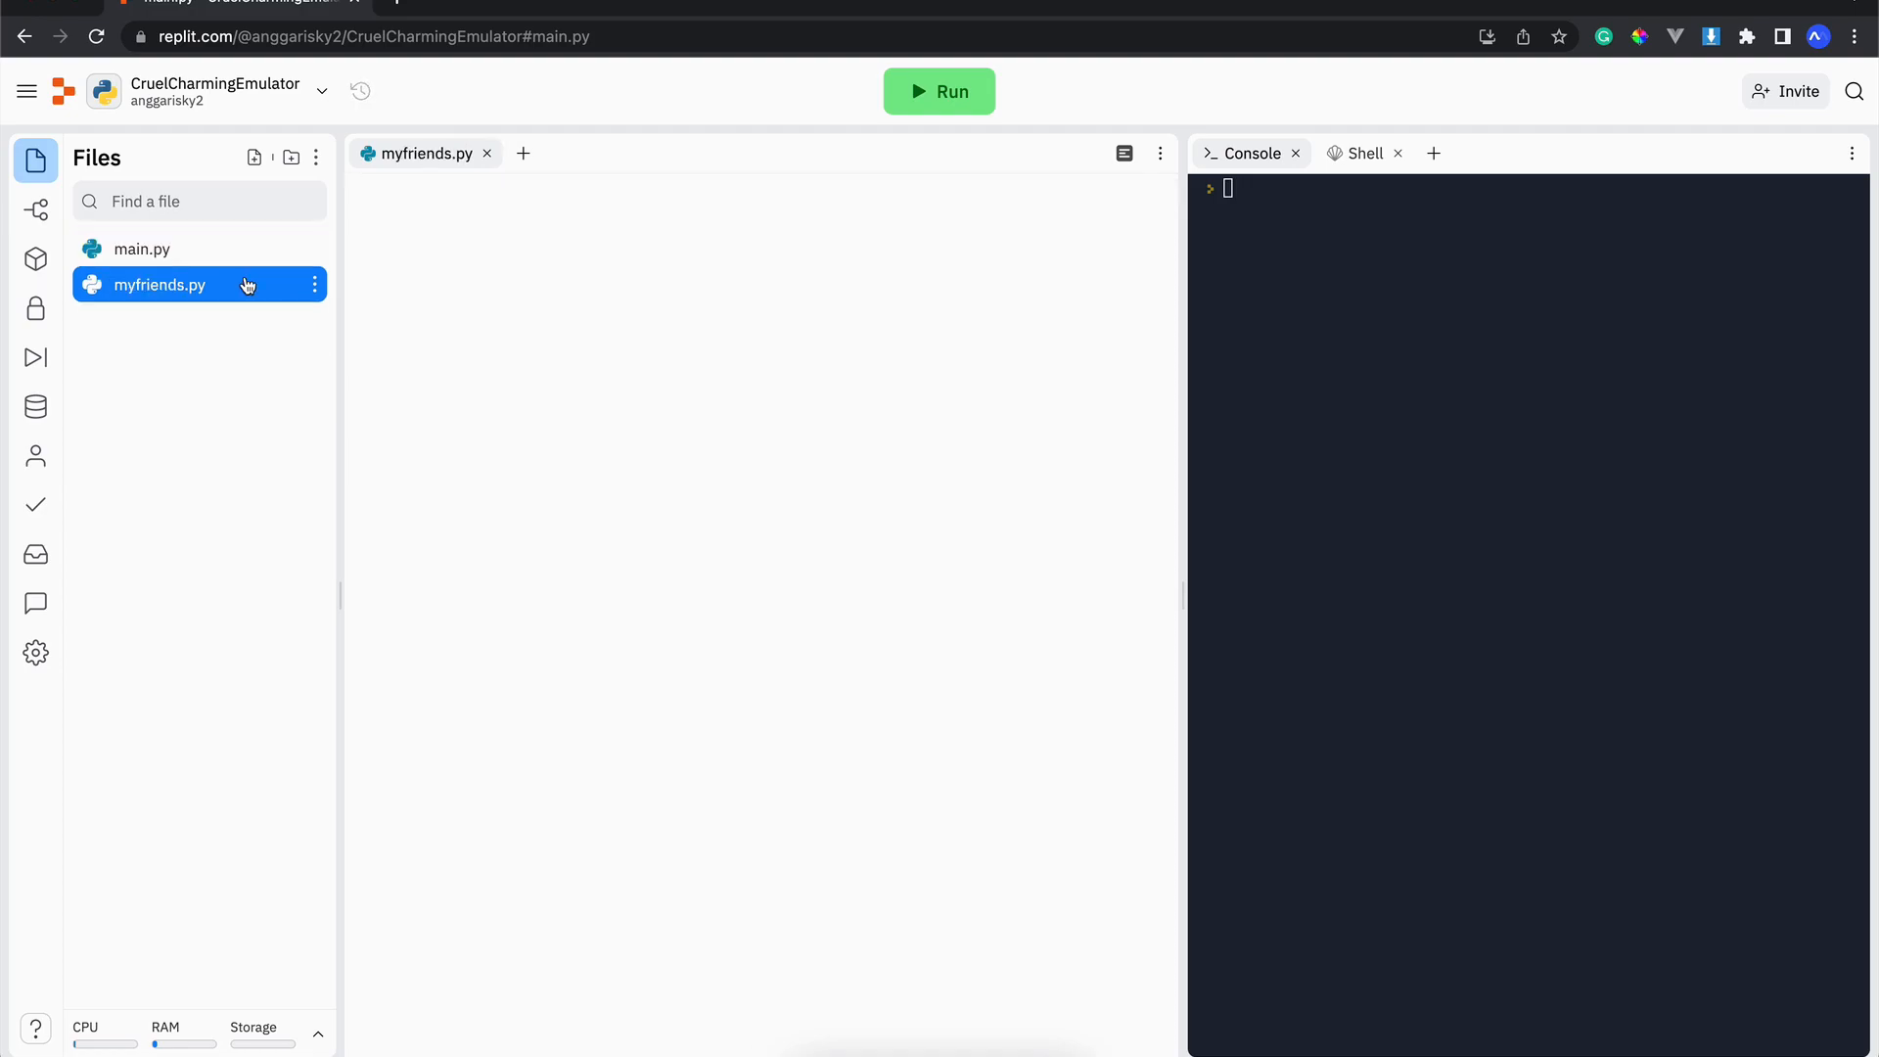
{"action": "left_click", "coordinate": [161, 286]}
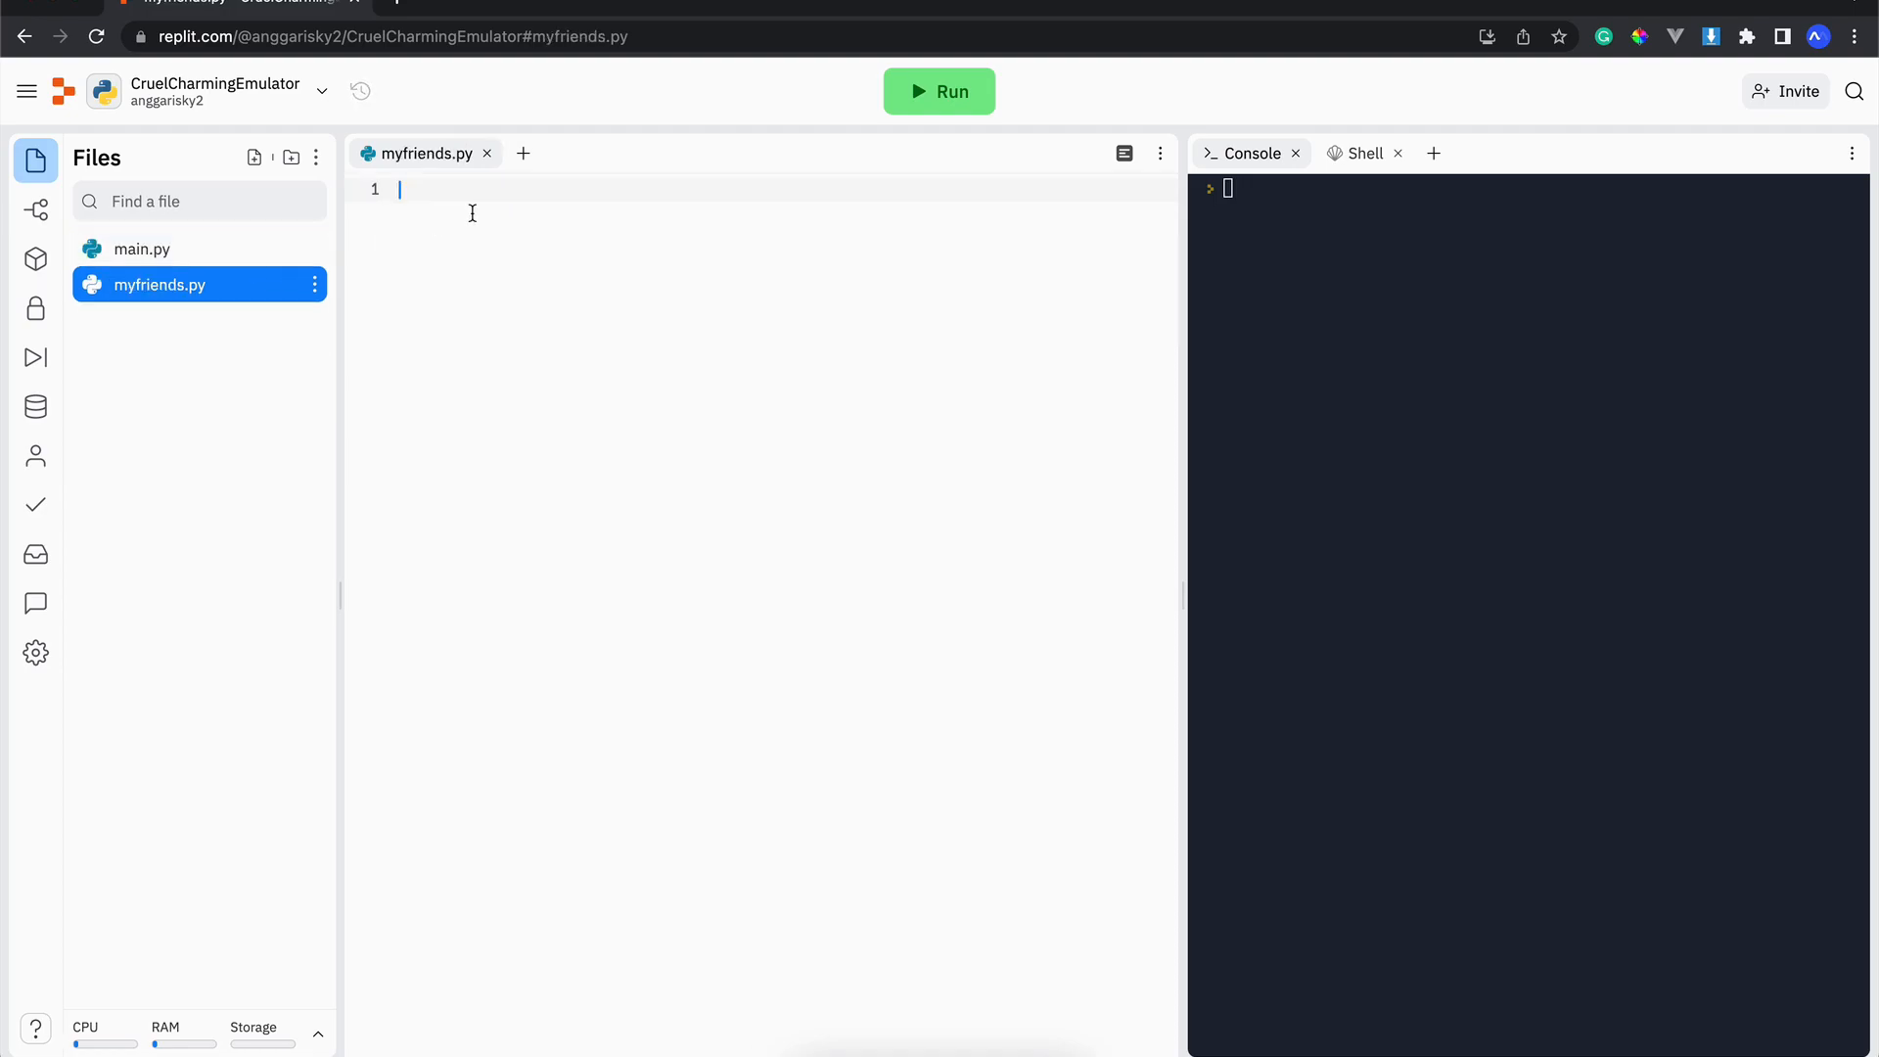
{"action": "type", "text": "v"}
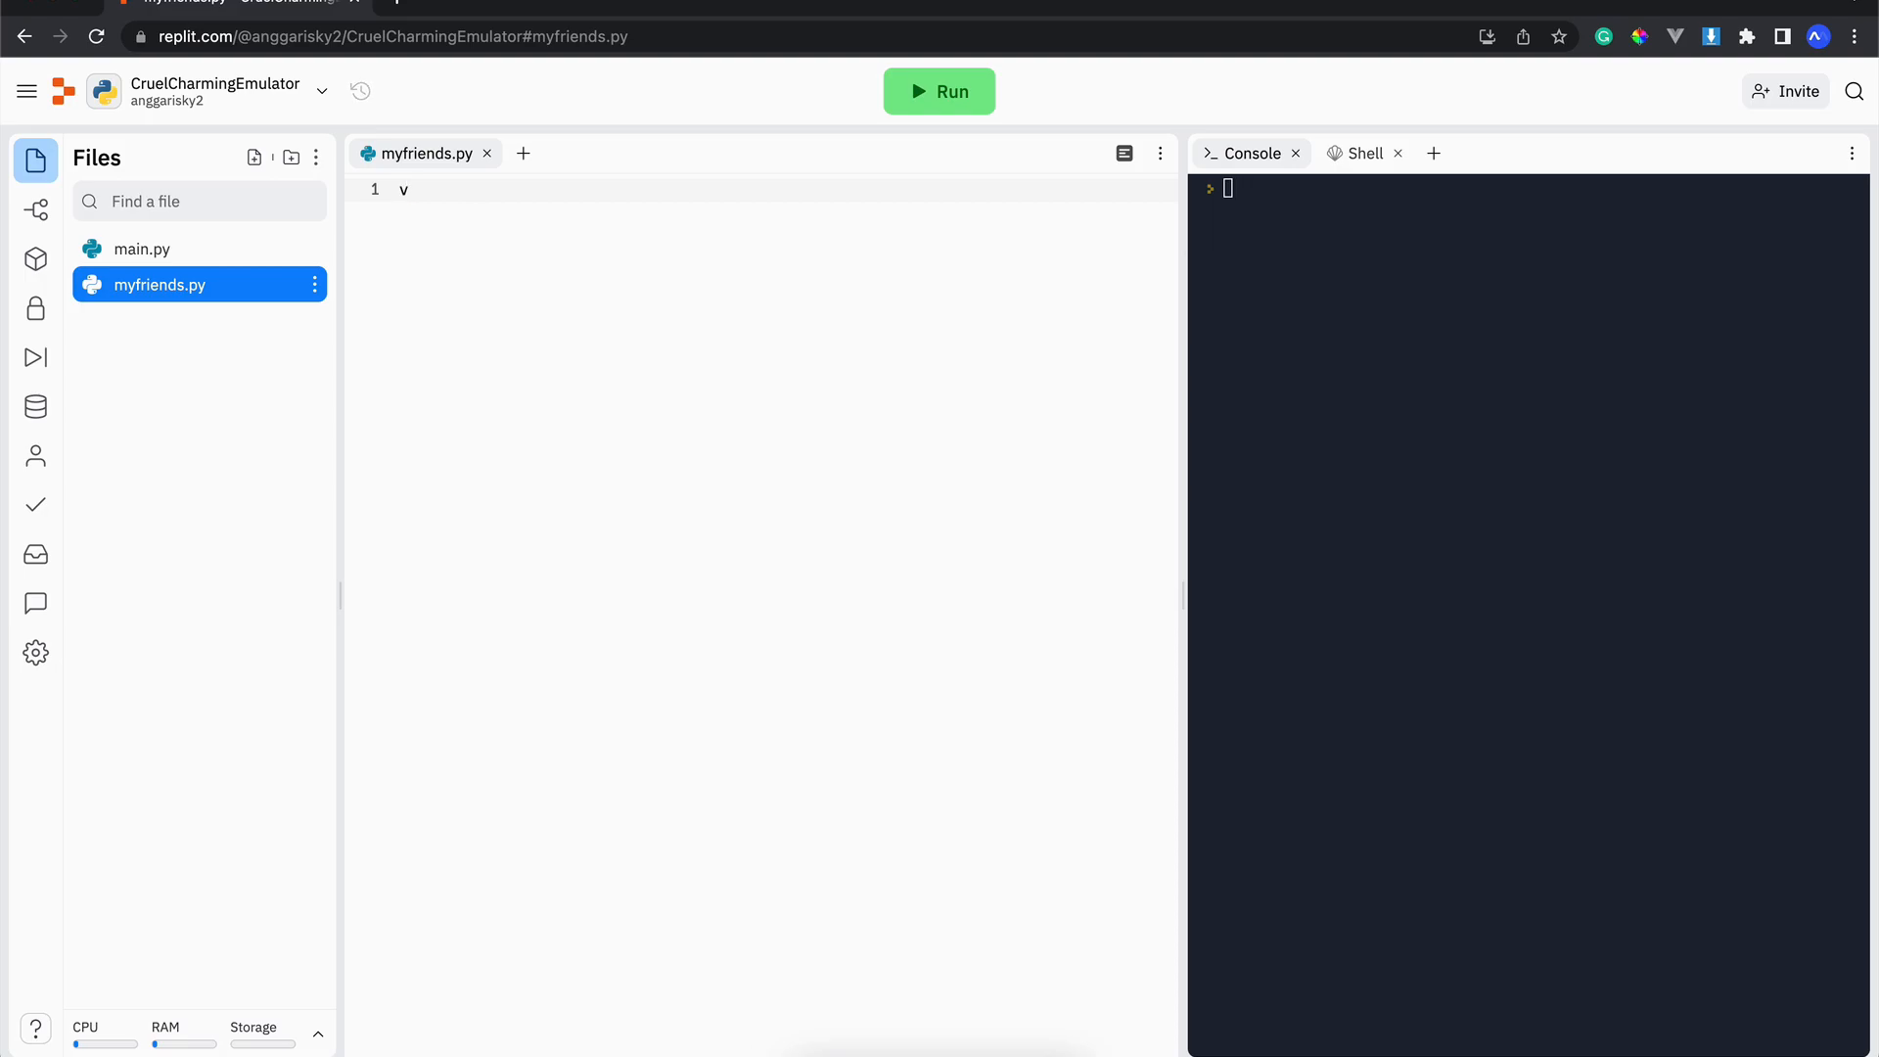
{"action": "type", "text": "print('an"}
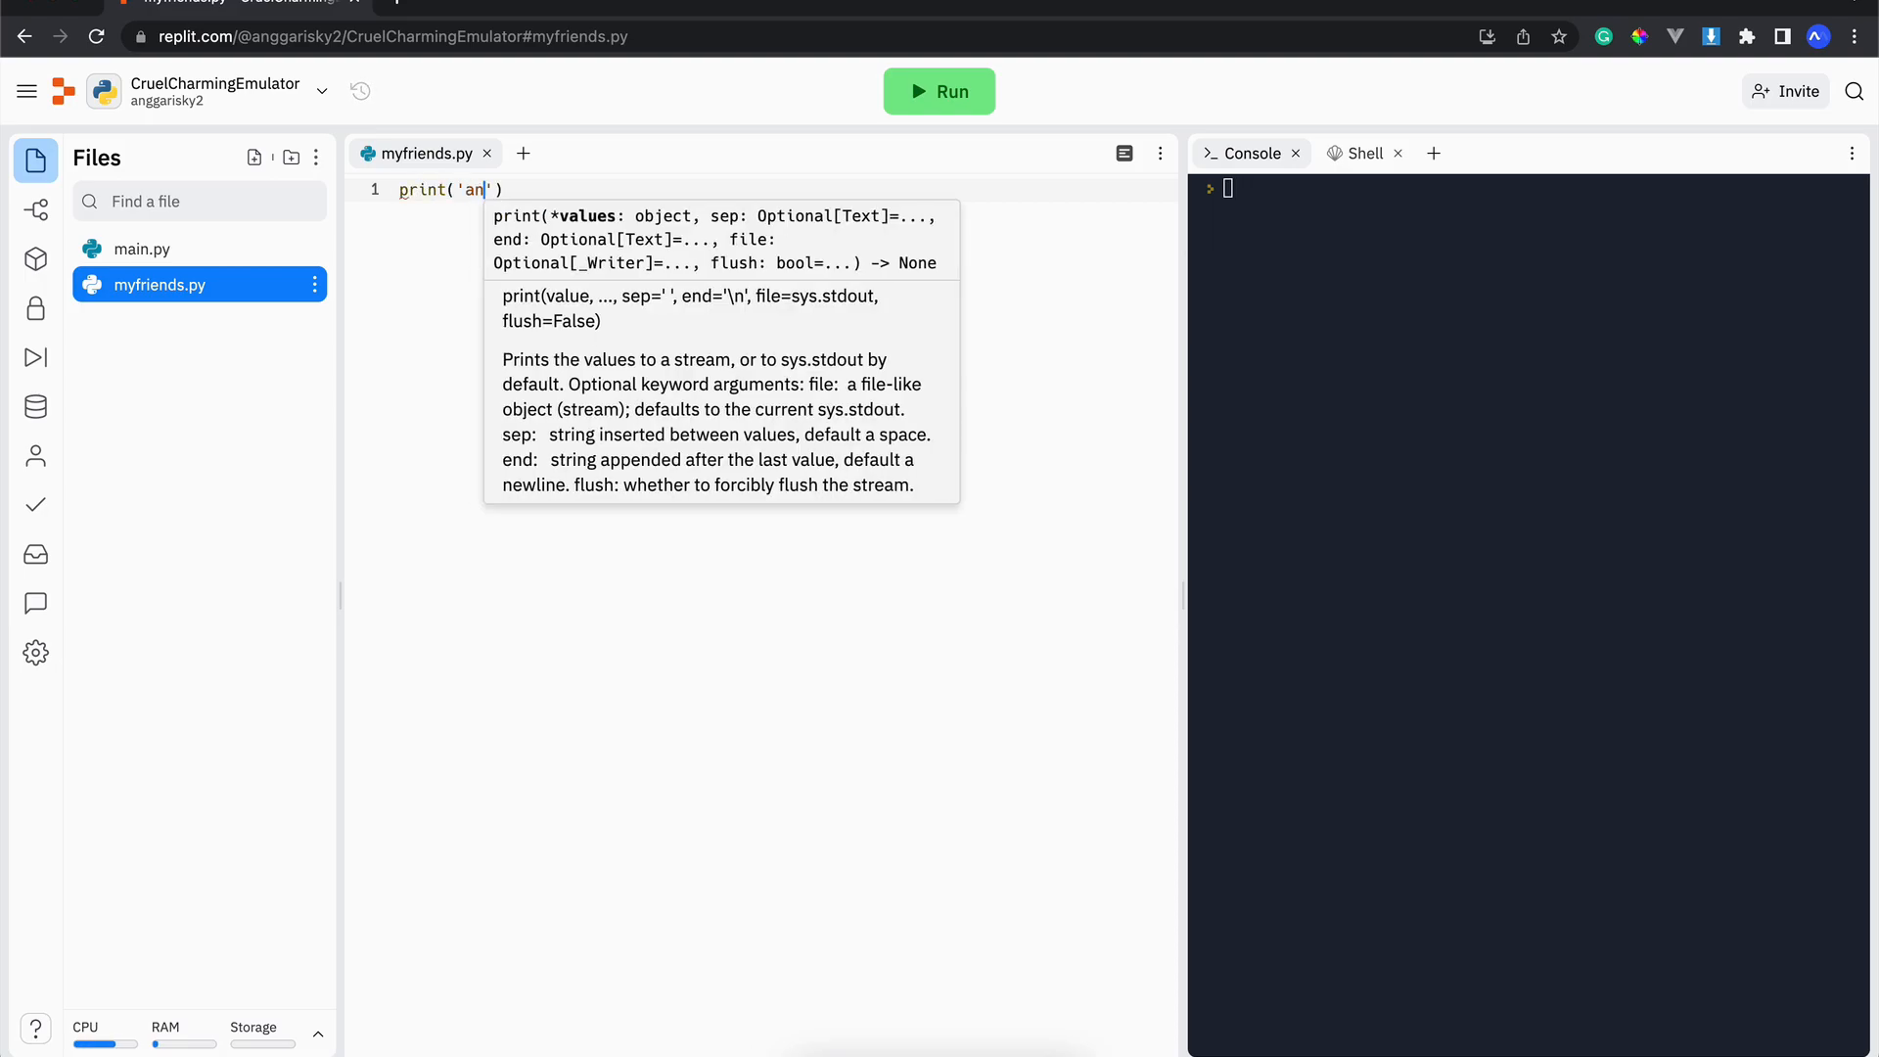
{"action": "type", "text": "dy, bu"}
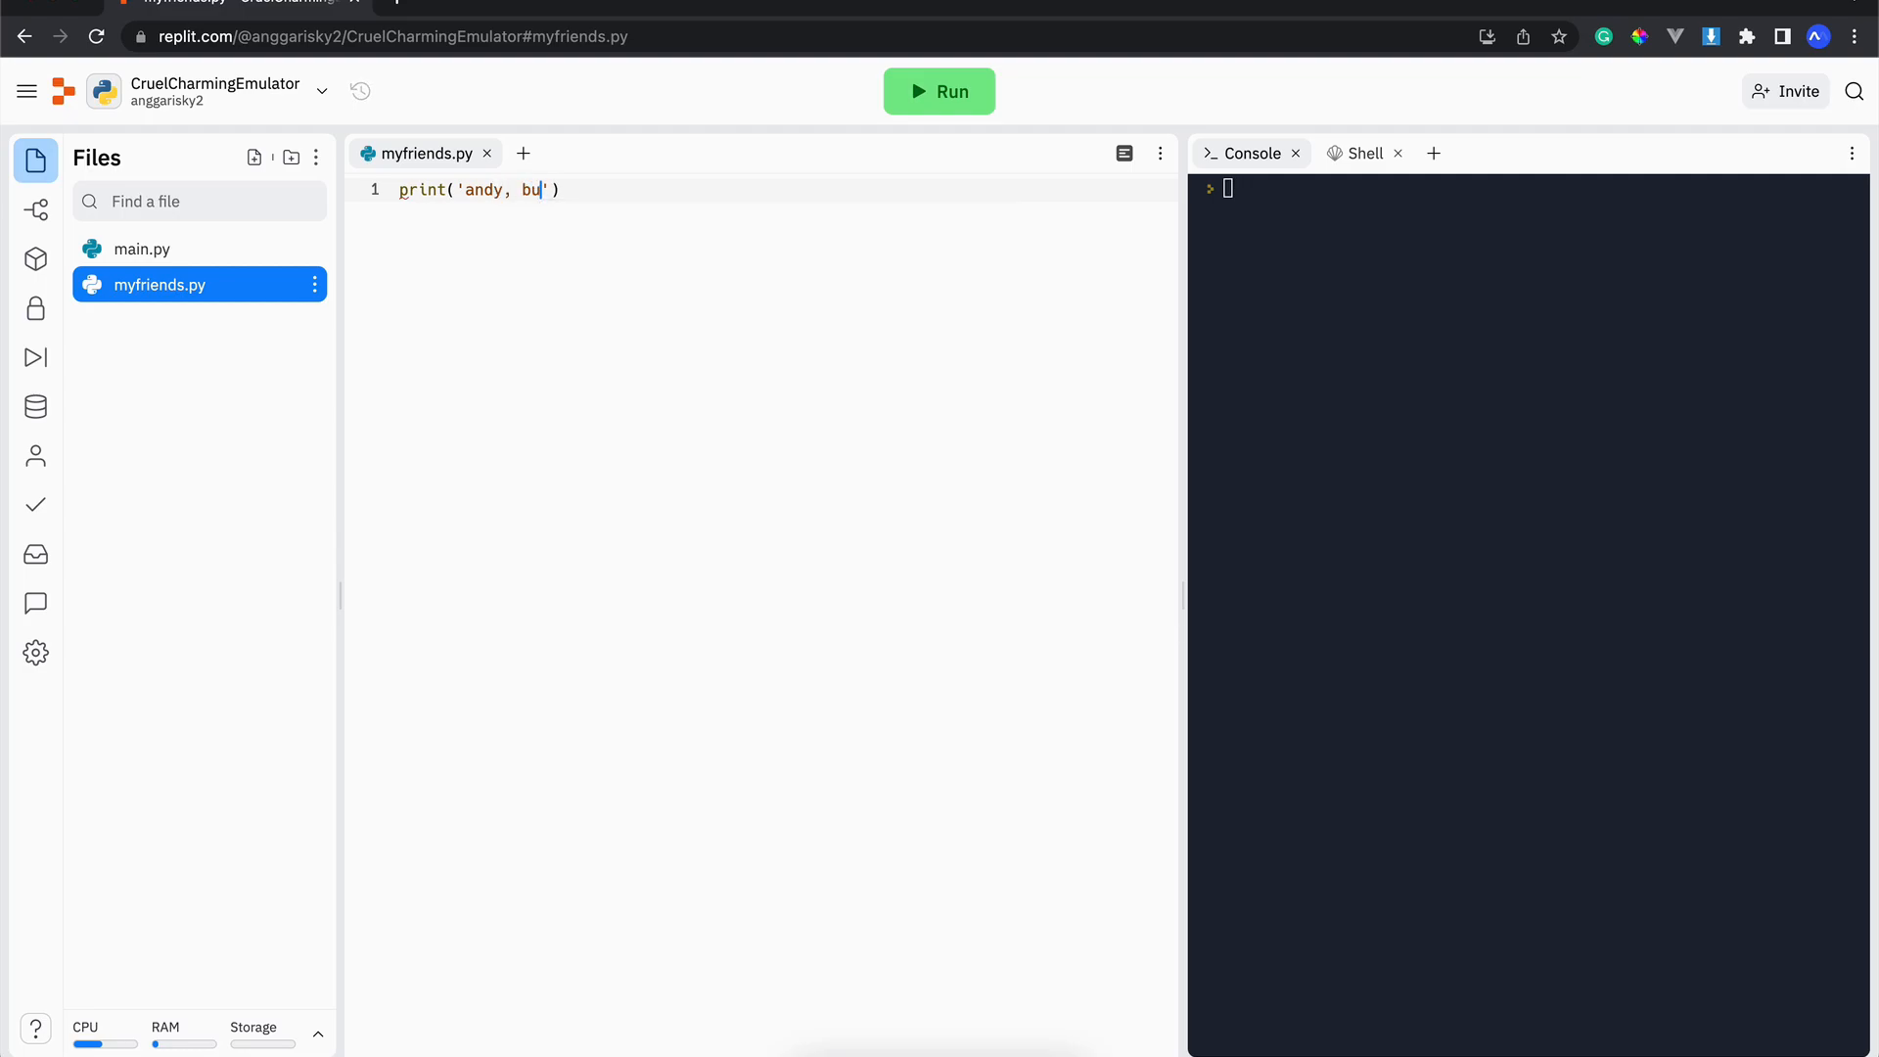
{"action": "type", "text": "di');"}
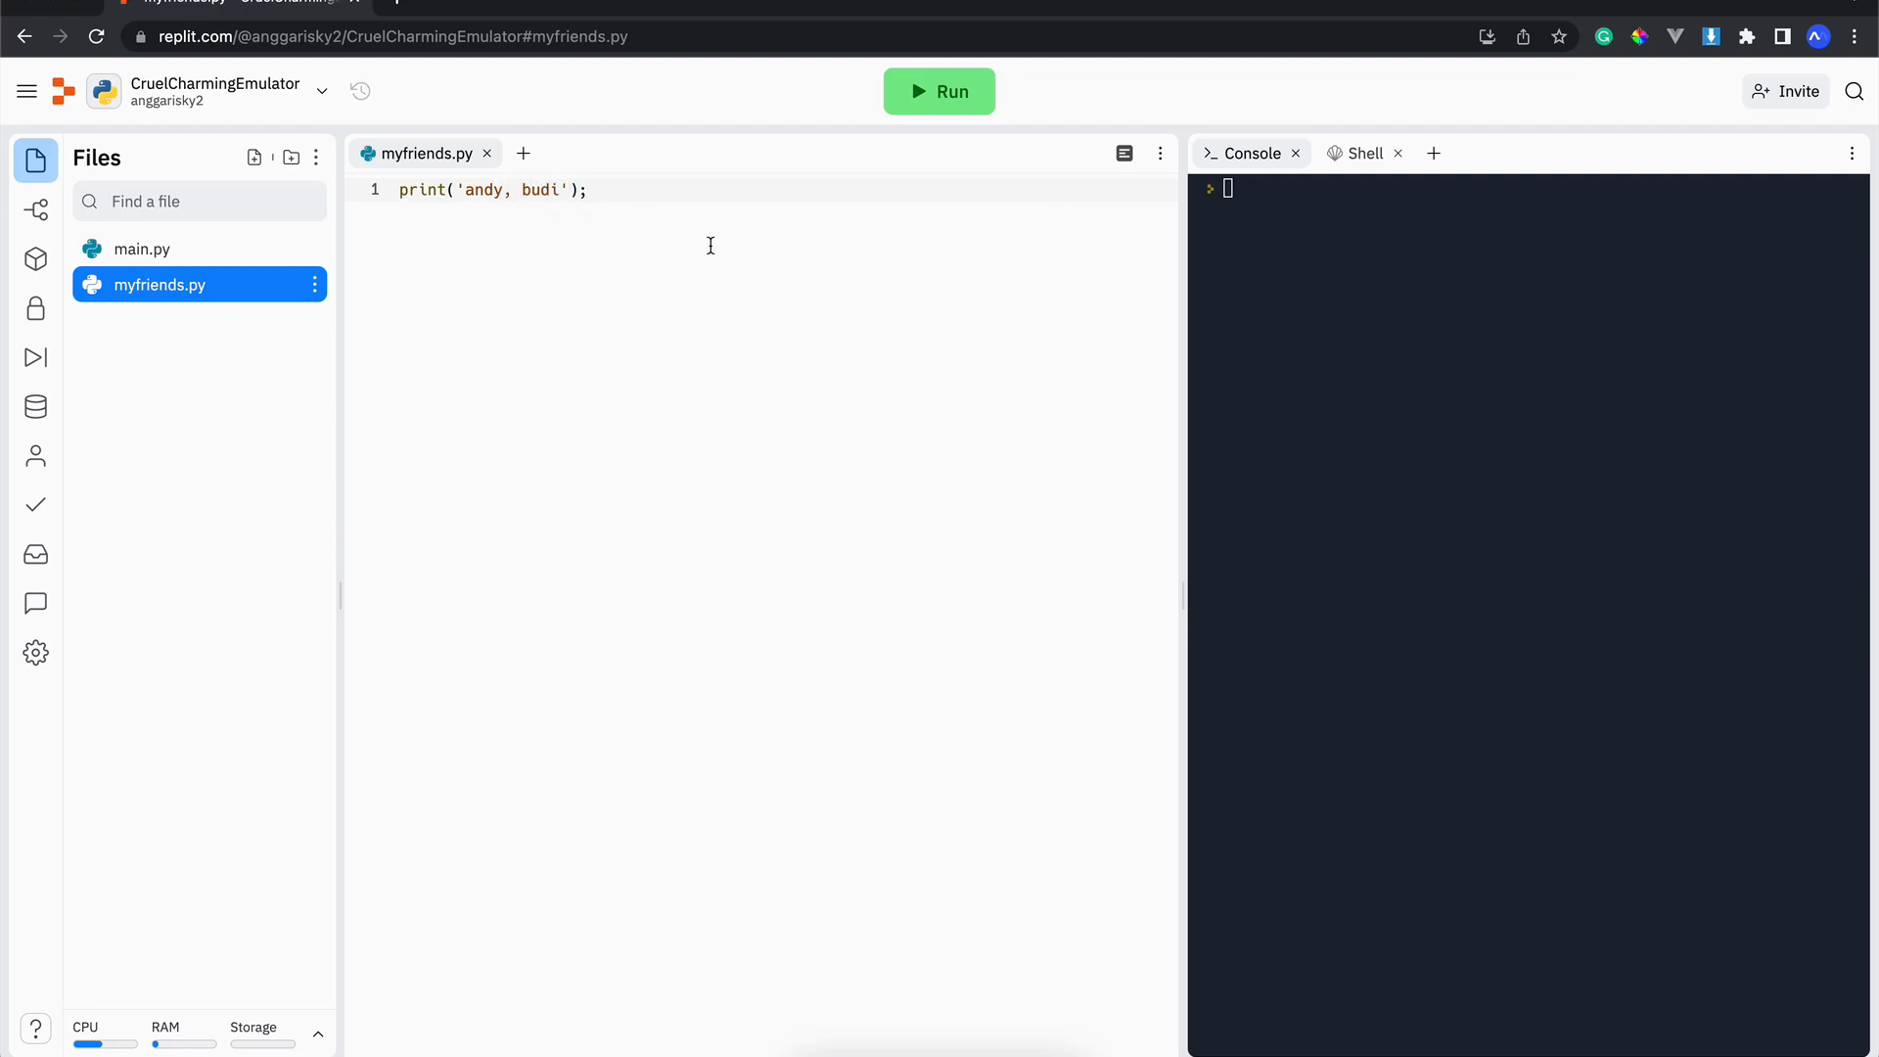
{"action": "left_click", "coordinate": [939, 90]}
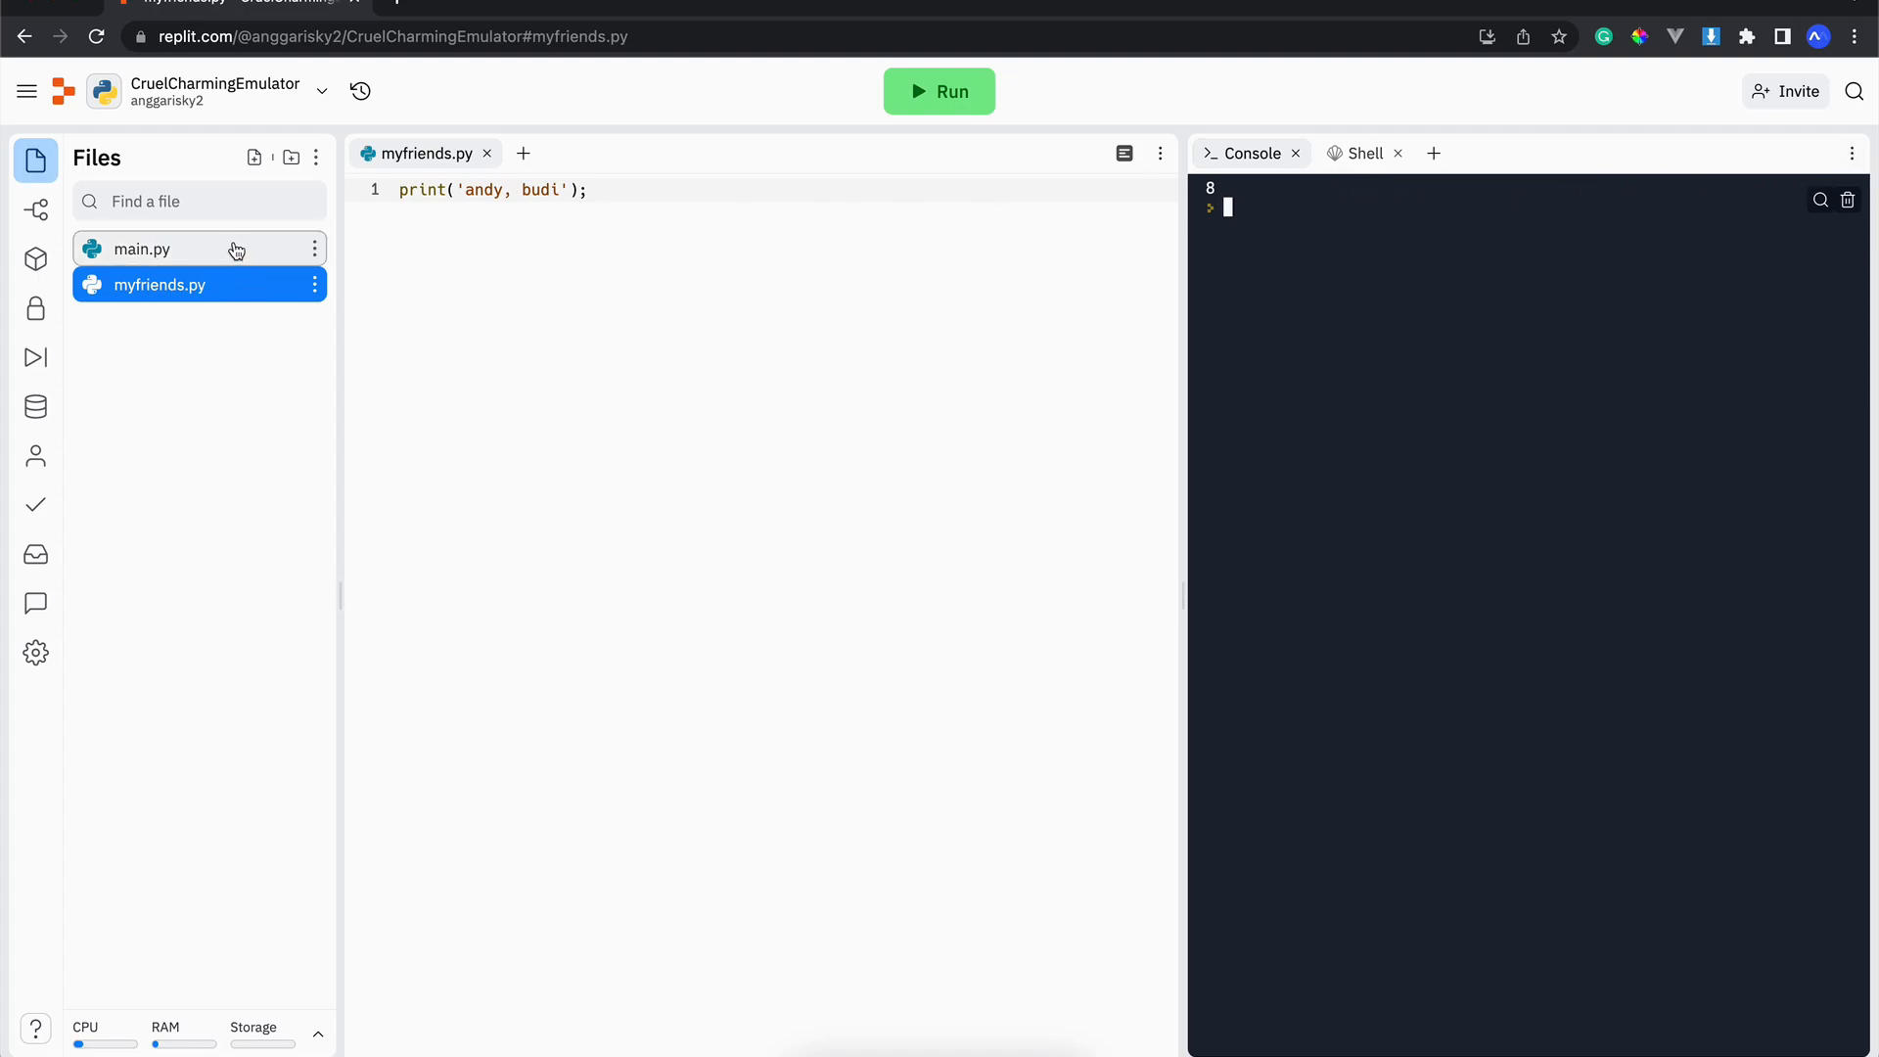
Step: Delete main.py via its file options menu and confirm the deletion
{"action": "left_click", "coordinate": [141, 249]}
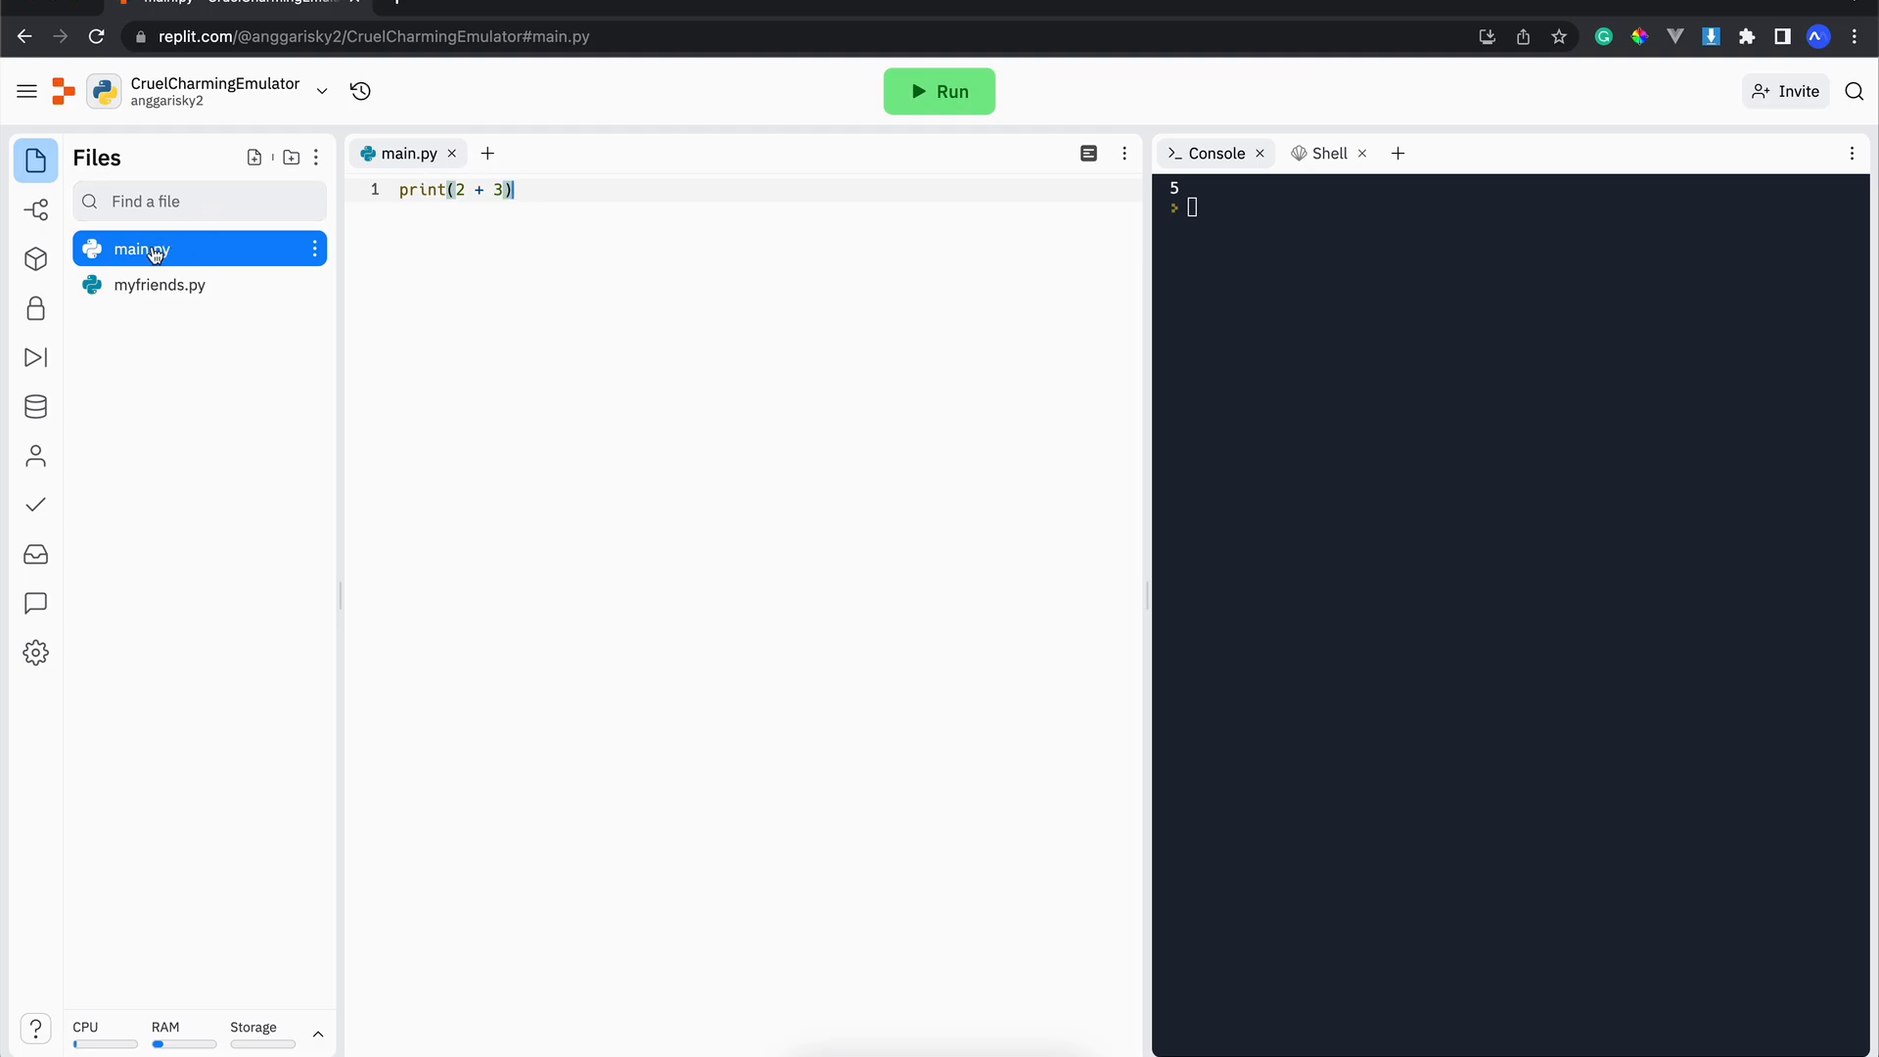
{"action": "mouse_move", "coordinate": [227, 256]}
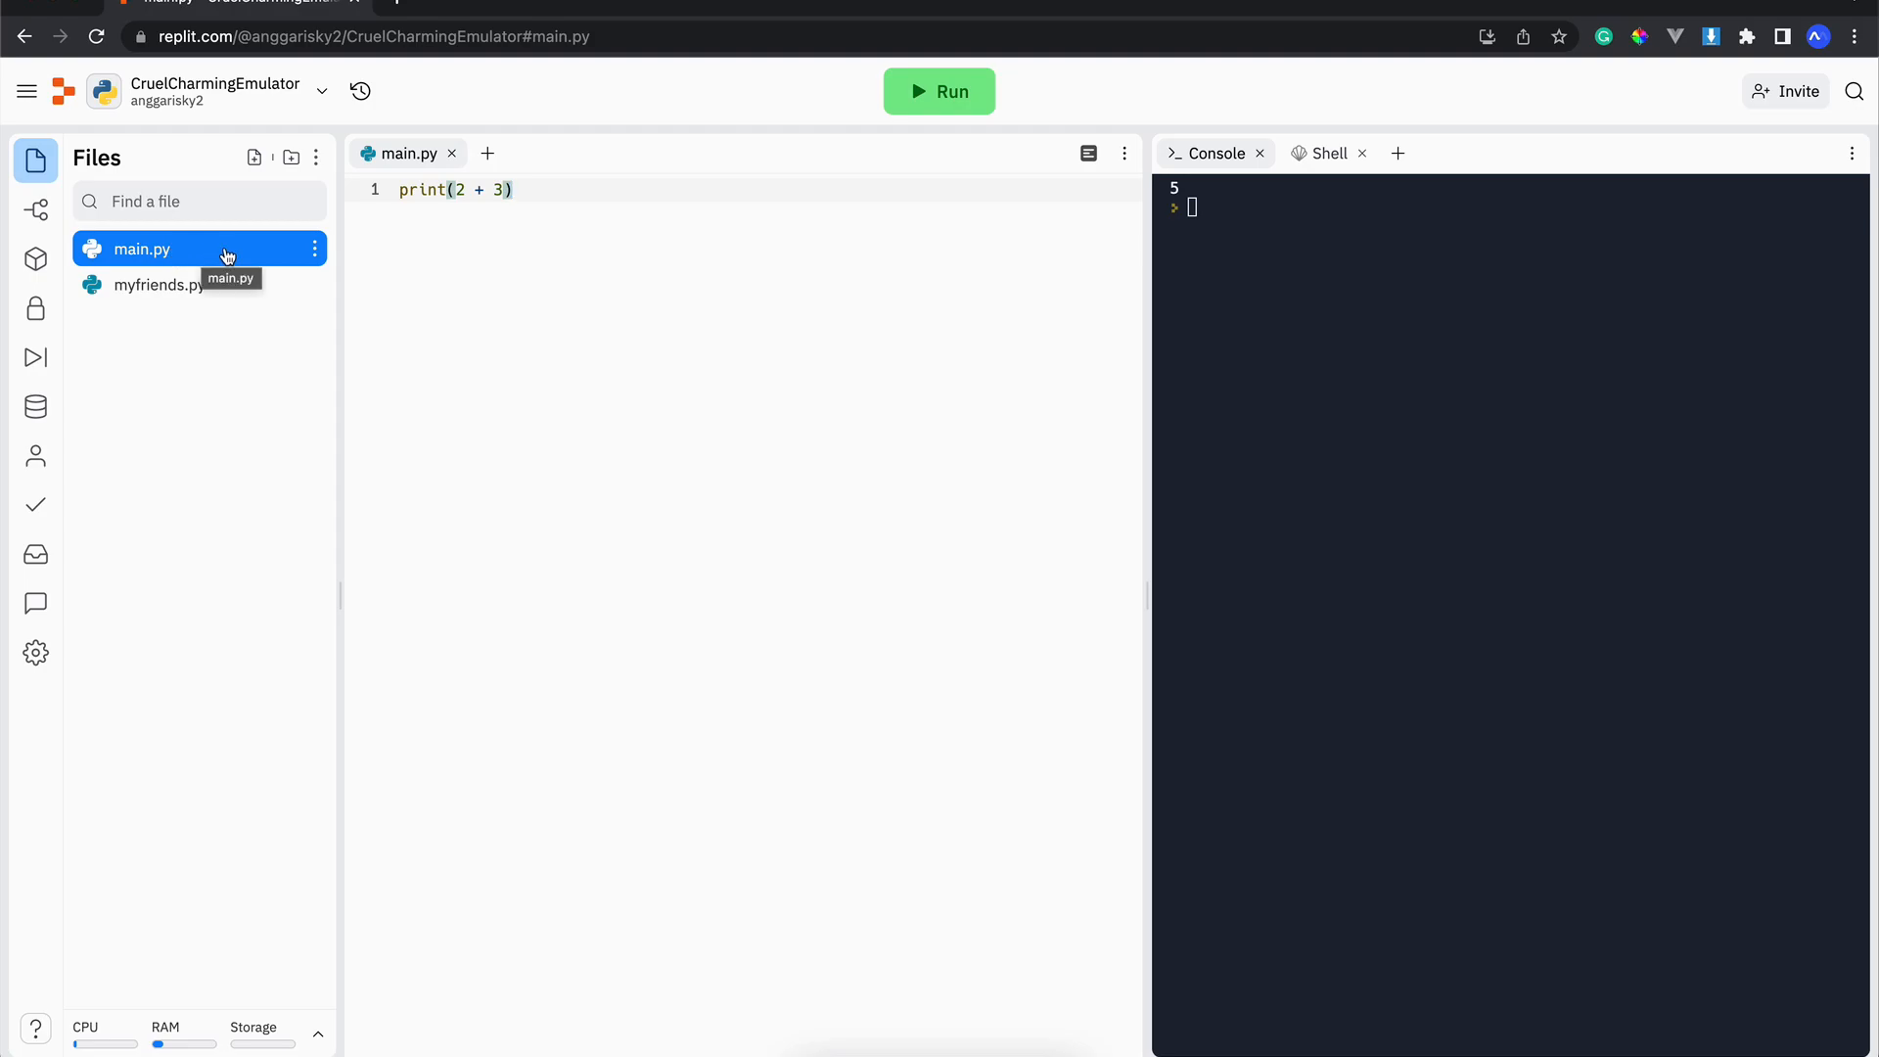
{"action": "left_click", "coordinate": [313, 249]}
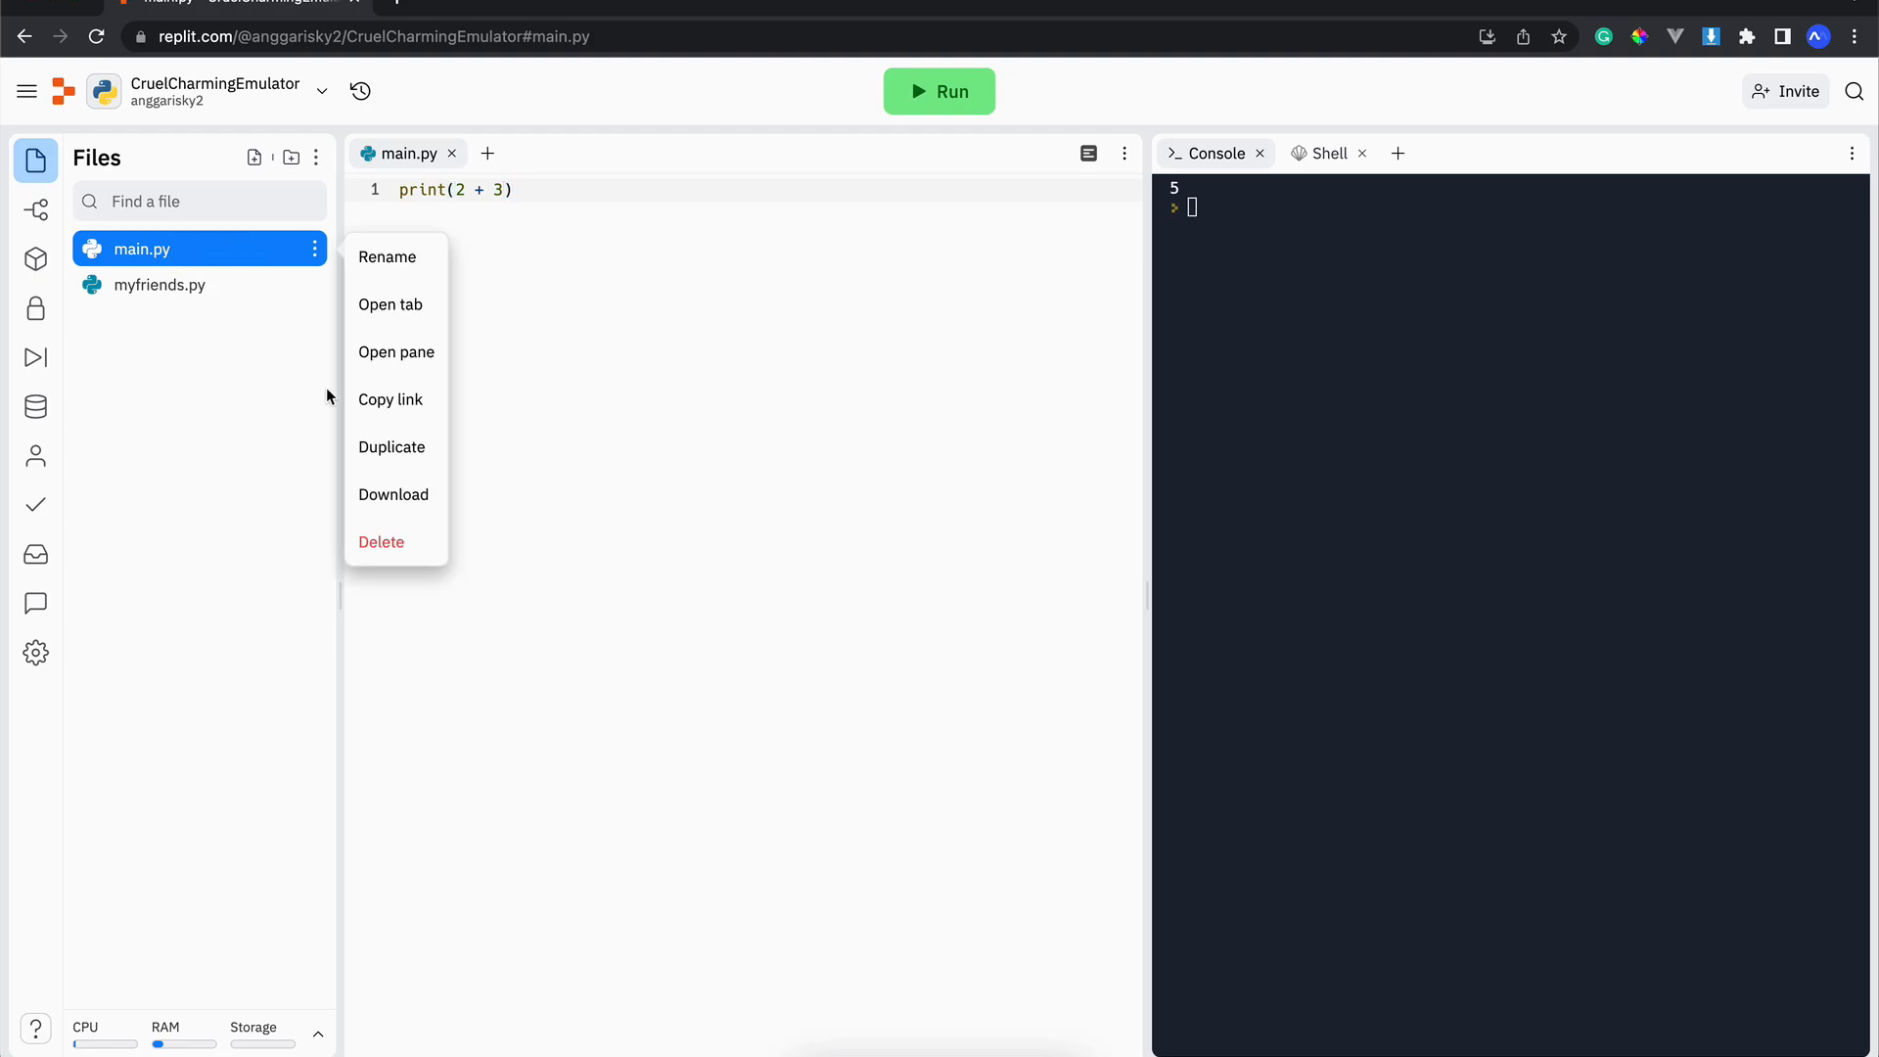
{"action": "left_click", "coordinate": [380, 542]}
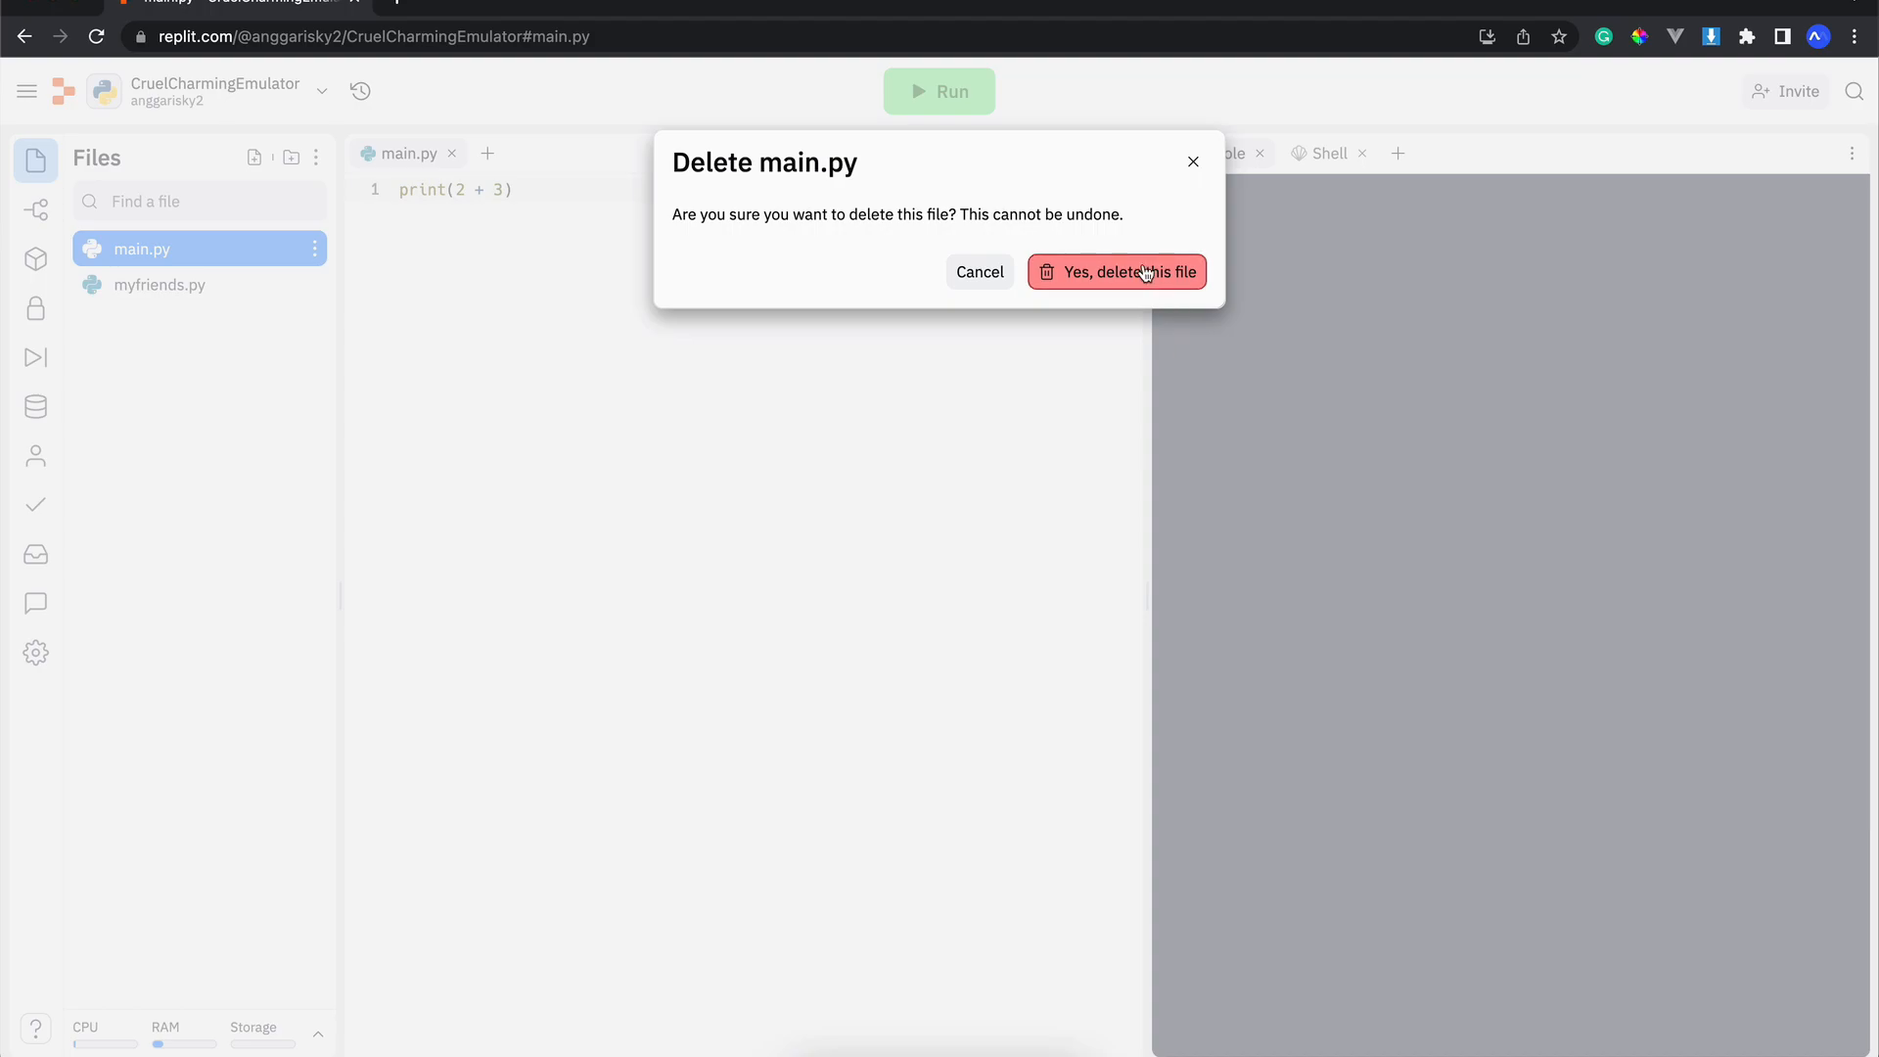
{"action": "left_click", "coordinate": [1127, 272]}
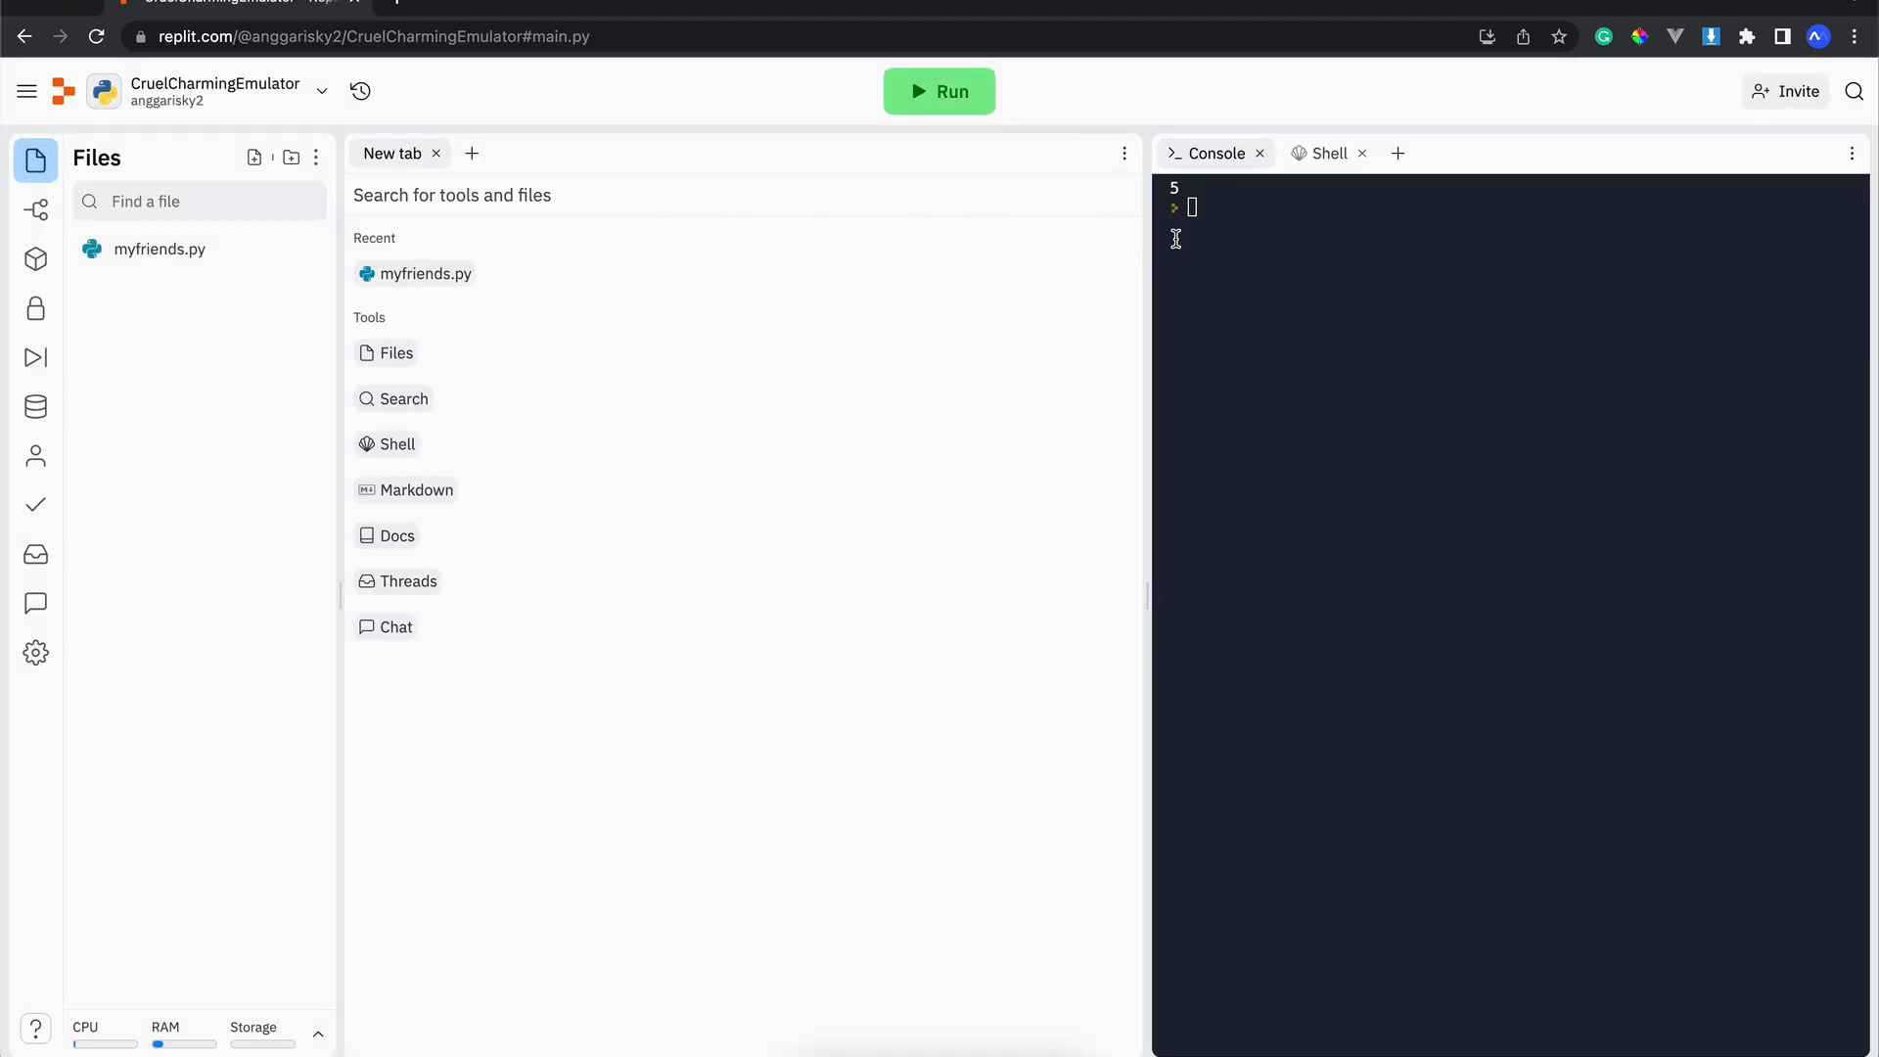
{"action": "mouse_move", "coordinate": [507, 291]}
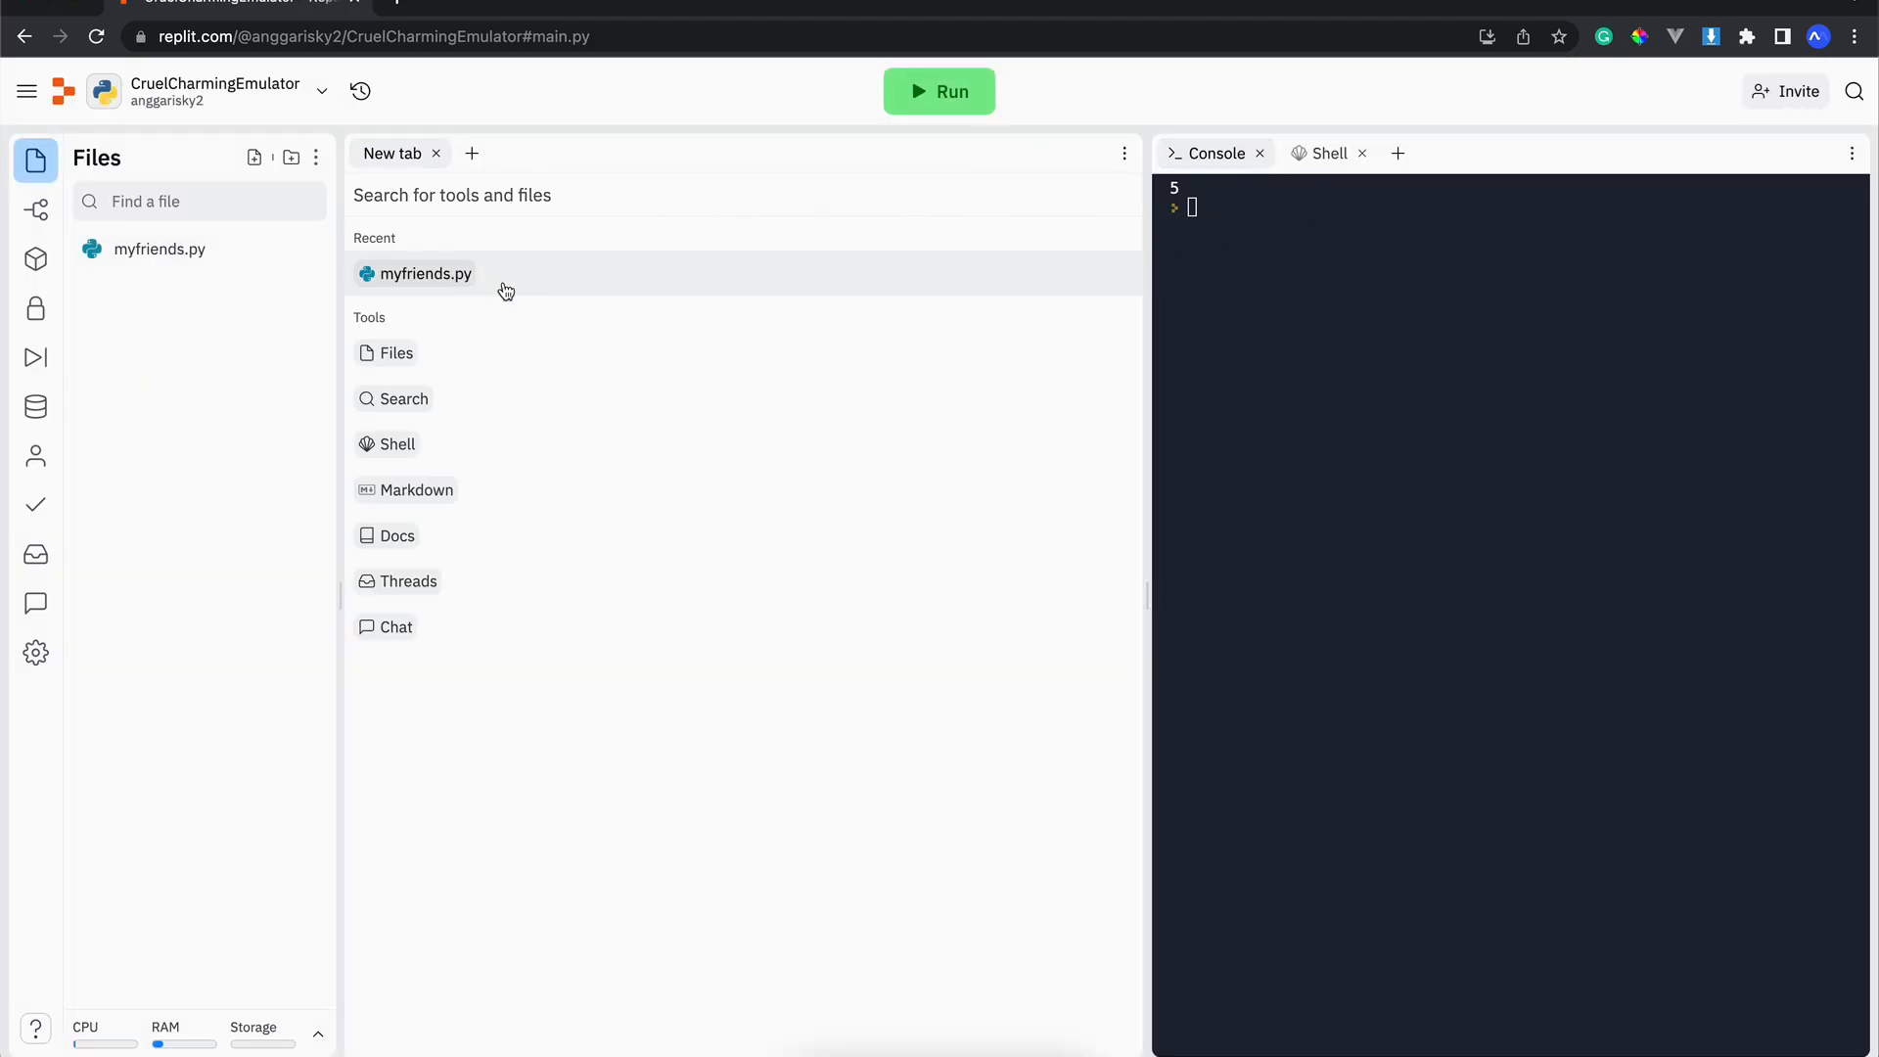
Step: Open myfriends.py from Recent and run the project, which reports no such file: main.py
{"action": "left_click", "coordinate": [424, 274]}
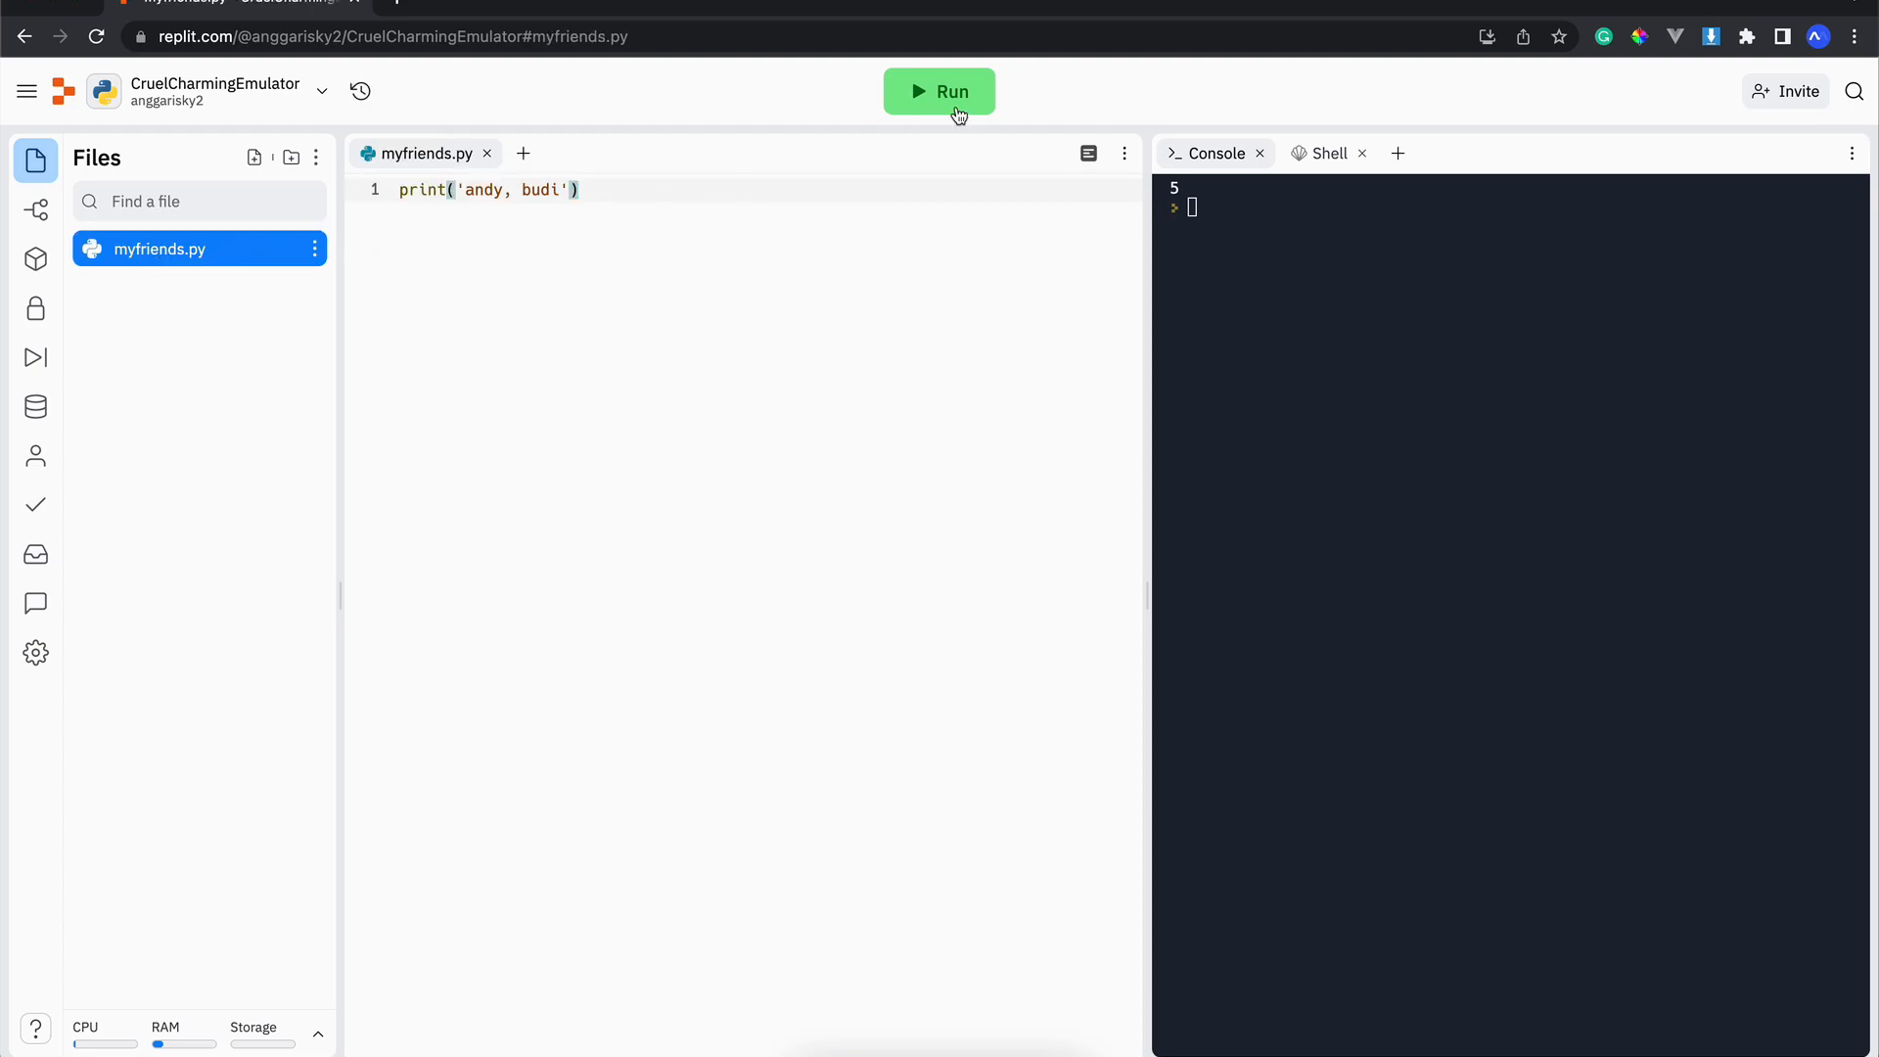
{"action": "left_click", "coordinate": [939, 90]}
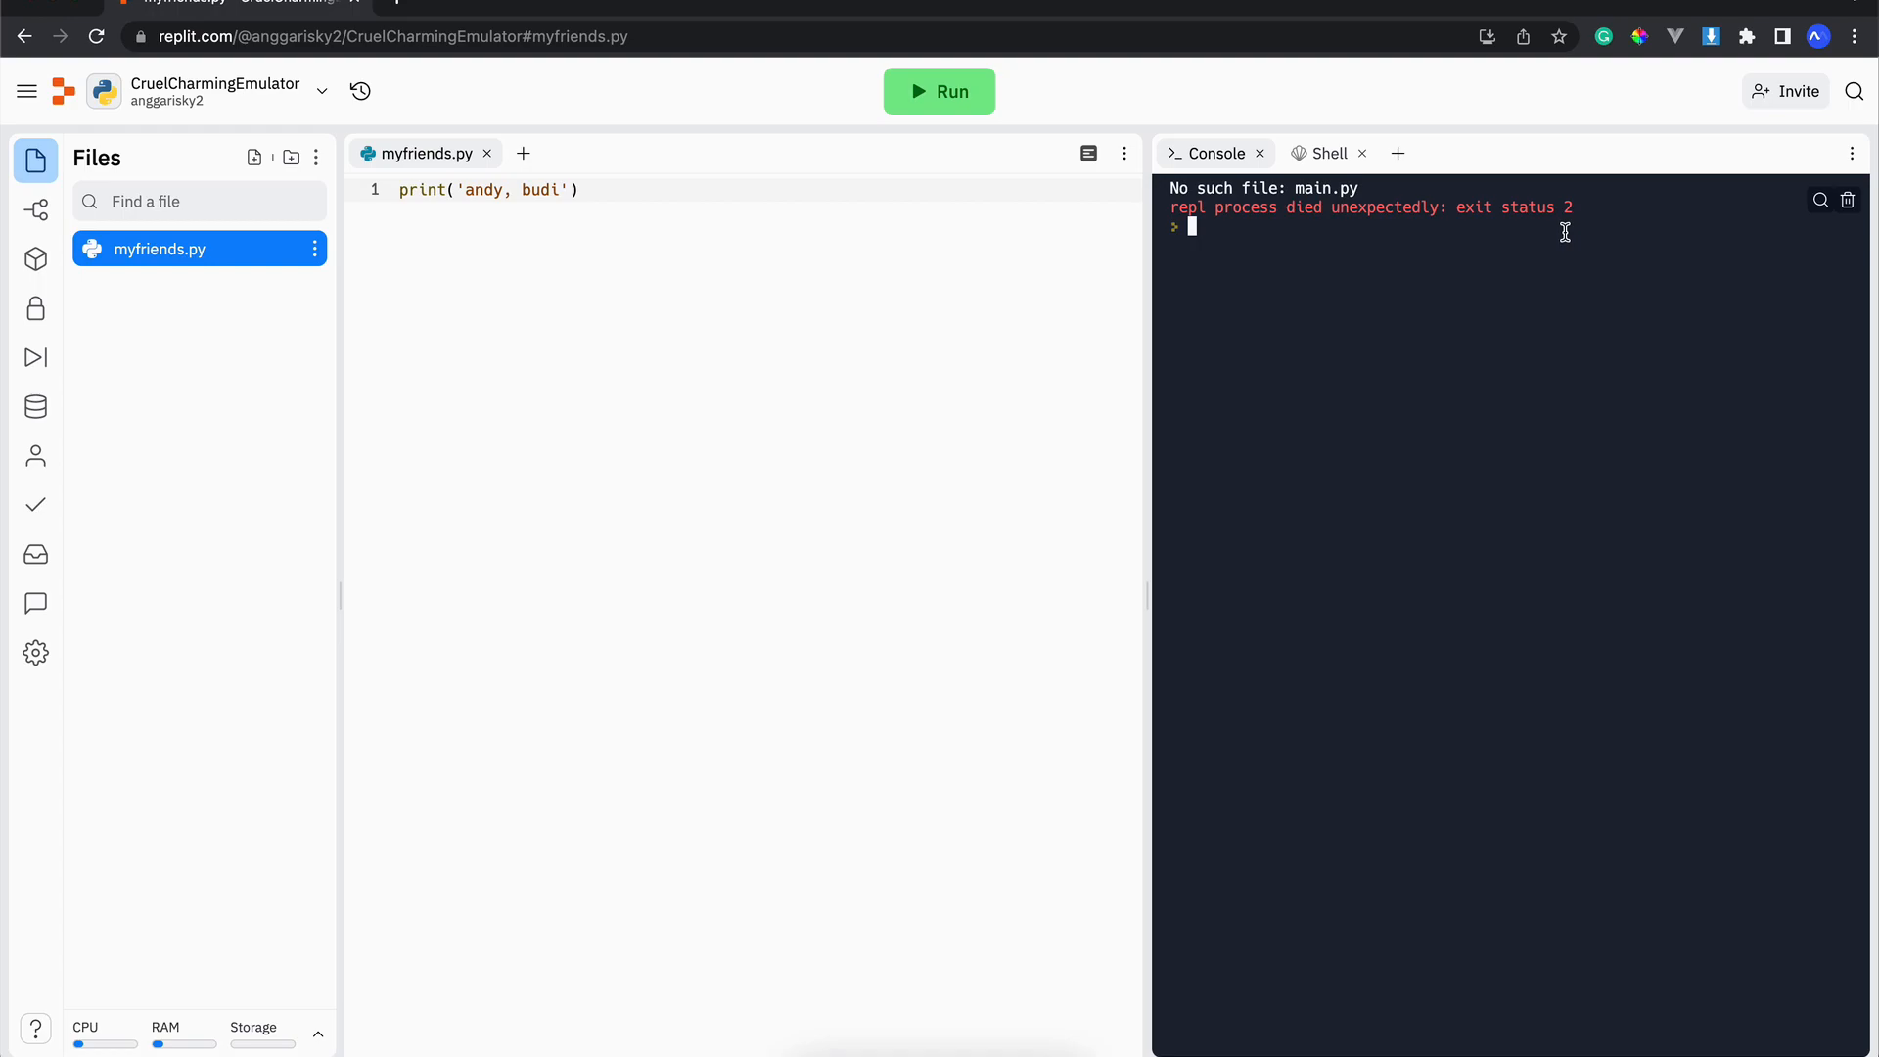
{"action": "mouse_move", "coordinate": [1589, 207]}
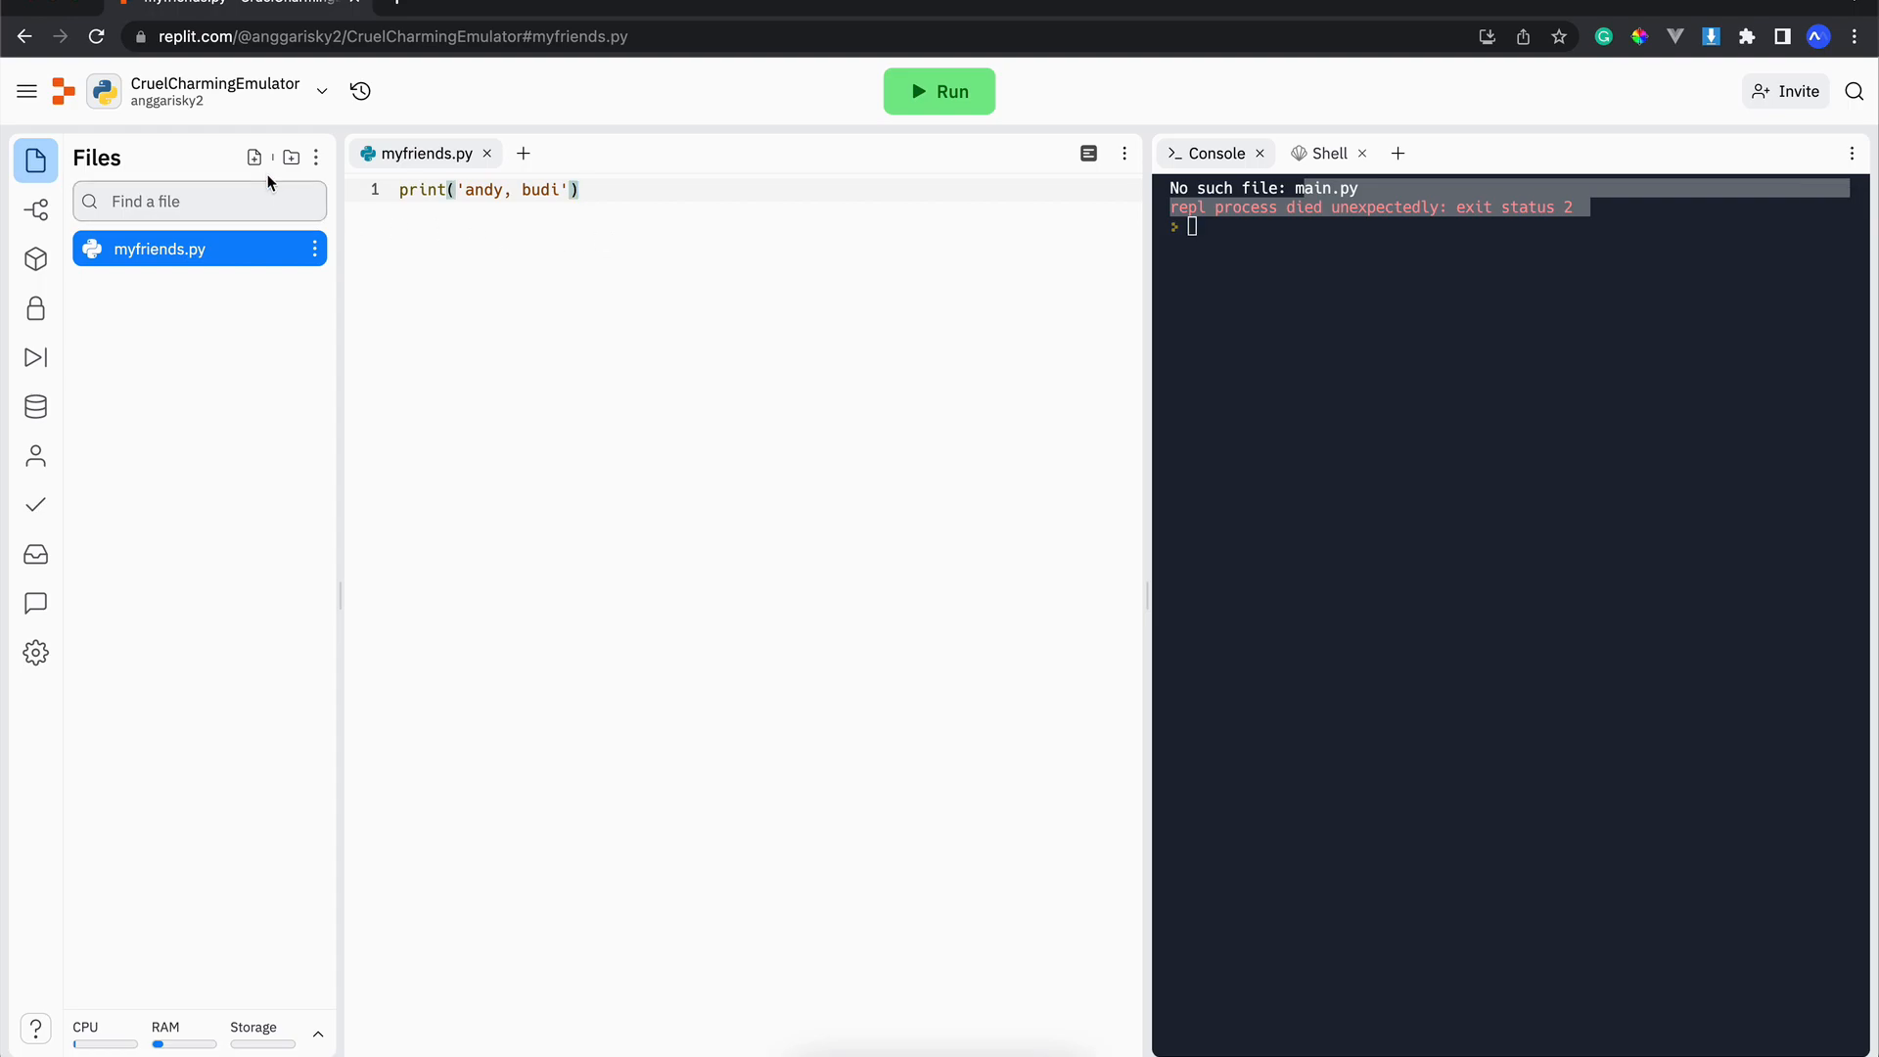
Step: Restore main.py with print(2 + 3) from the file suggestion and run it, printing 5
{"action": "type", "text": "main.py"}
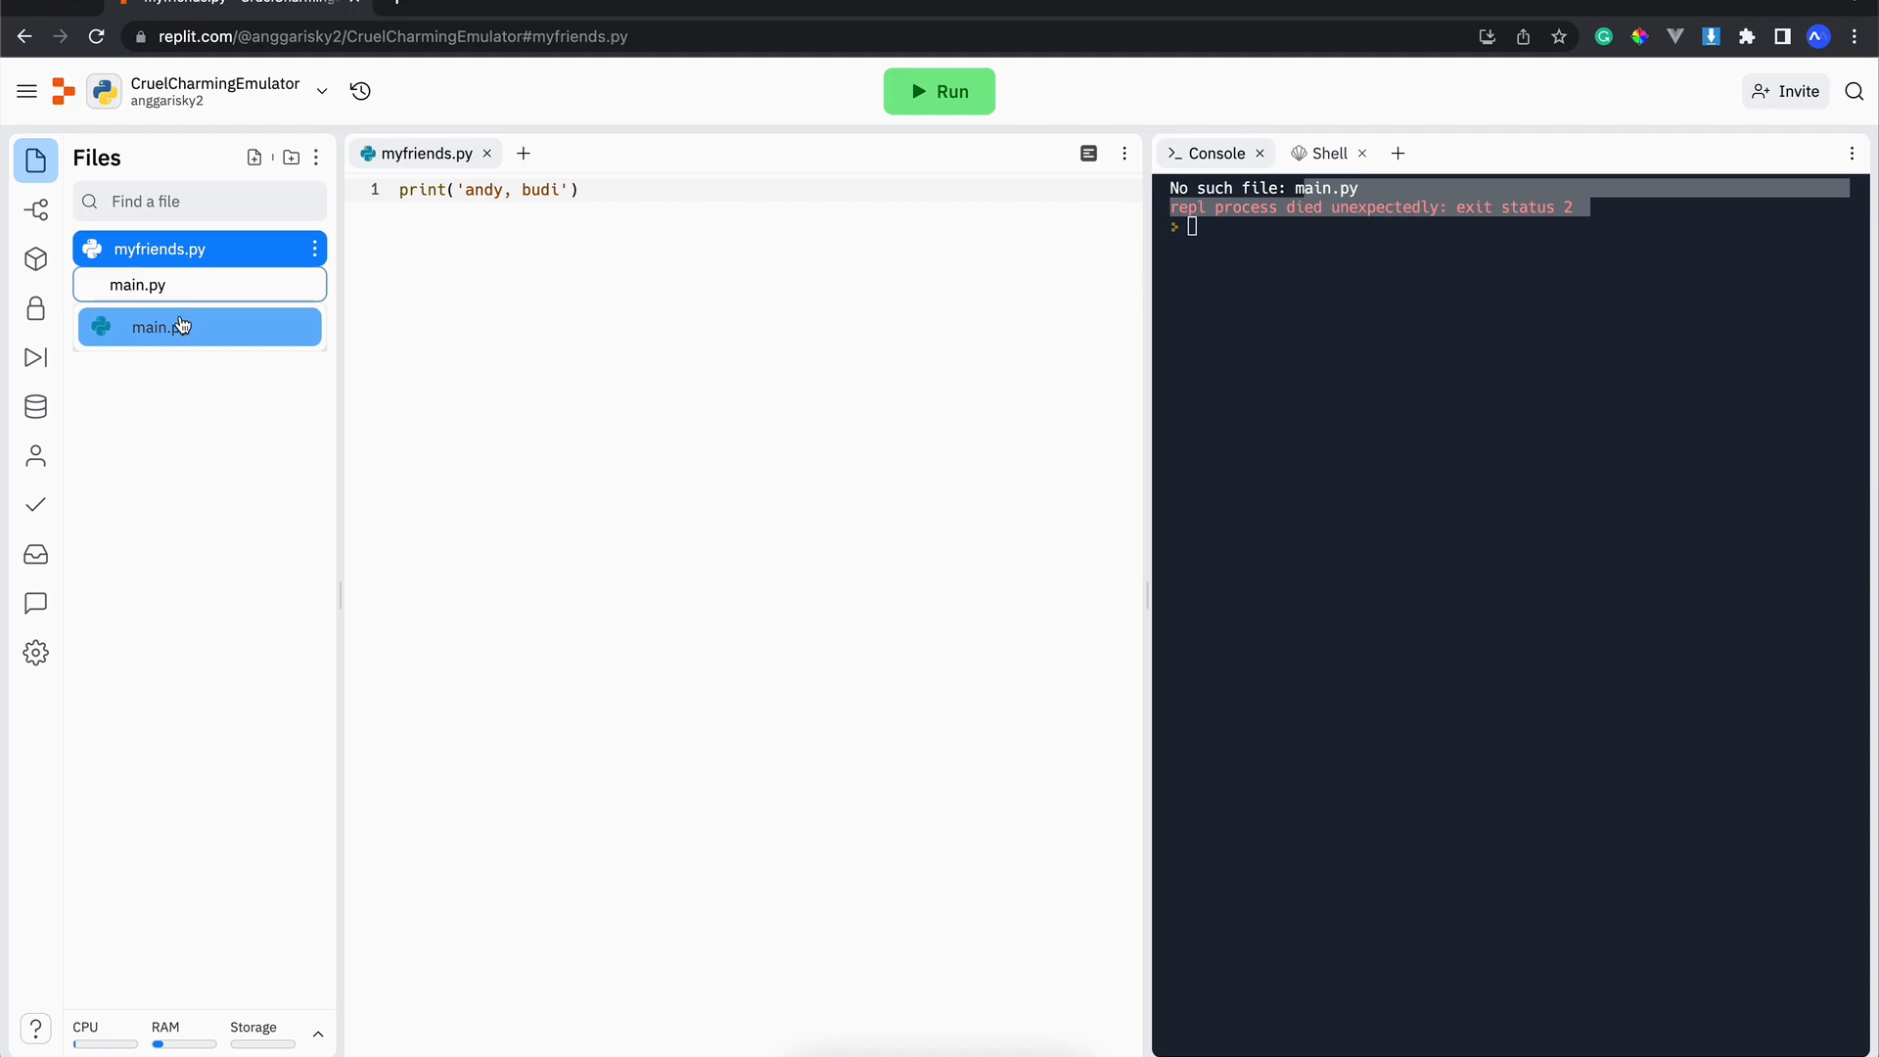
{"action": "left_click", "coordinate": [180, 325]}
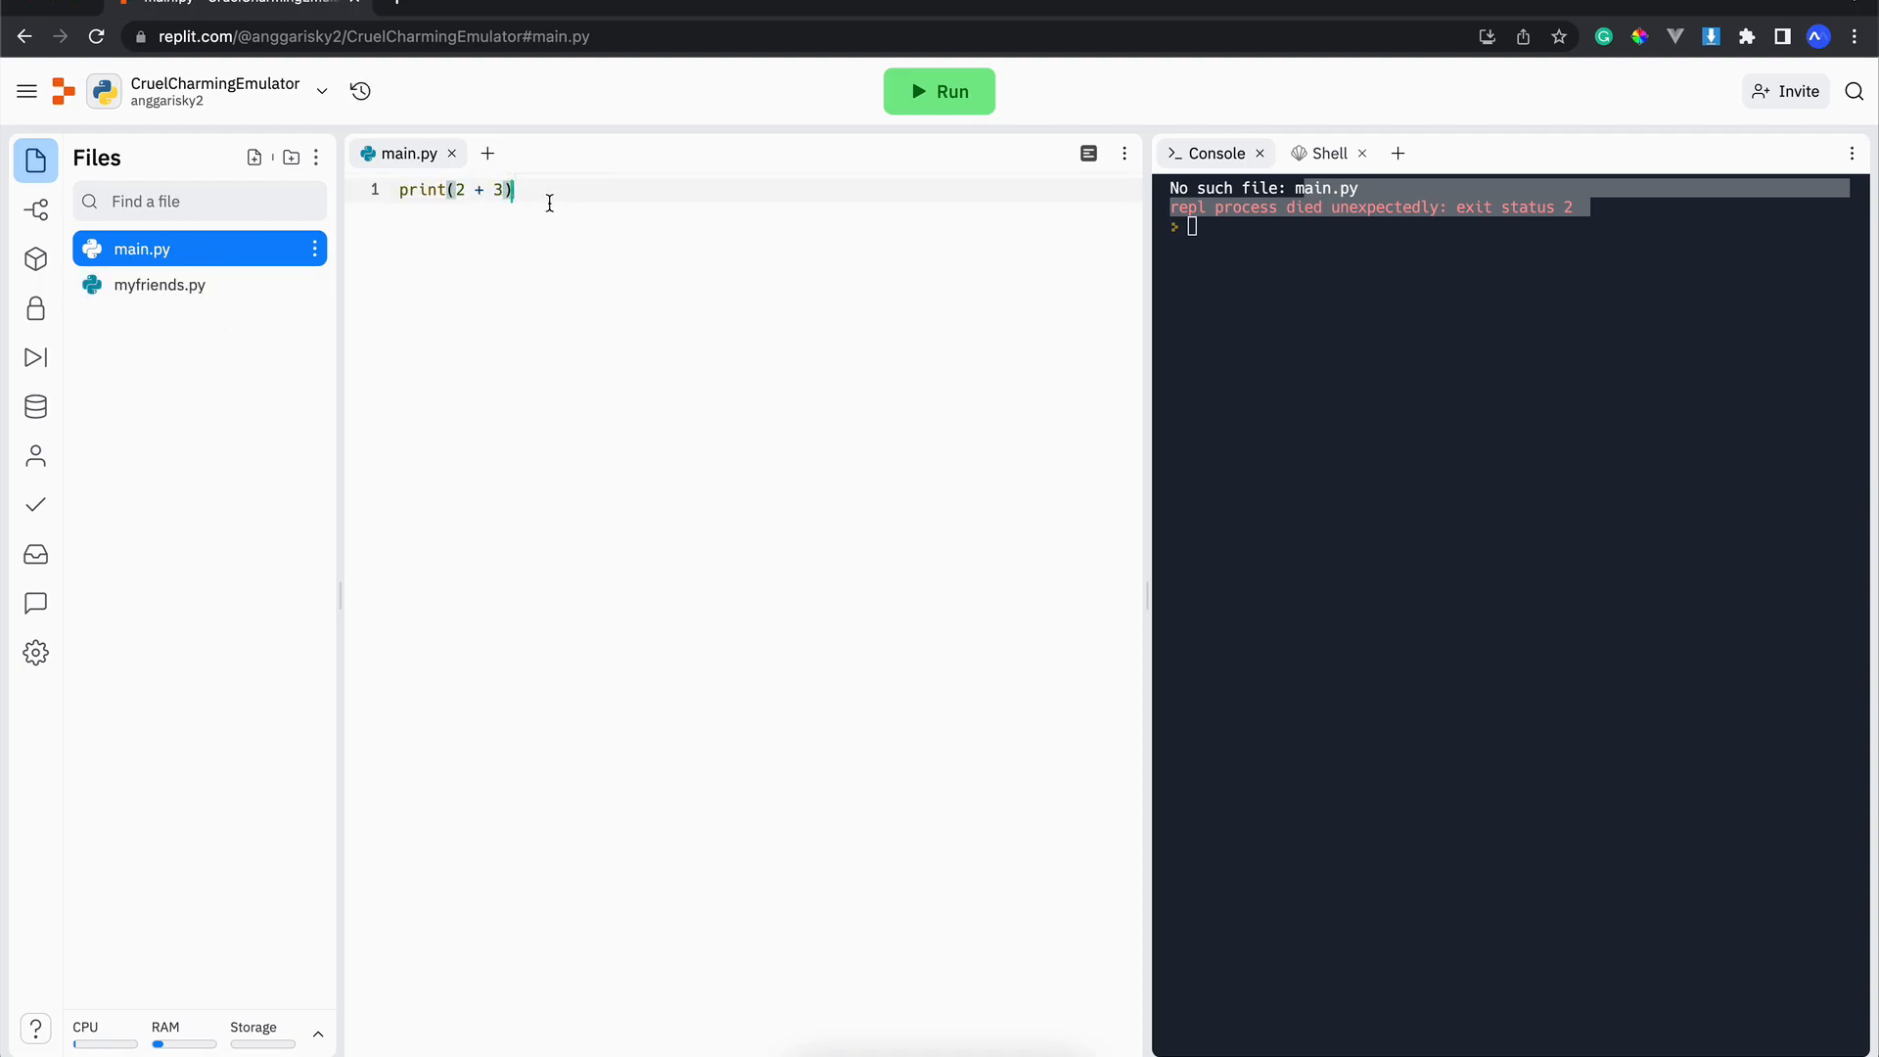
{"action": "left_click", "coordinate": [940, 90]}
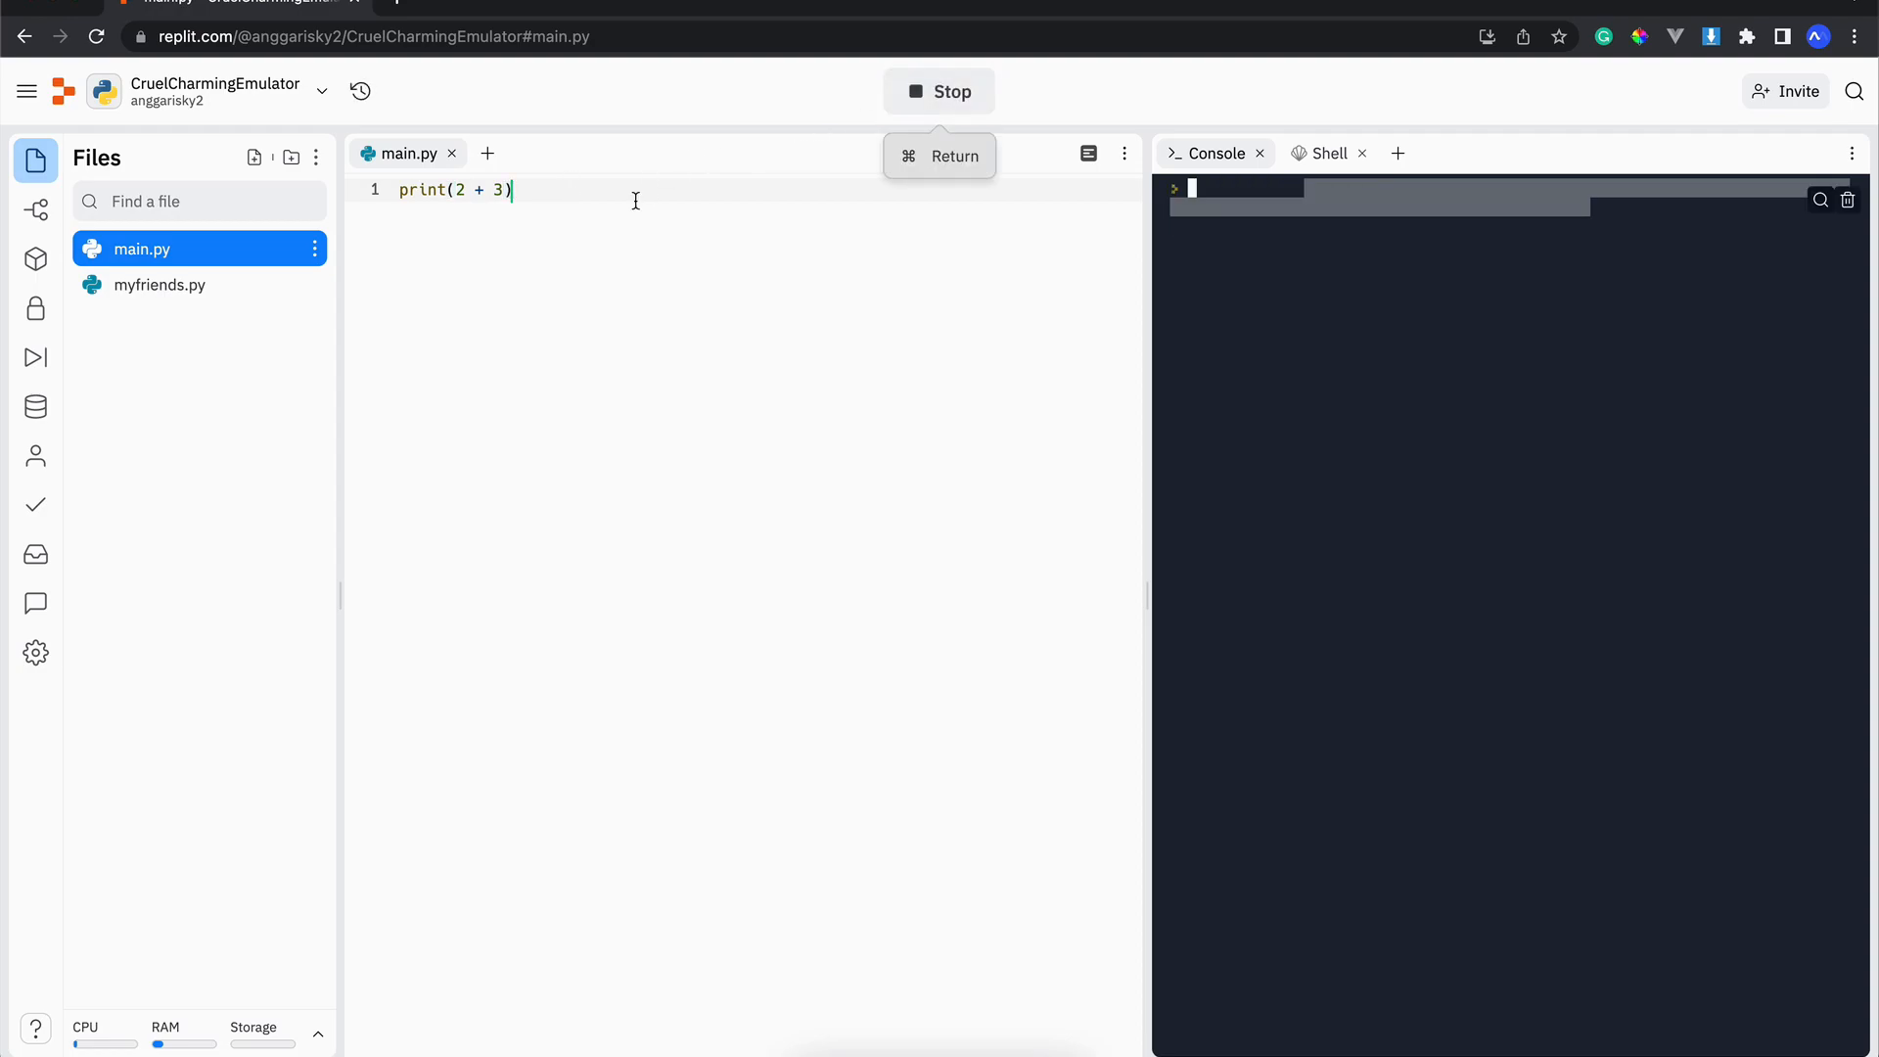
{"action": "left_click", "coordinate": [940, 90]}
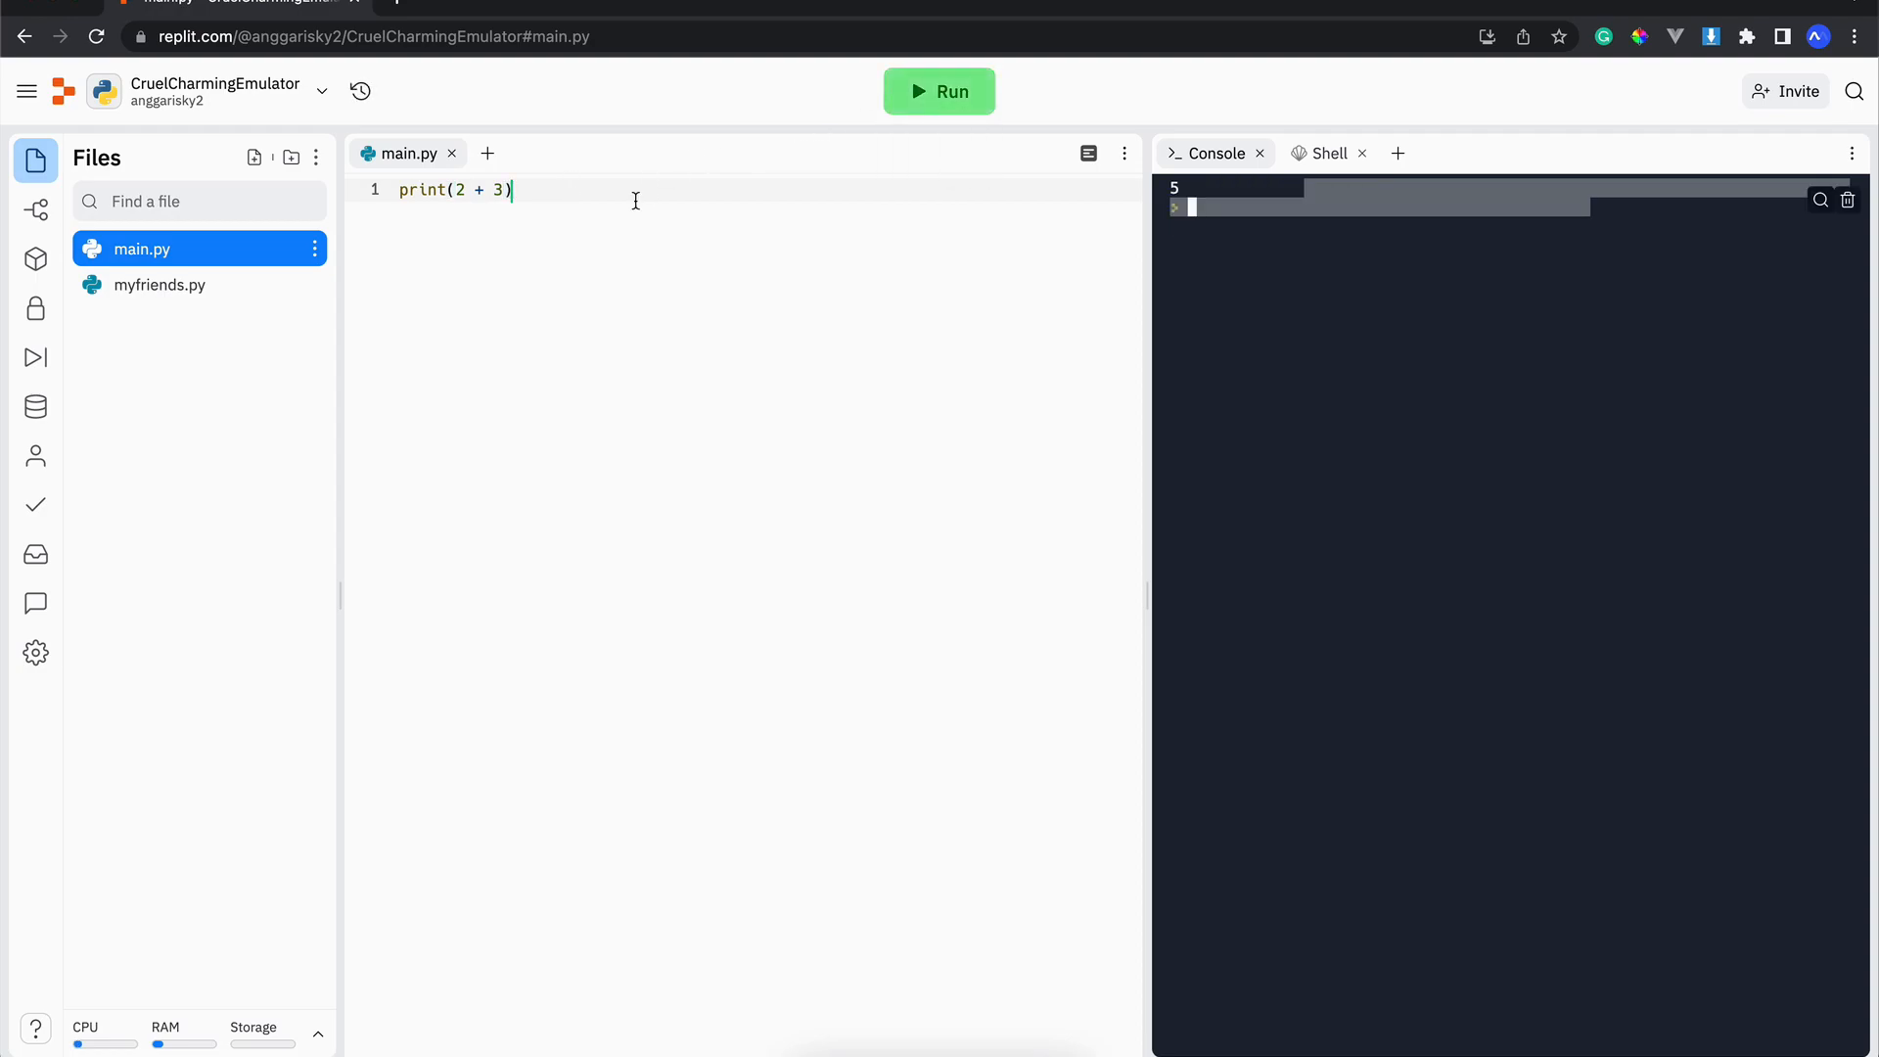